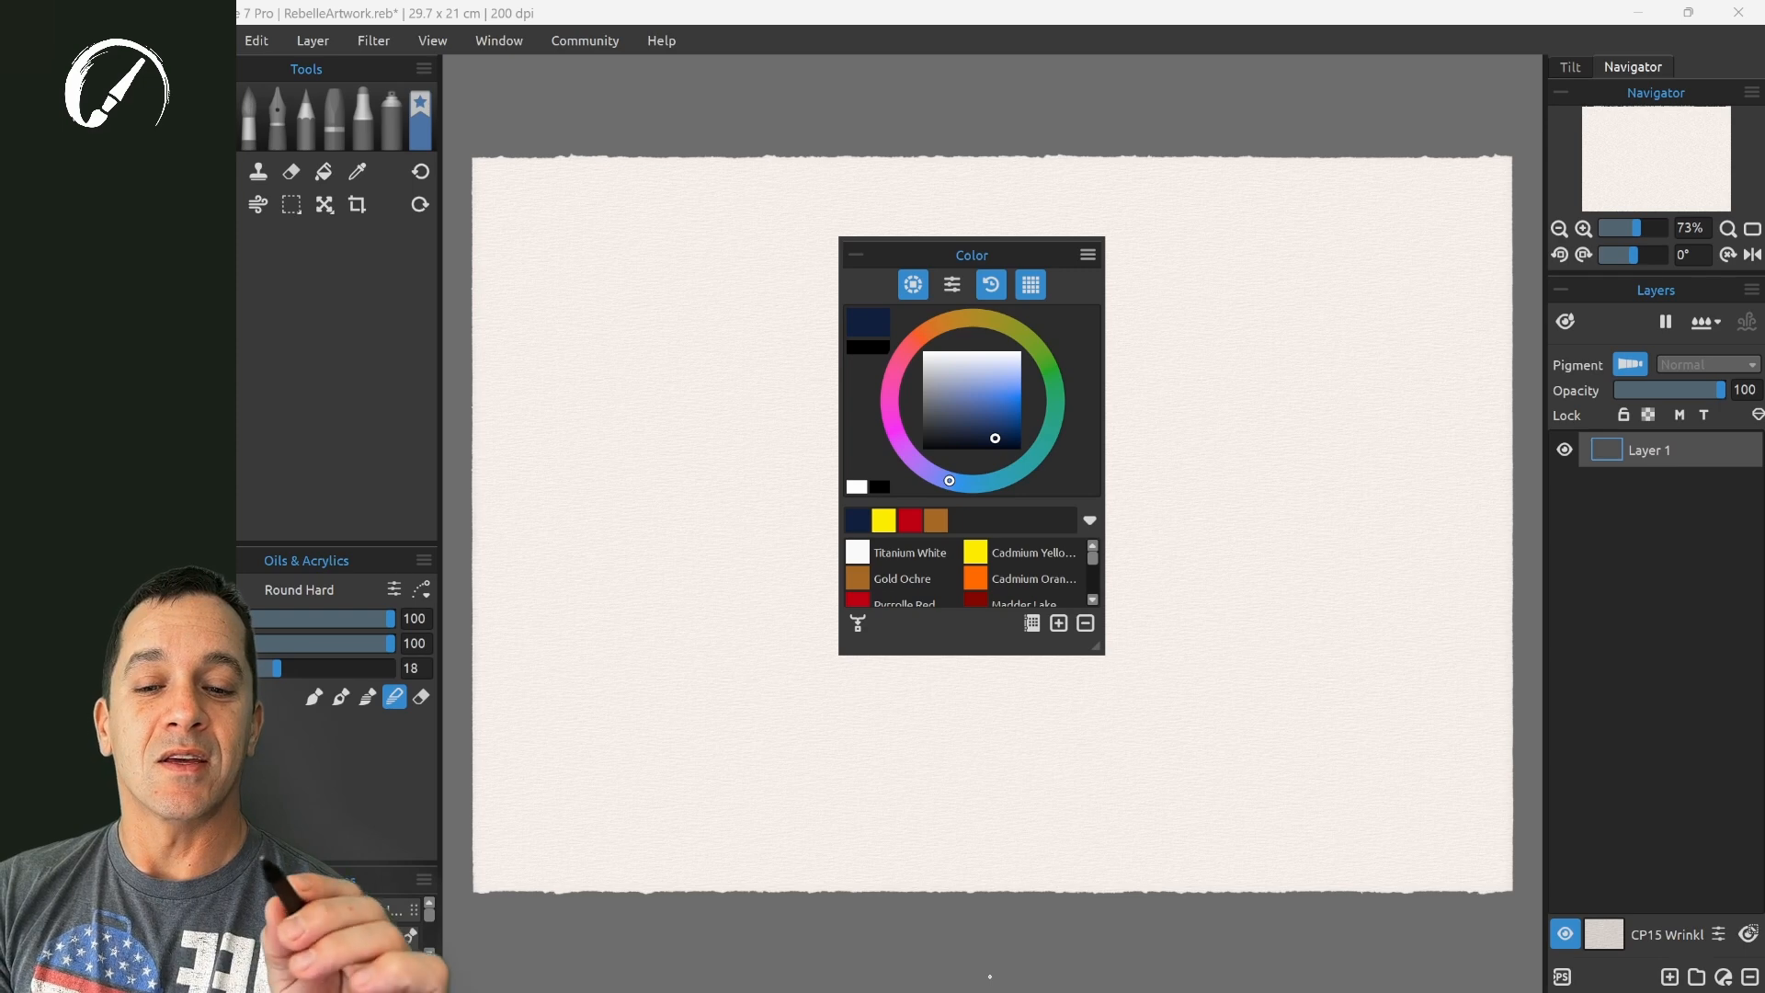
- Switch the colour sliders to the HSV model and show them under the wheel
click(1084, 255)
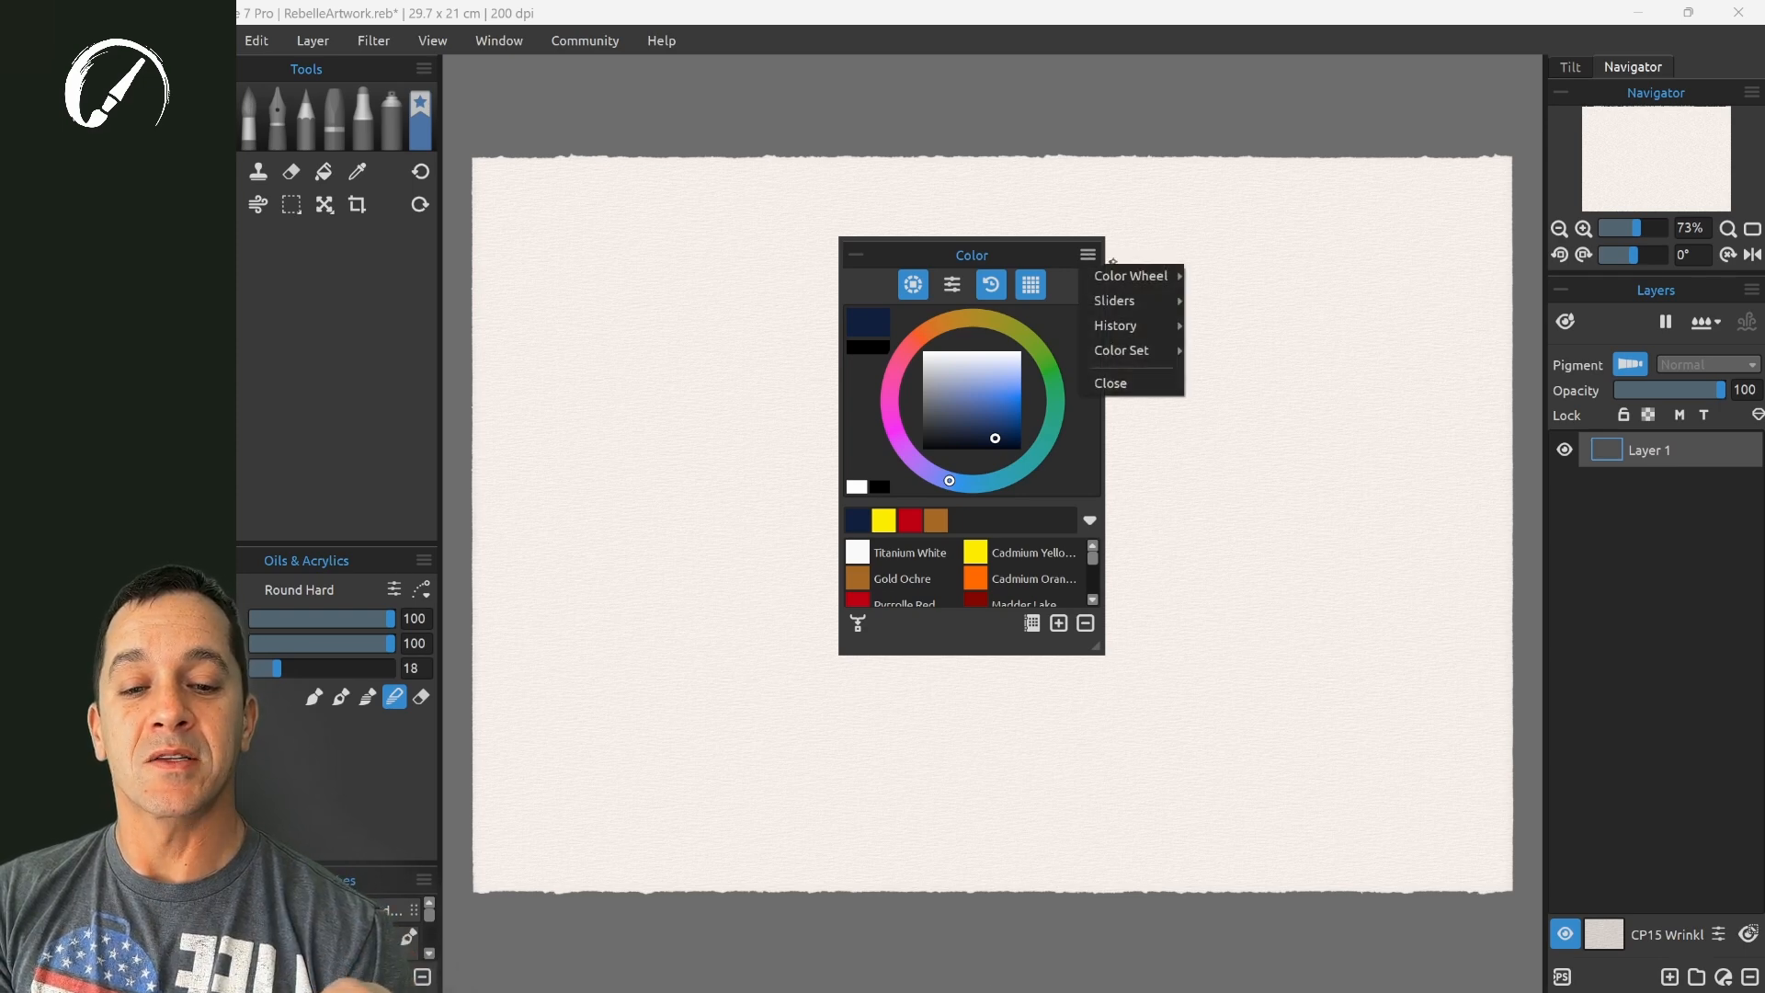
mouse_move(1113, 300)
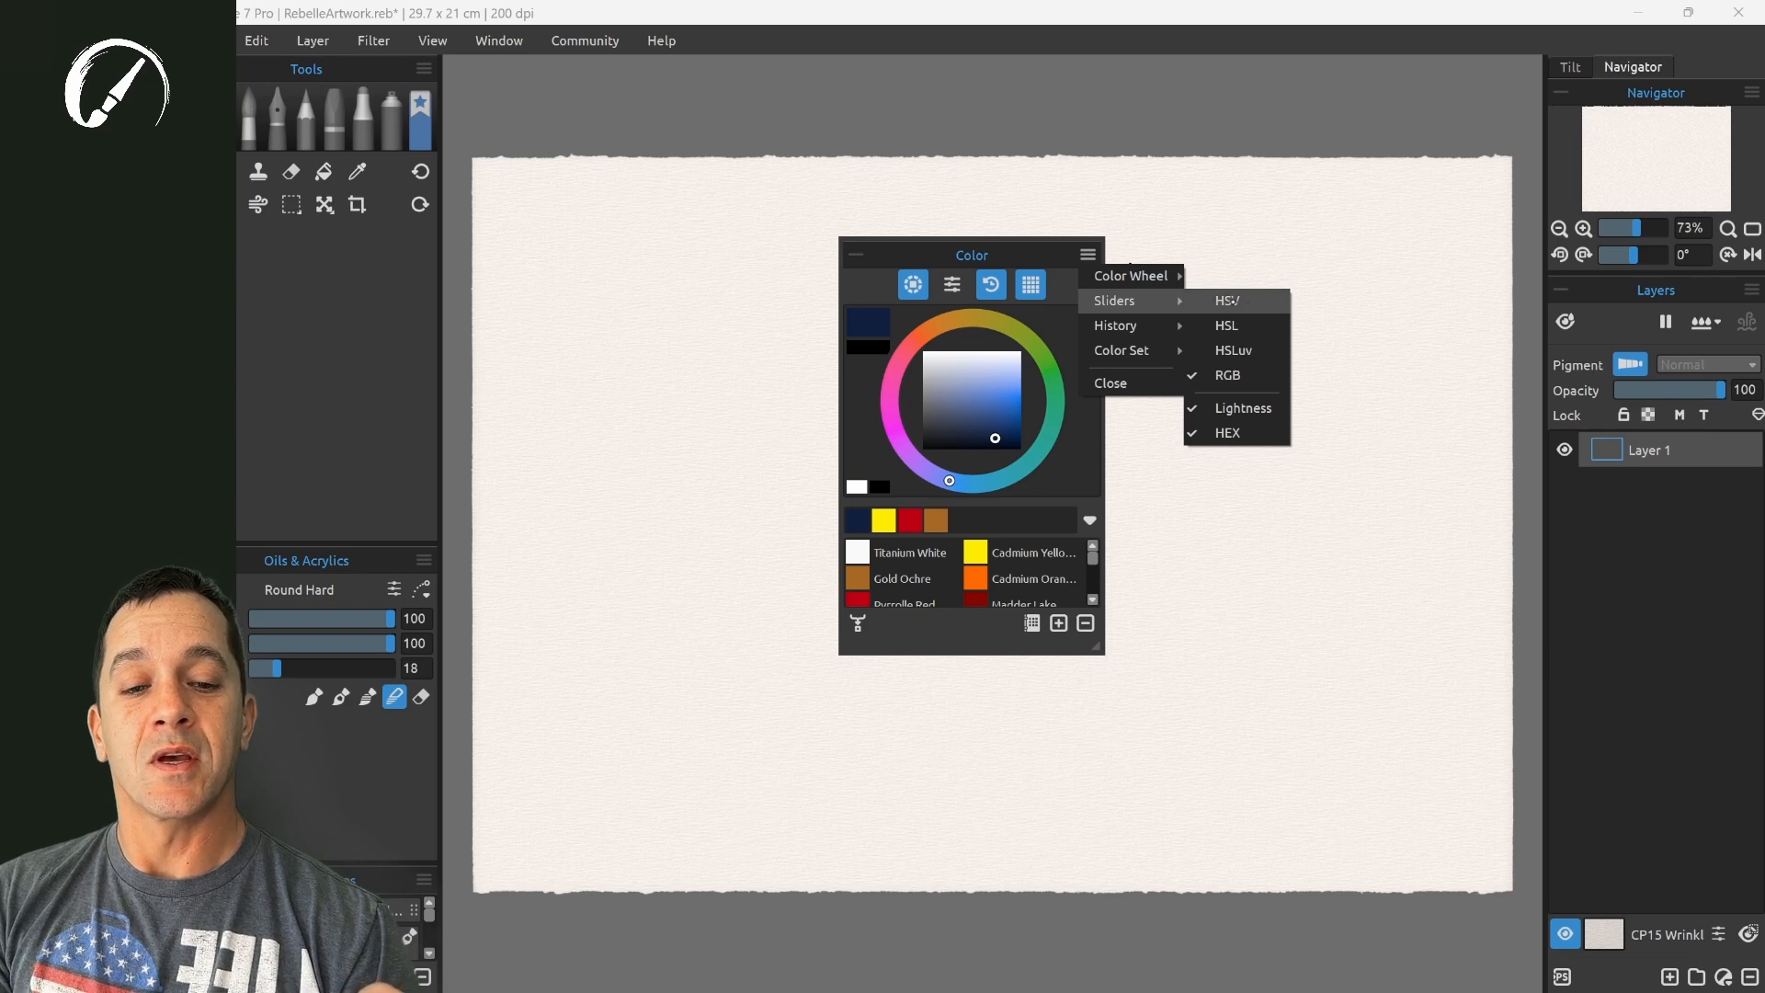
click(1240, 301)
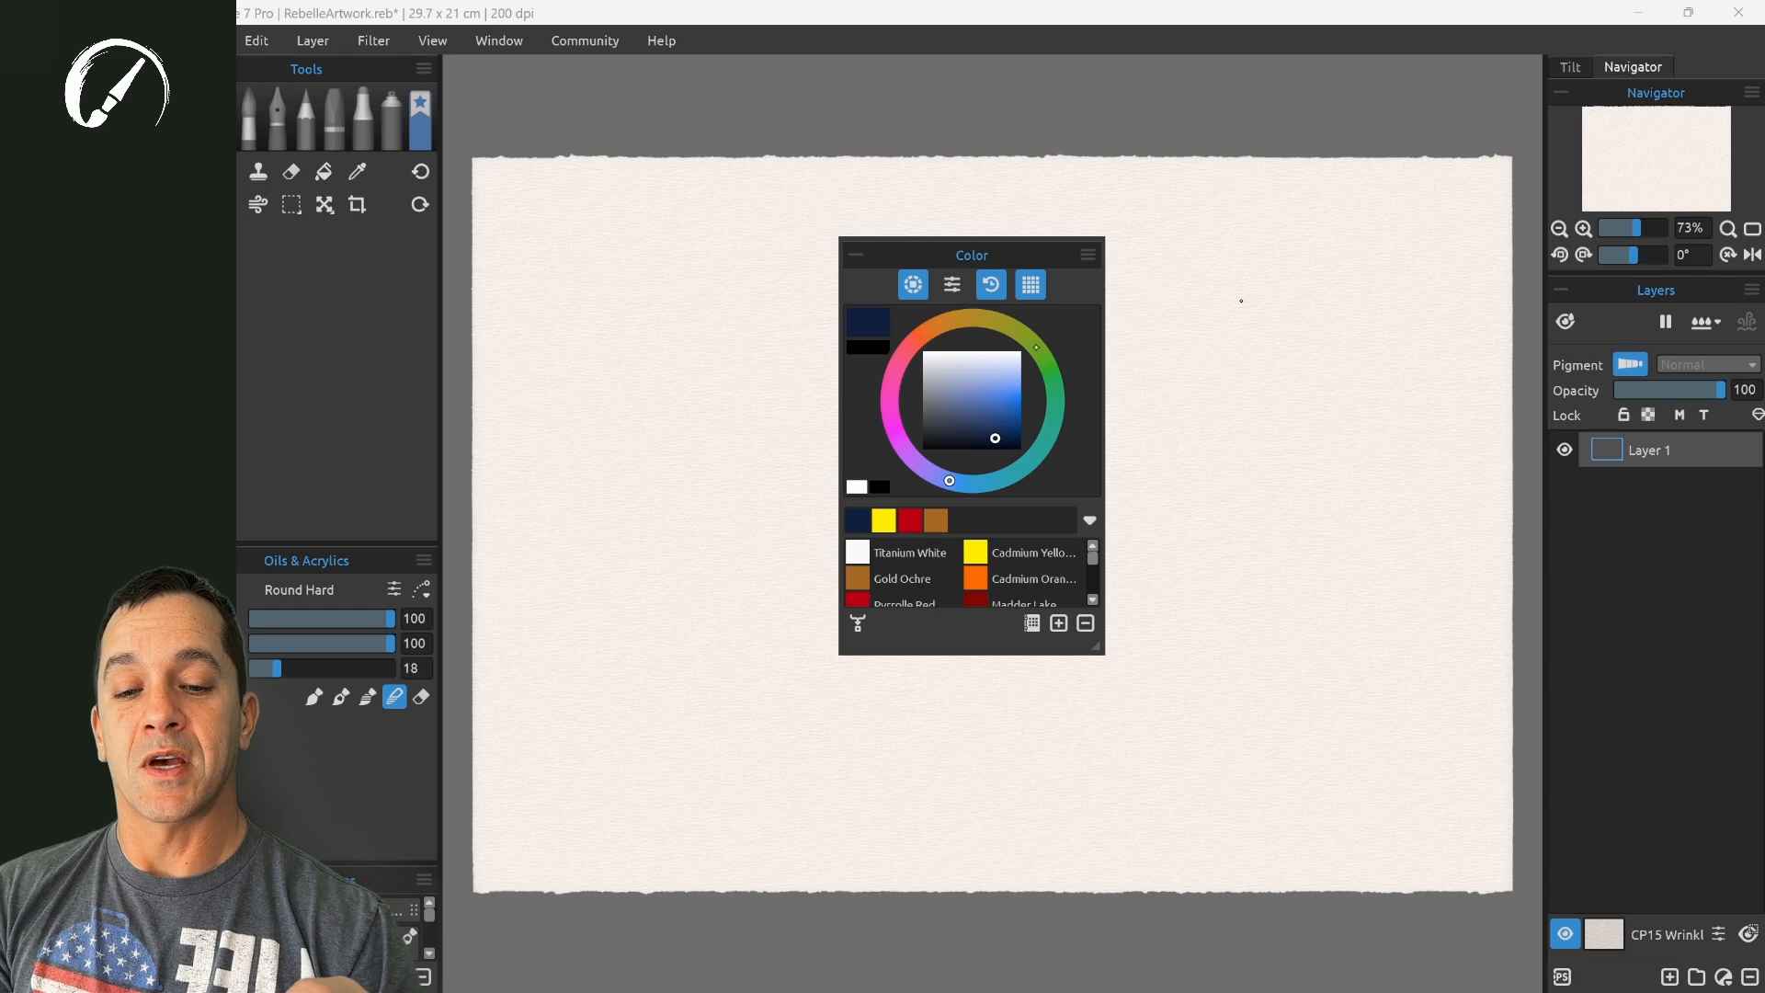
click(952, 284)
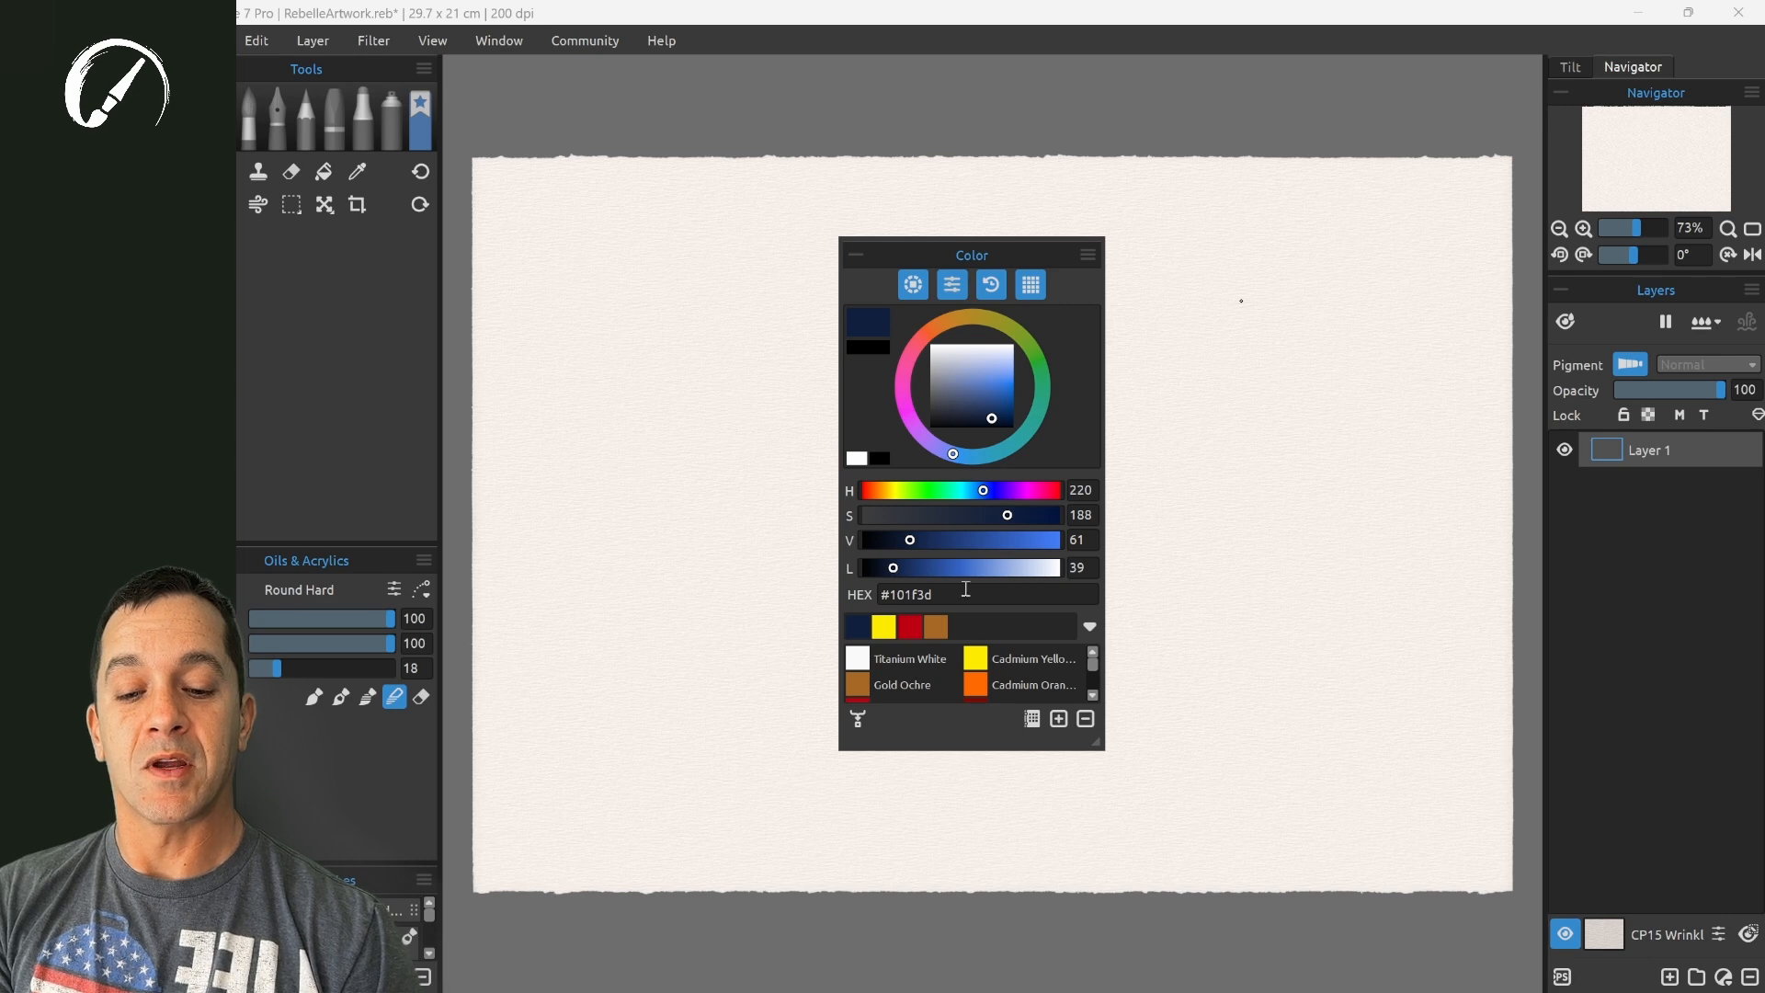
- Remove the Lightness slider row from the Sliders display options
click(1087, 254)
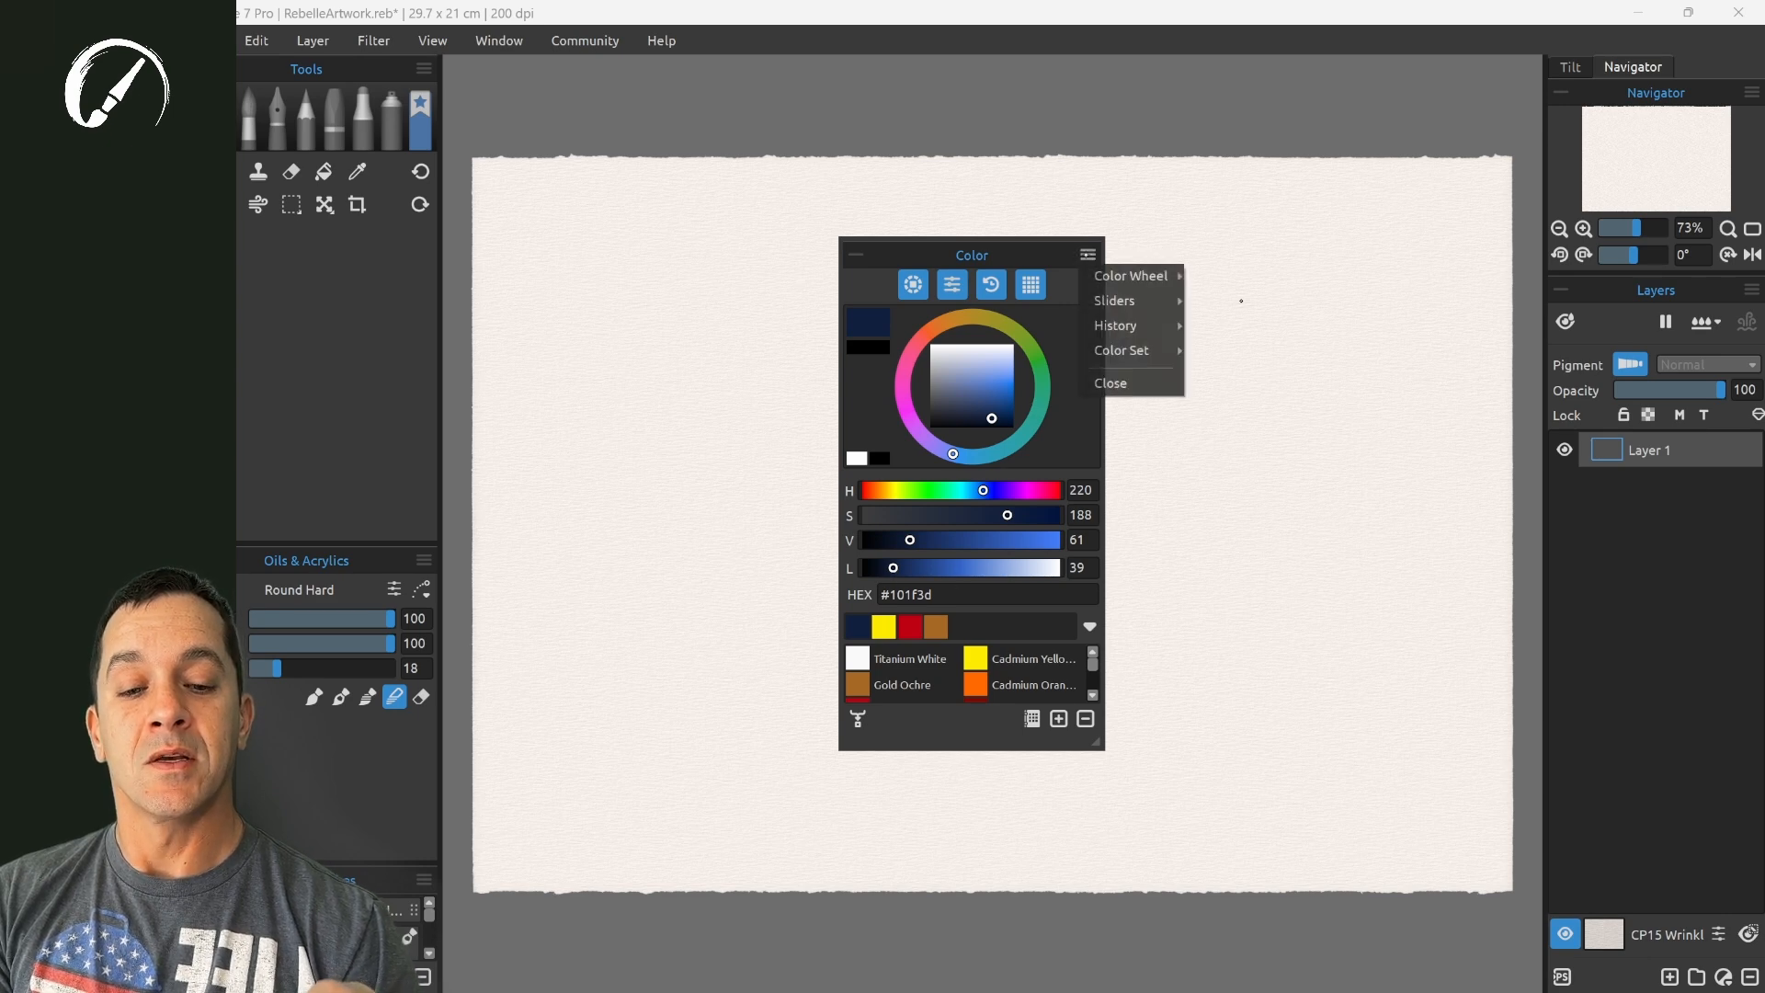
click(1113, 300)
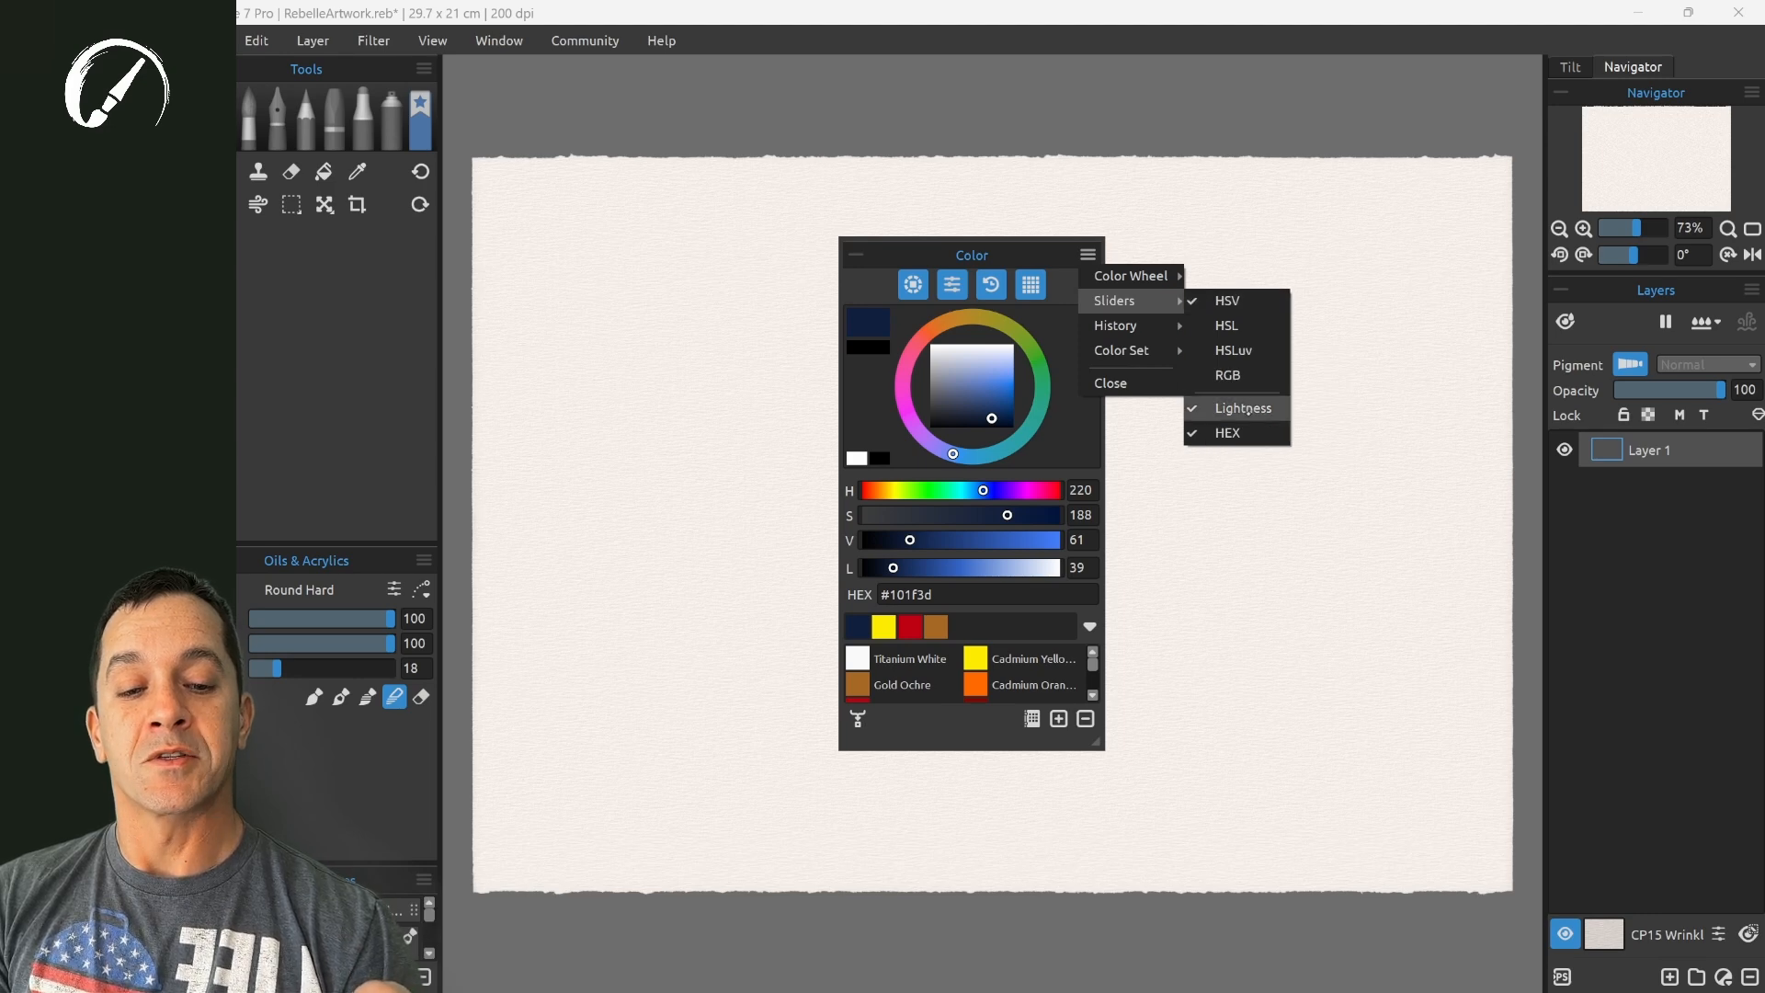
click(1243, 407)
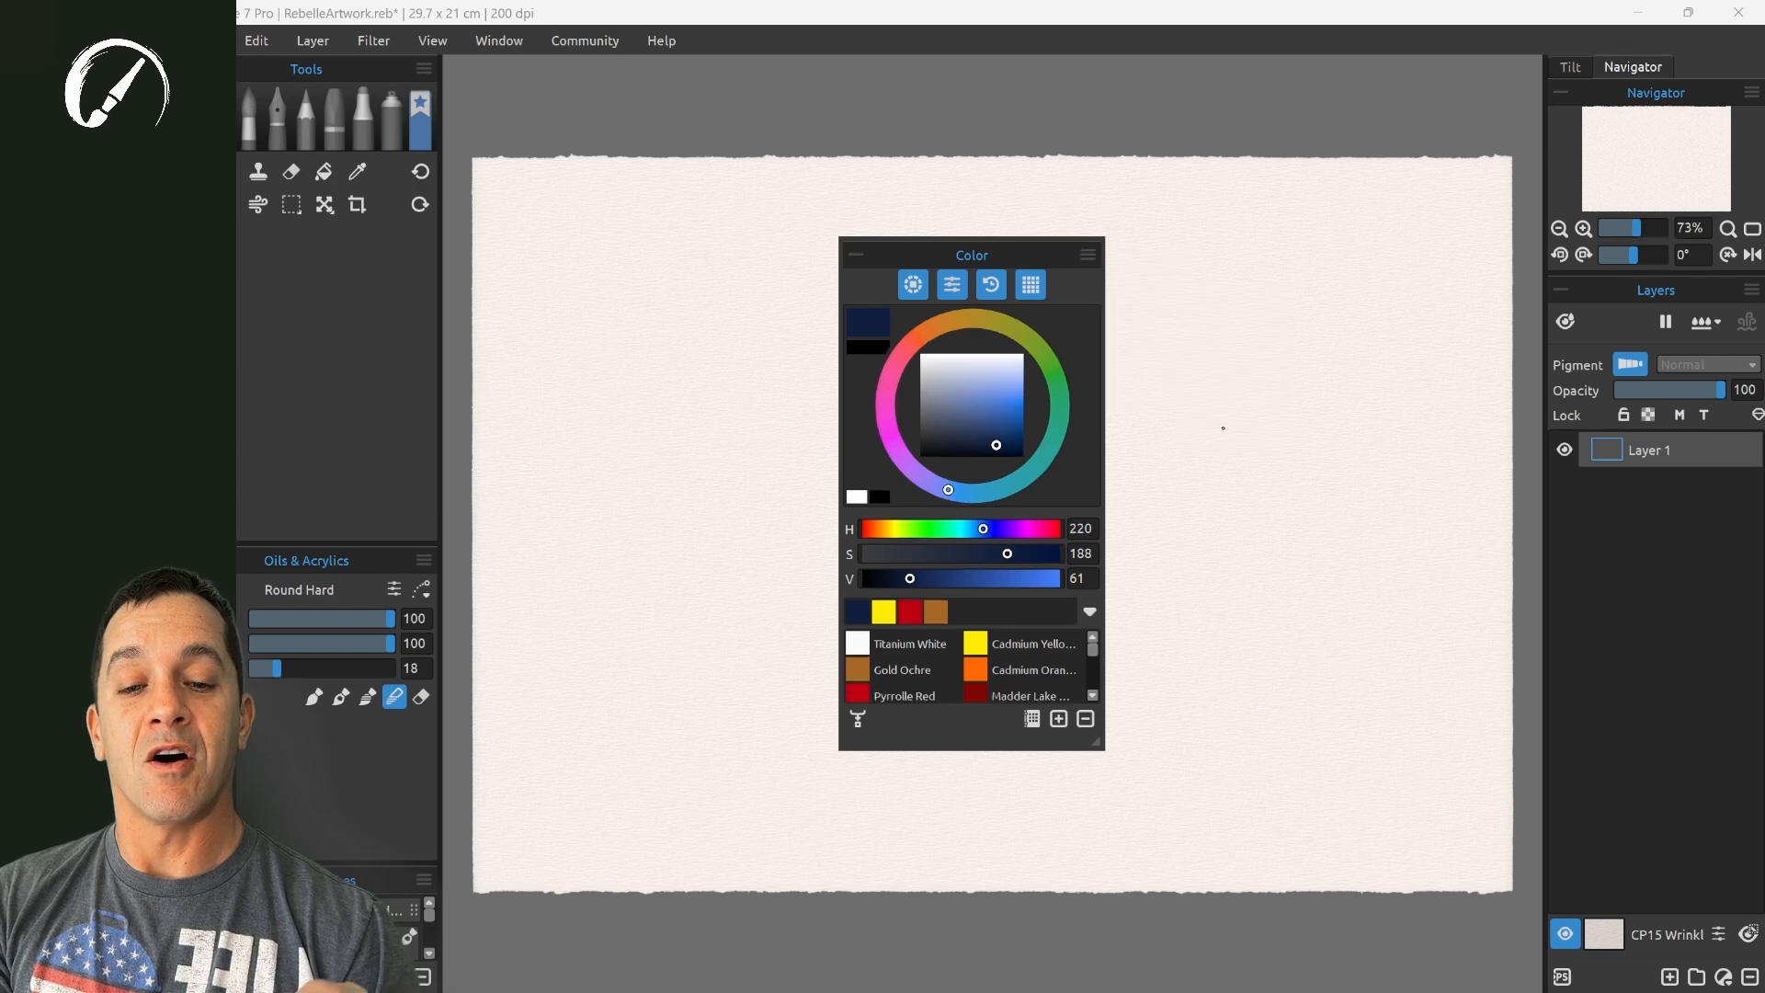
click(1085, 254)
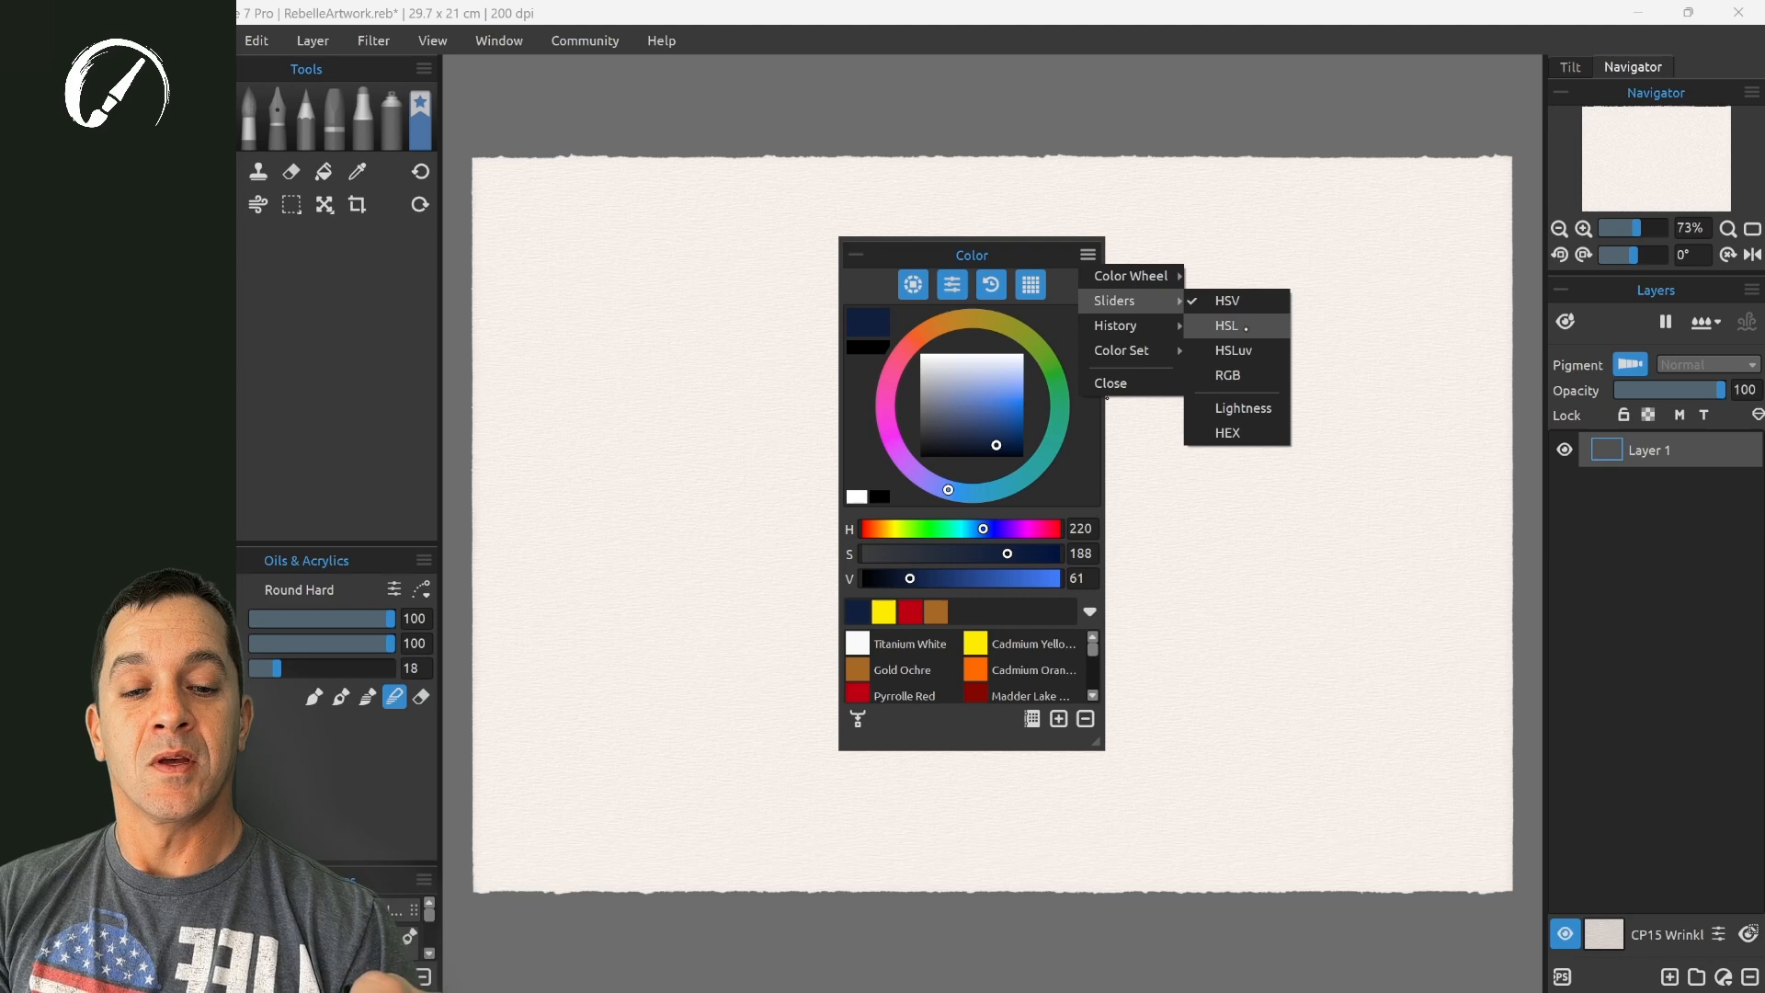
- Change the colour sliders to HSL, then to the HSLuv model
click(1228, 325)
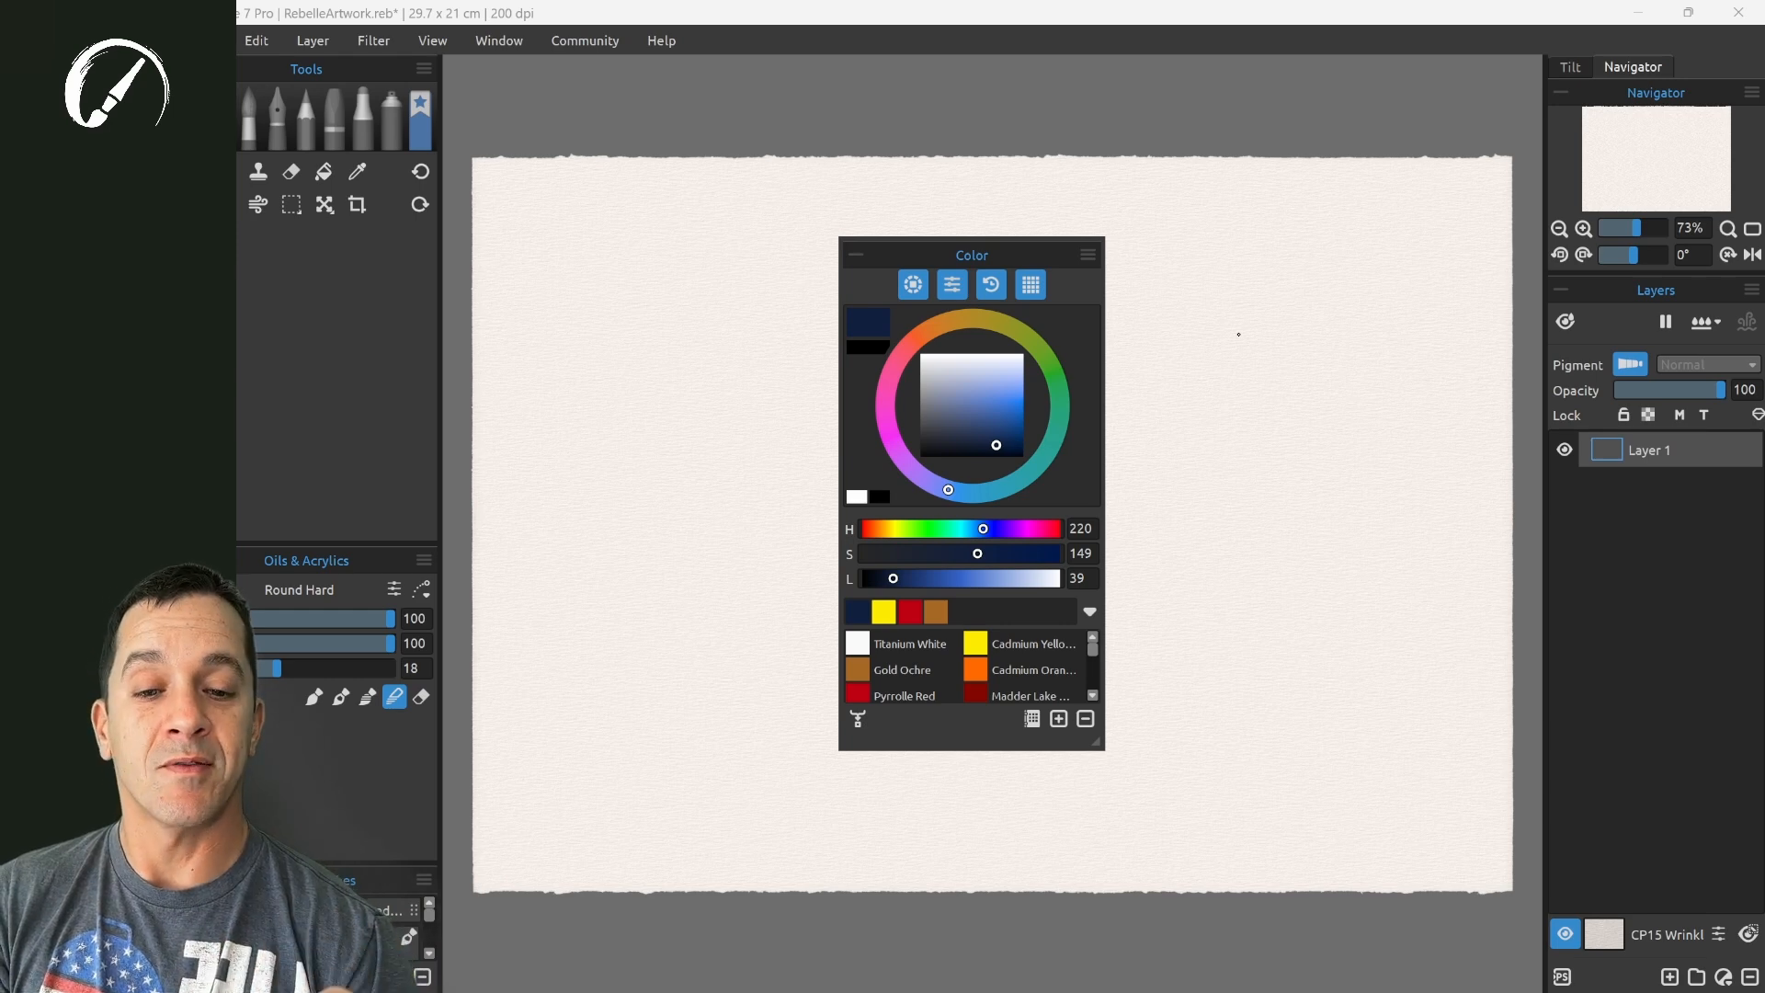
click(1086, 253)
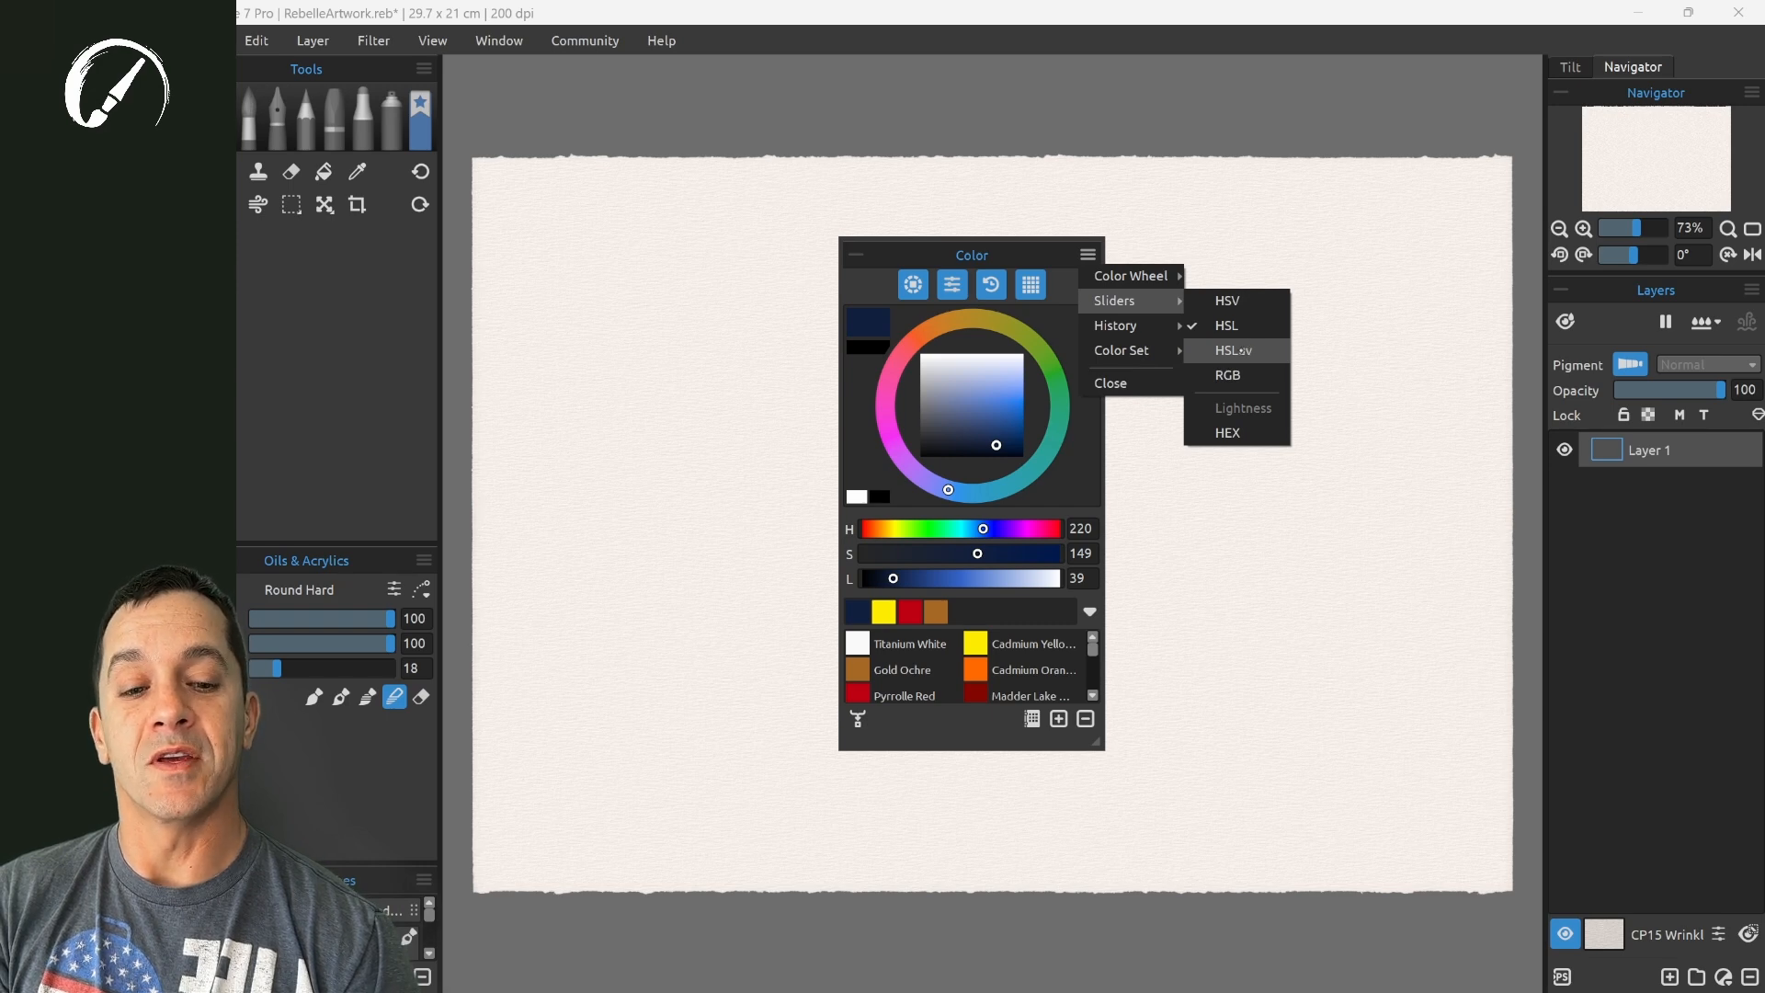
click(1226, 301)
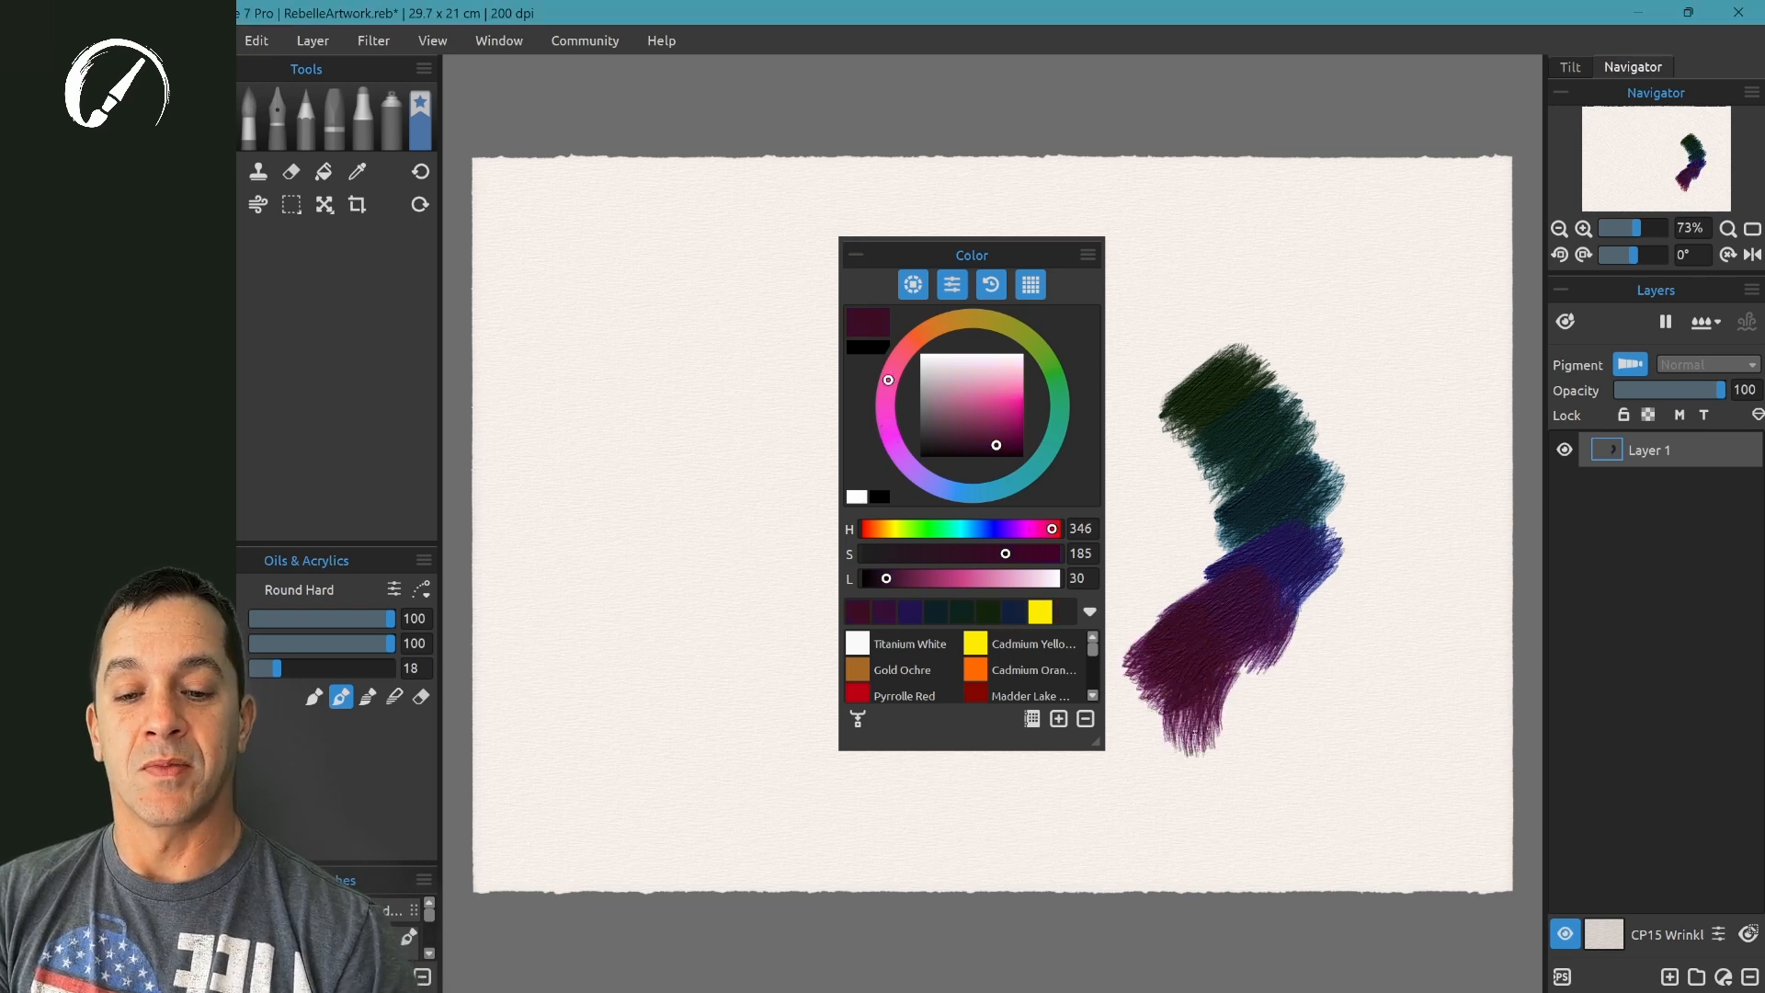
- Pick a bright pink colour on the colour wheel
click(1019, 391)
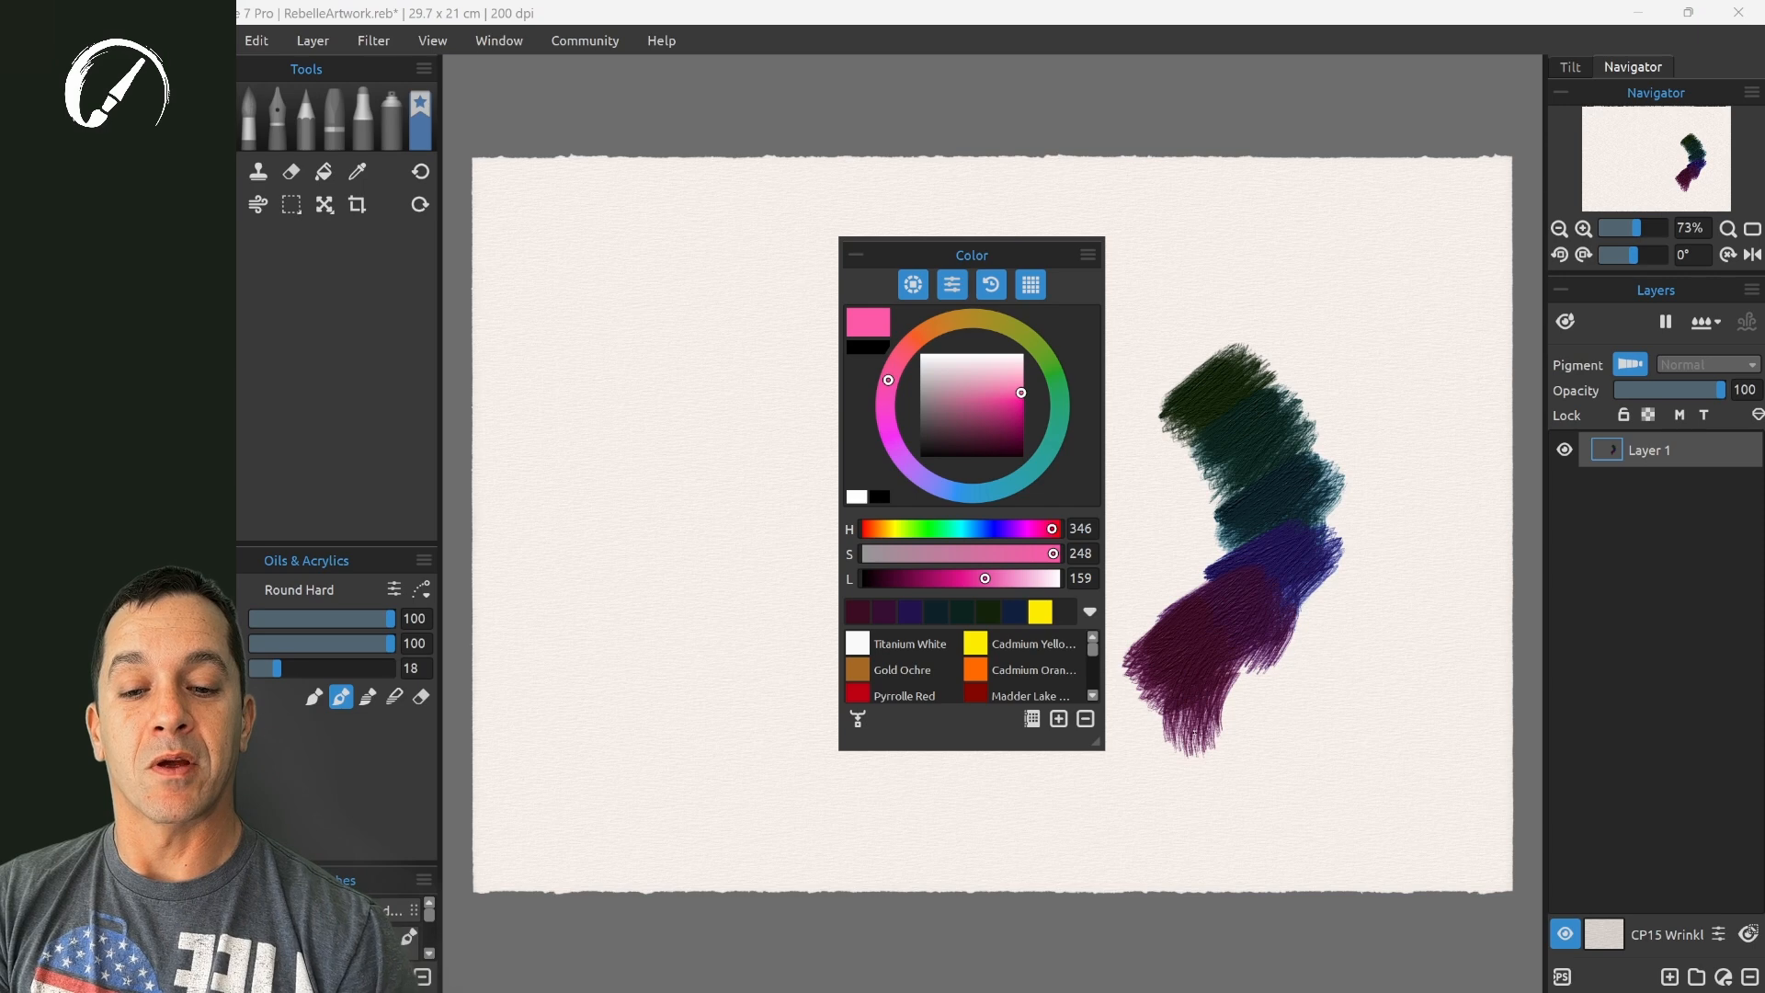
click(1054, 372)
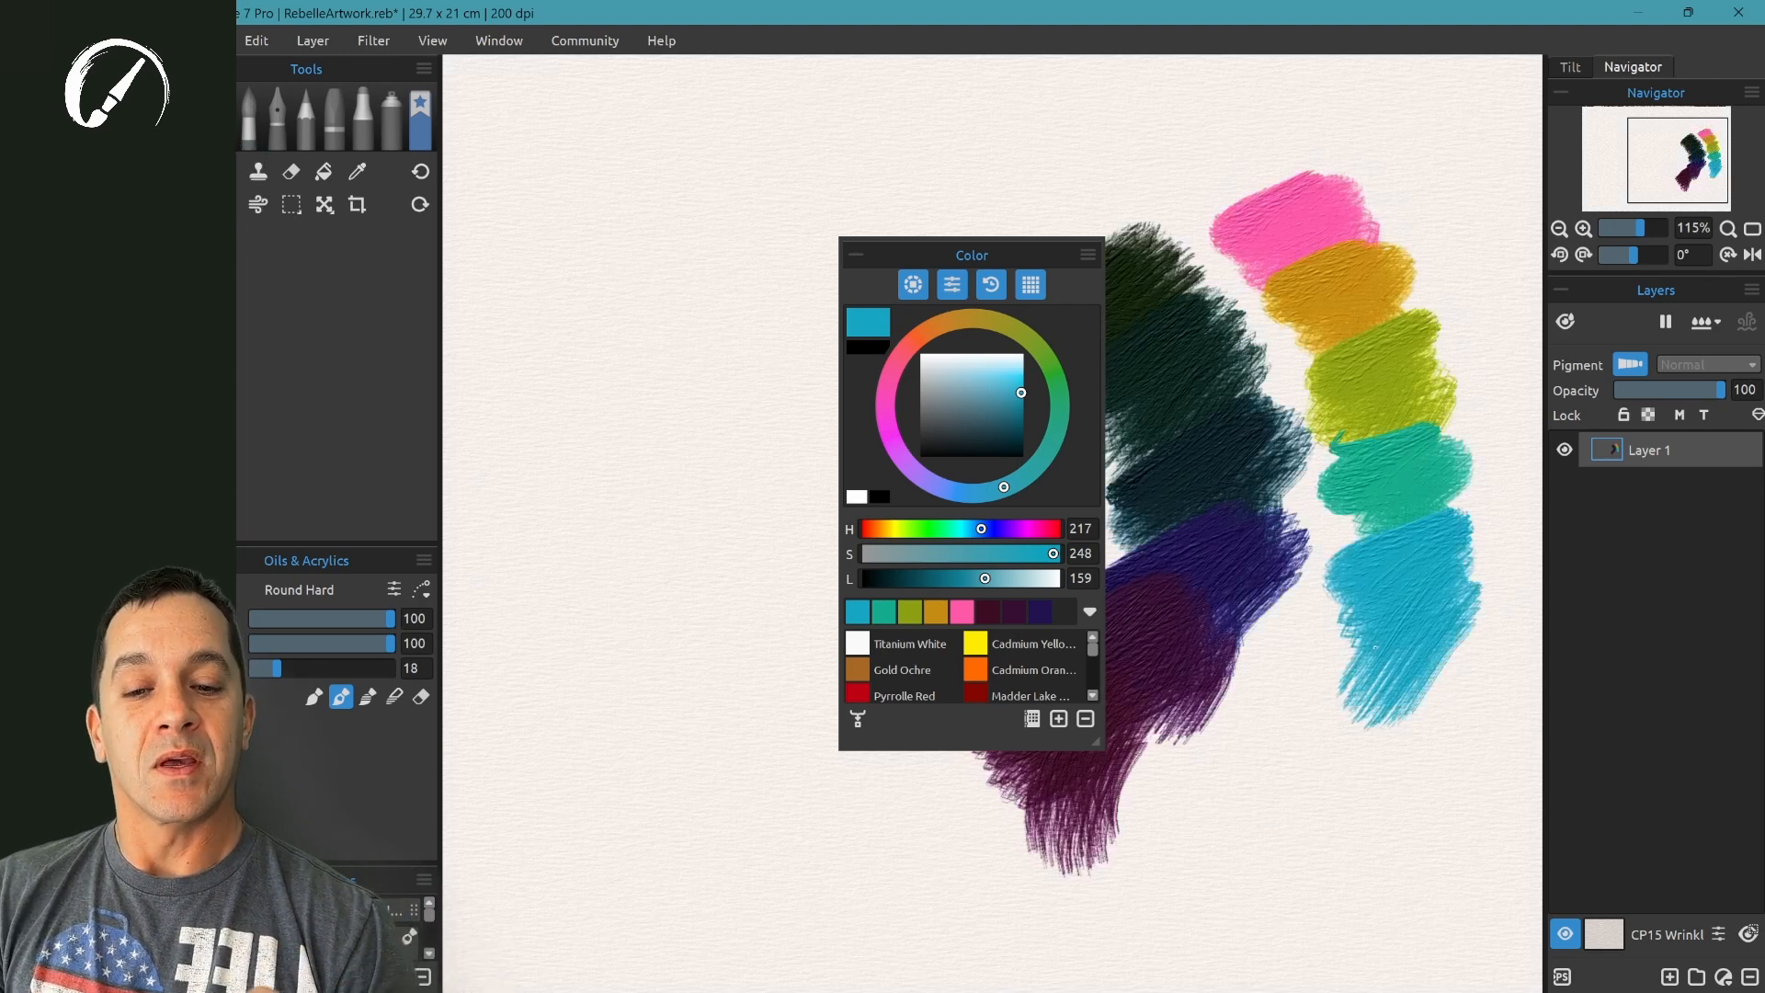
click(1087, 254)
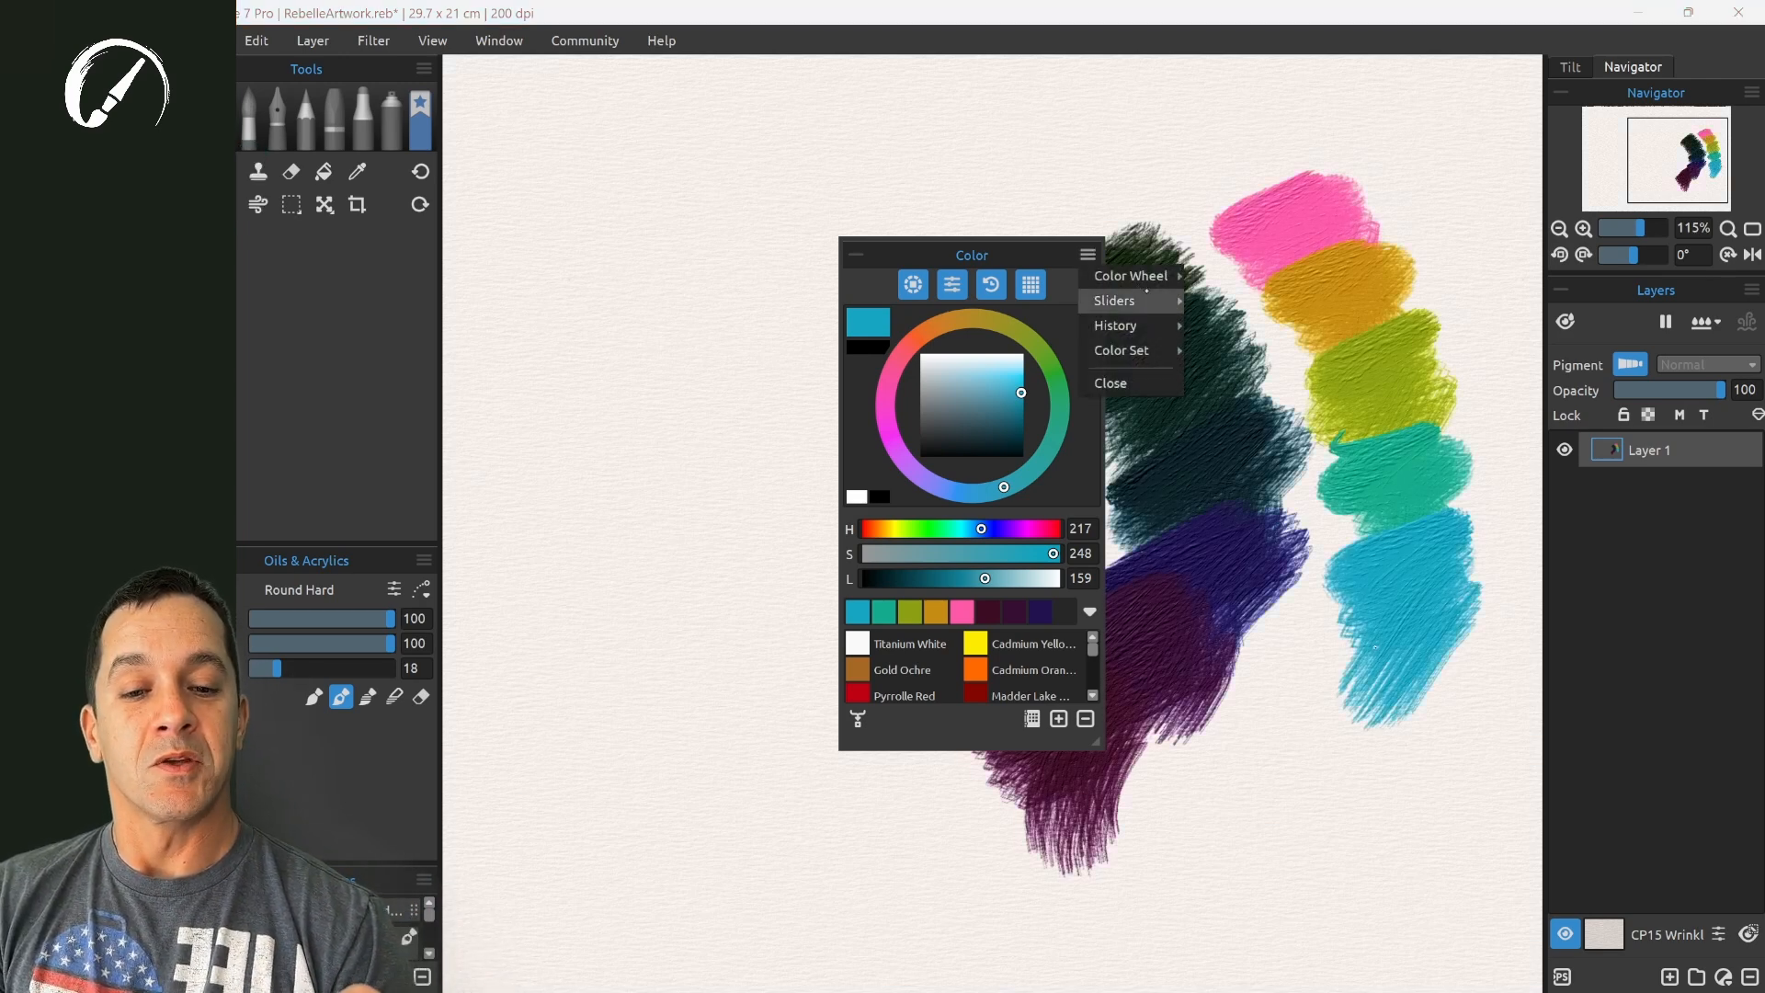
mouse_move(1114, 301)
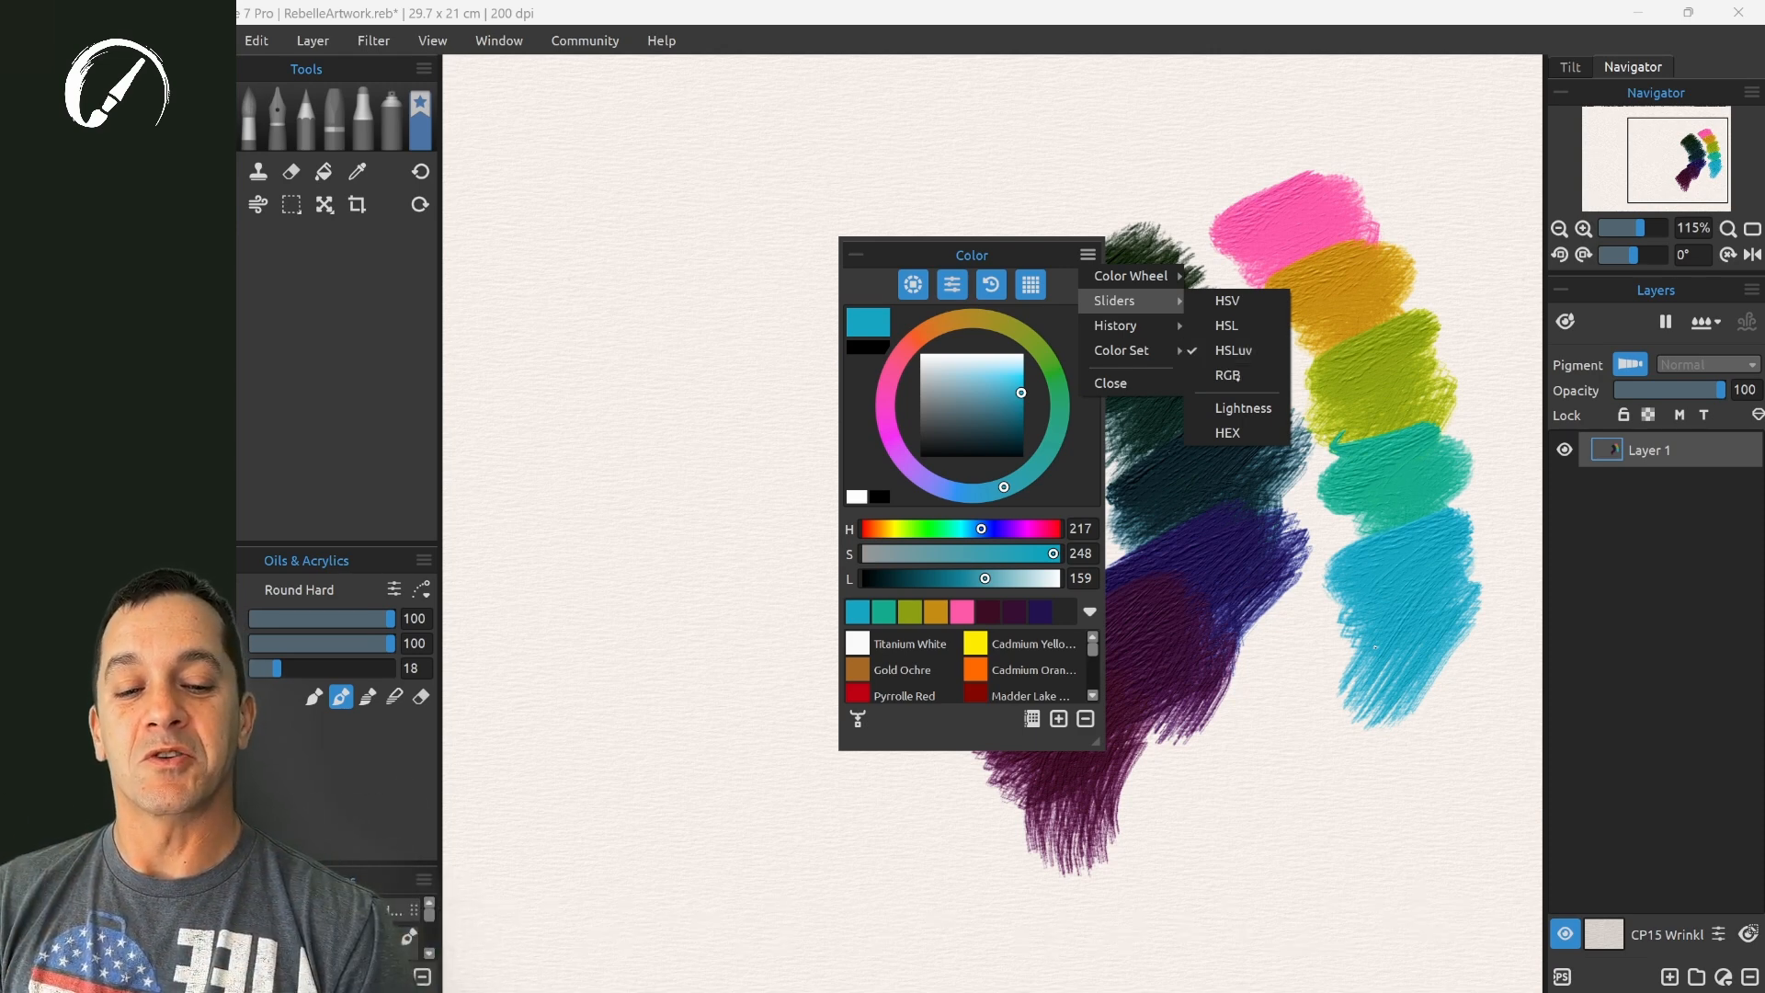
click(1228, 375)
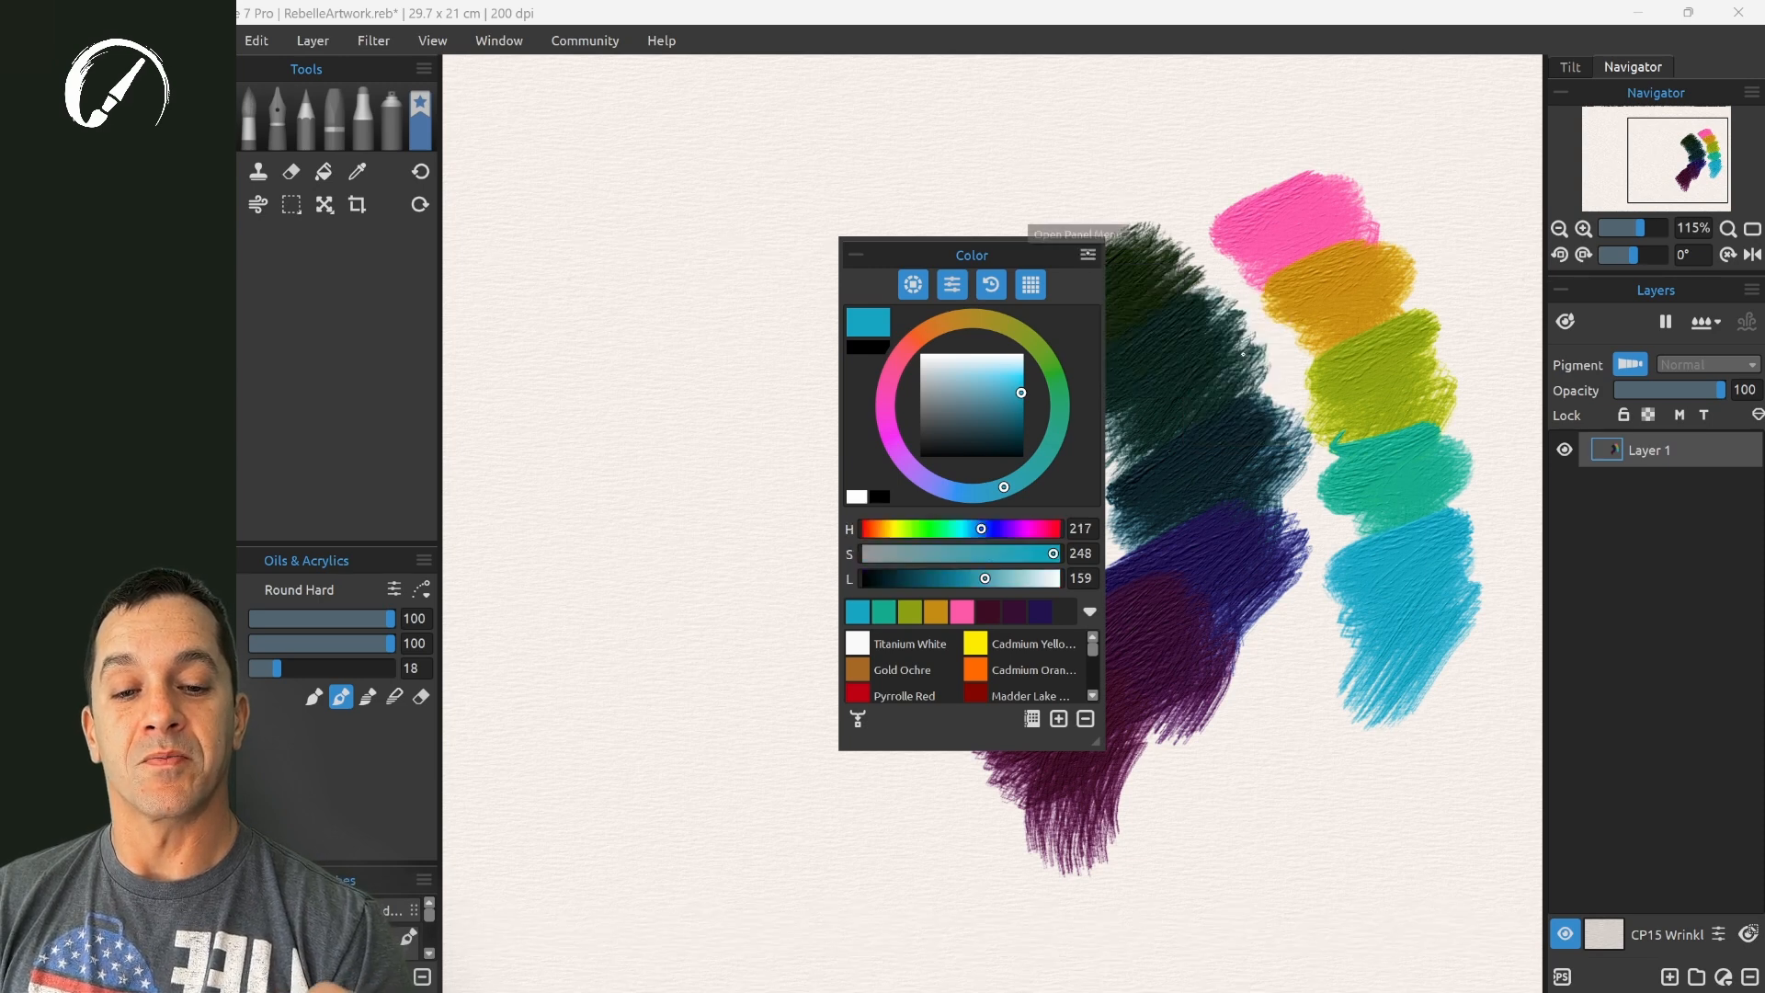
click(1088, 255)
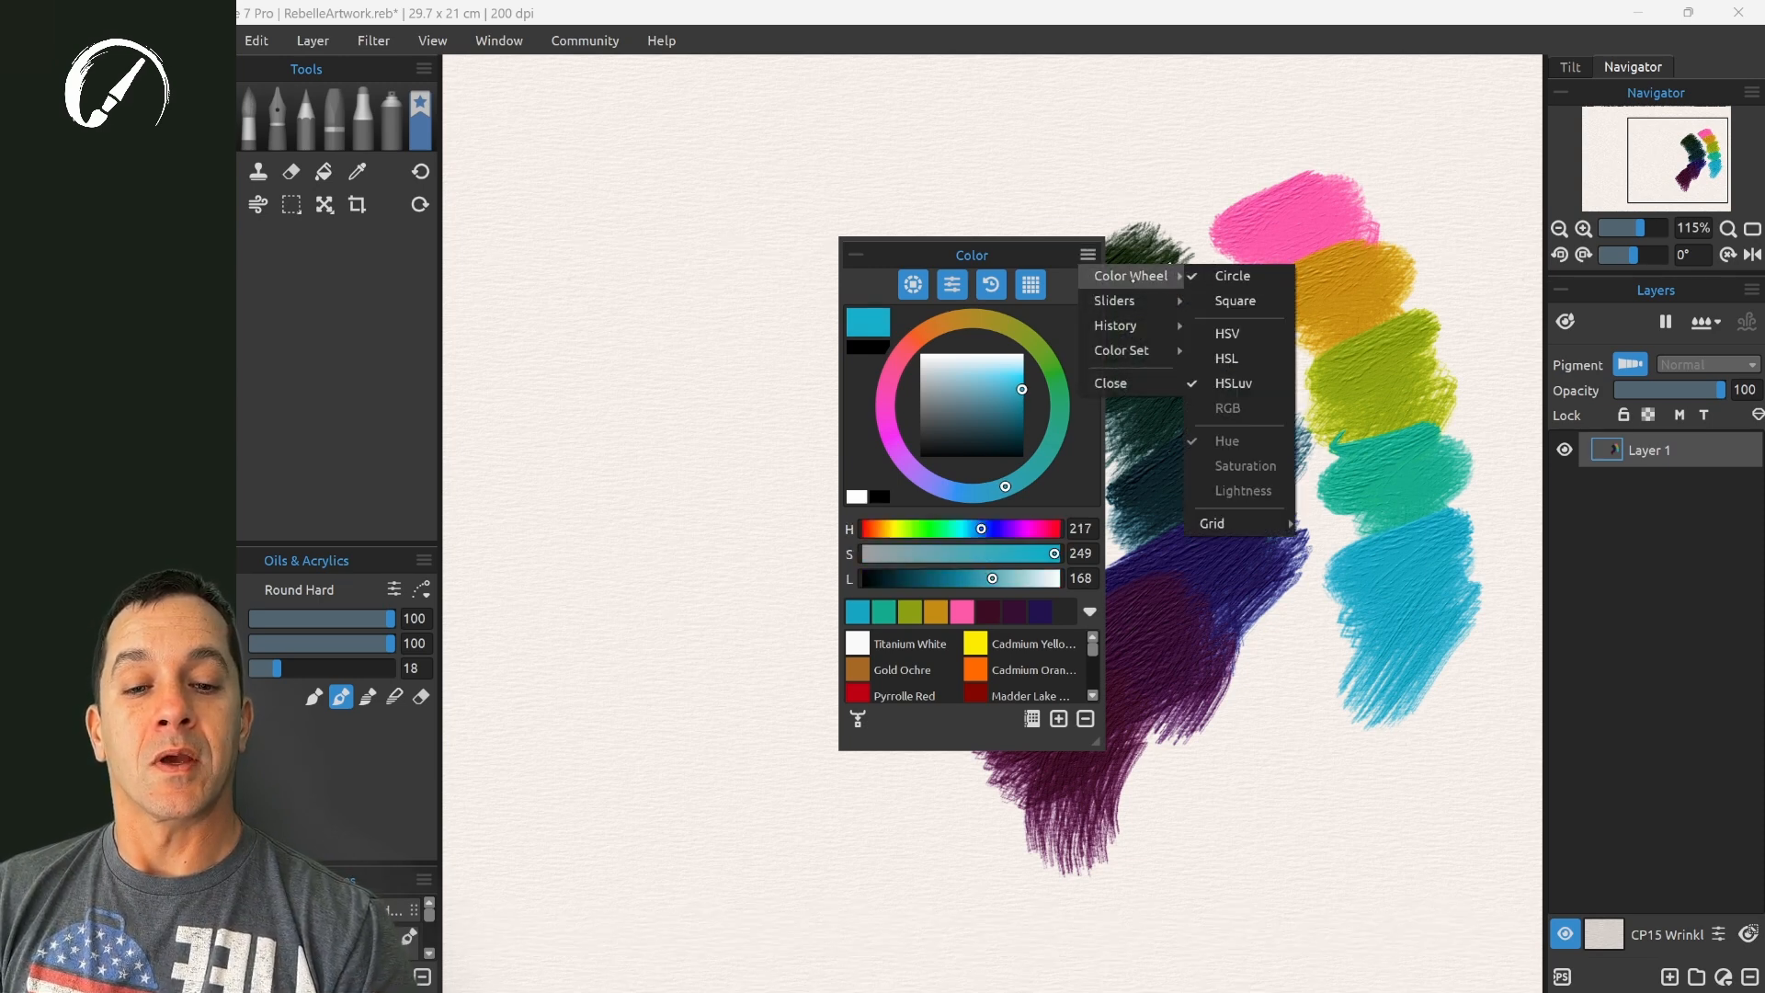
click(1234, 300)
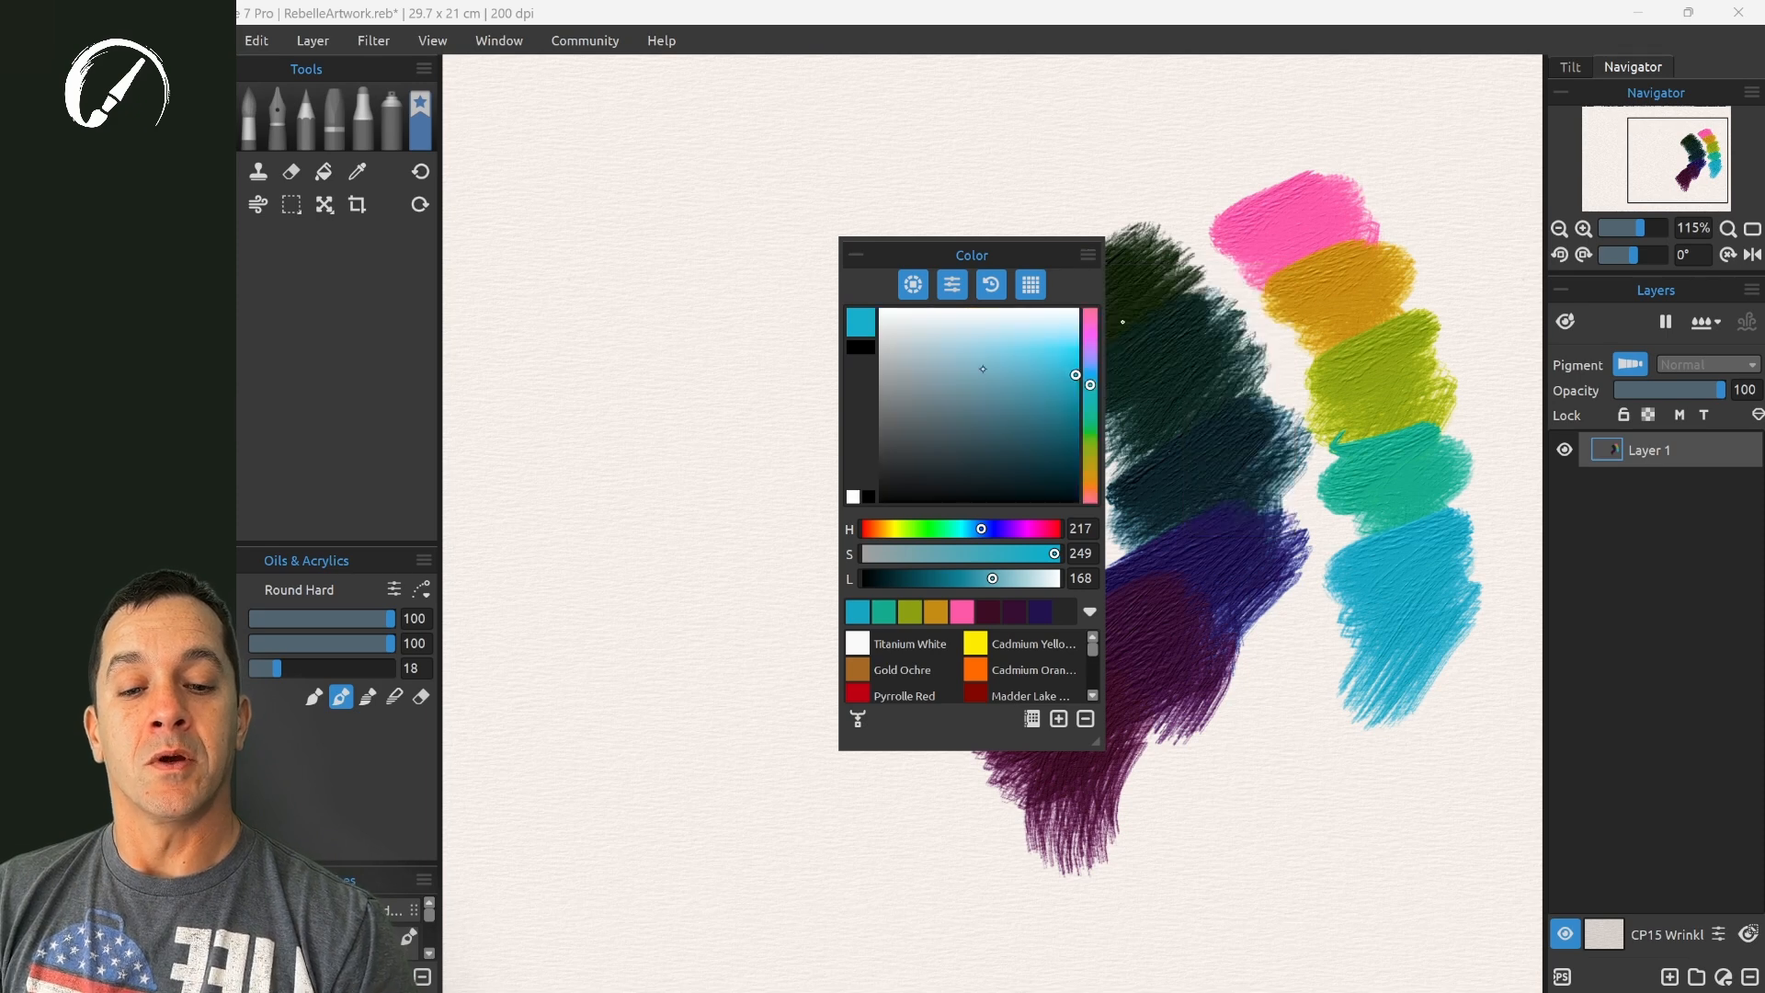
click(950, 284)
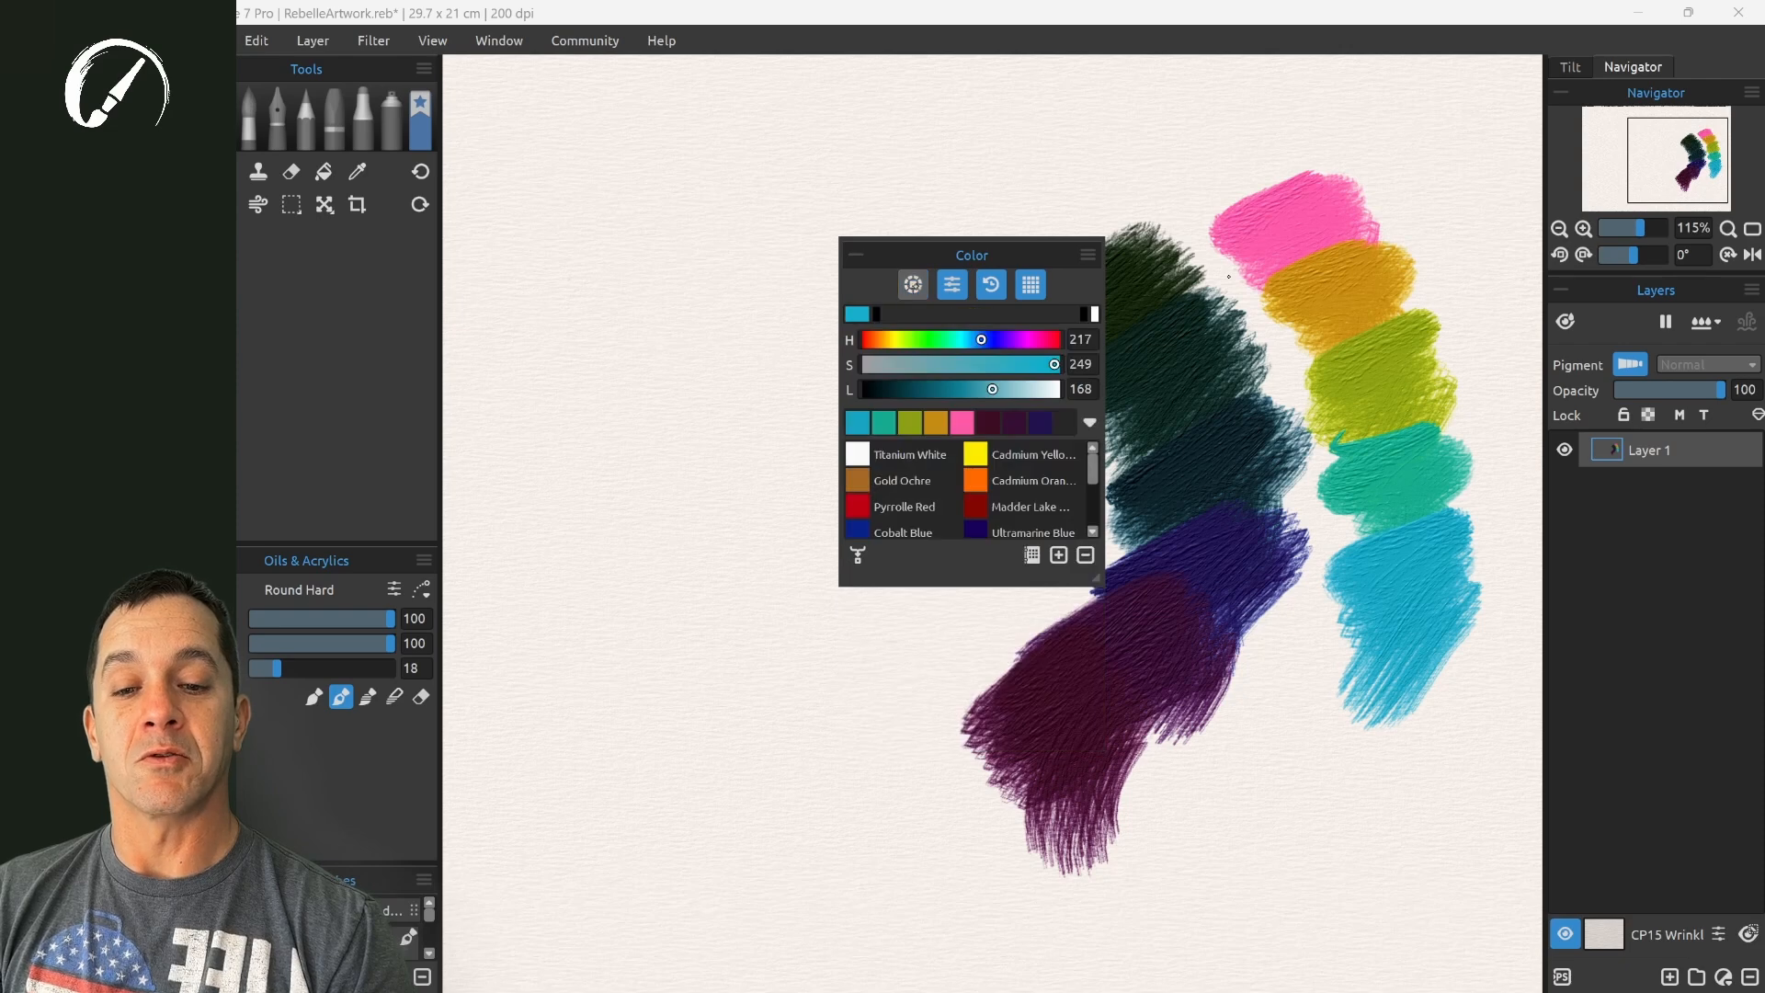
click(912, 284)
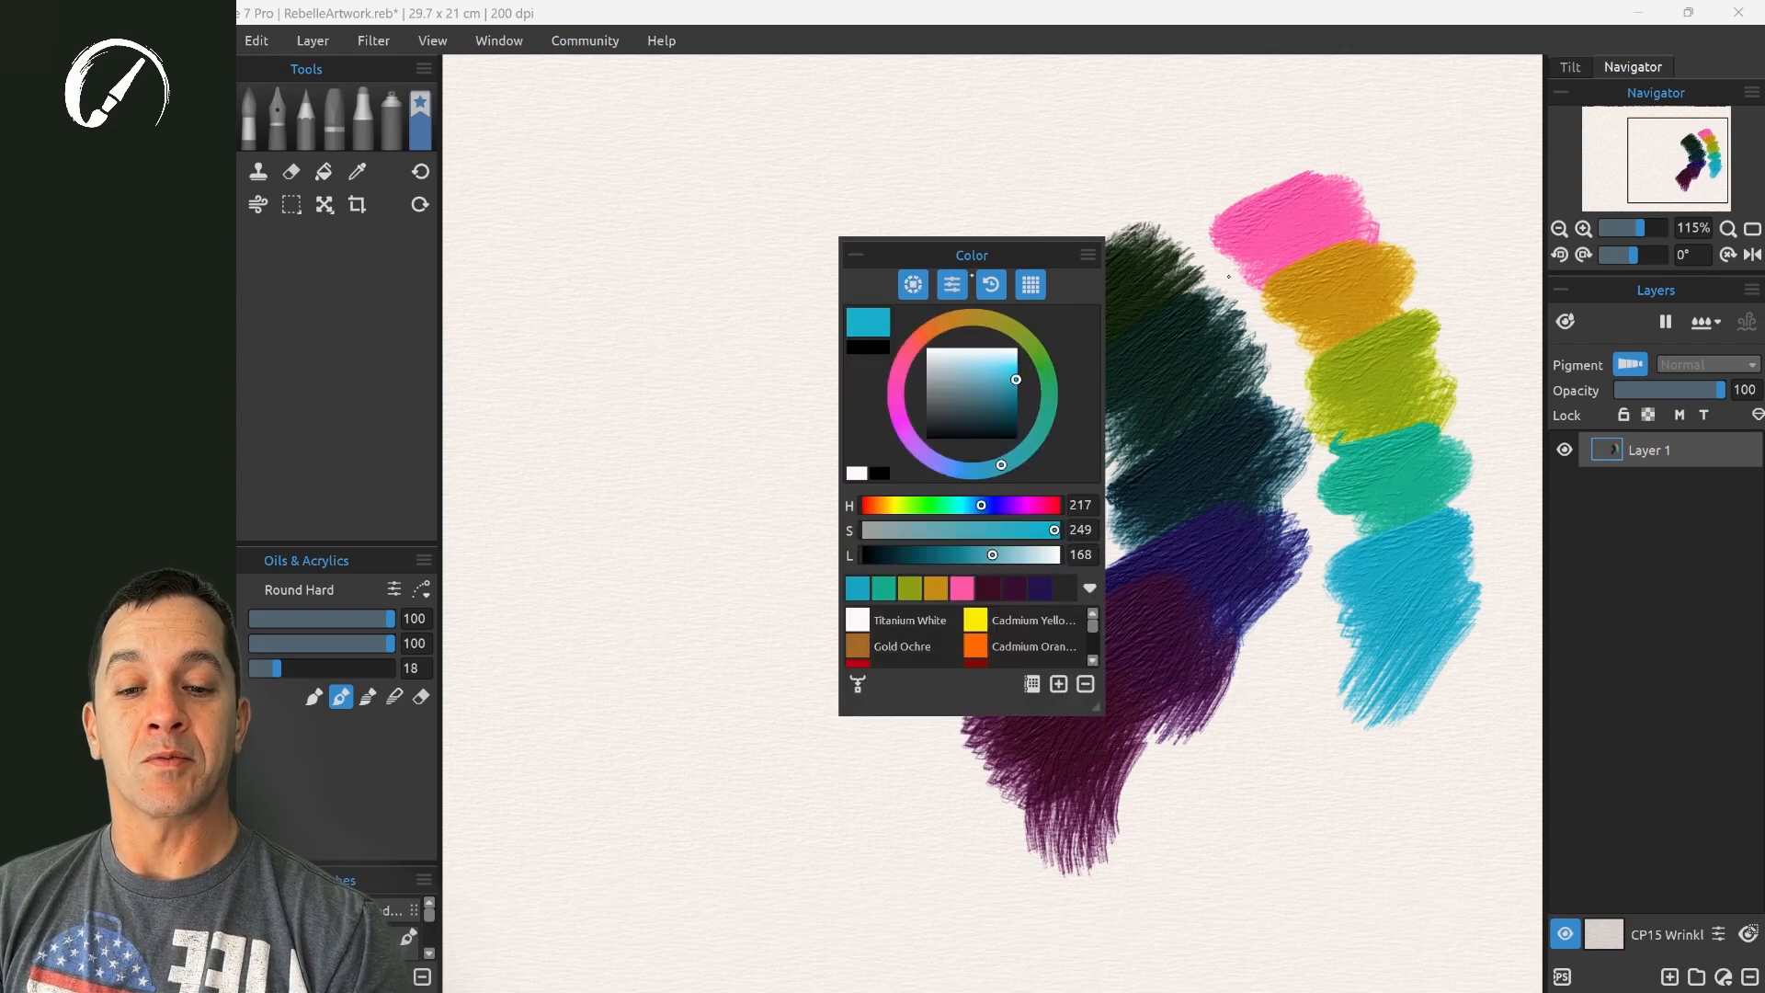
- Set the colour wheel's shade grid to 7x7
click(1087, 255)
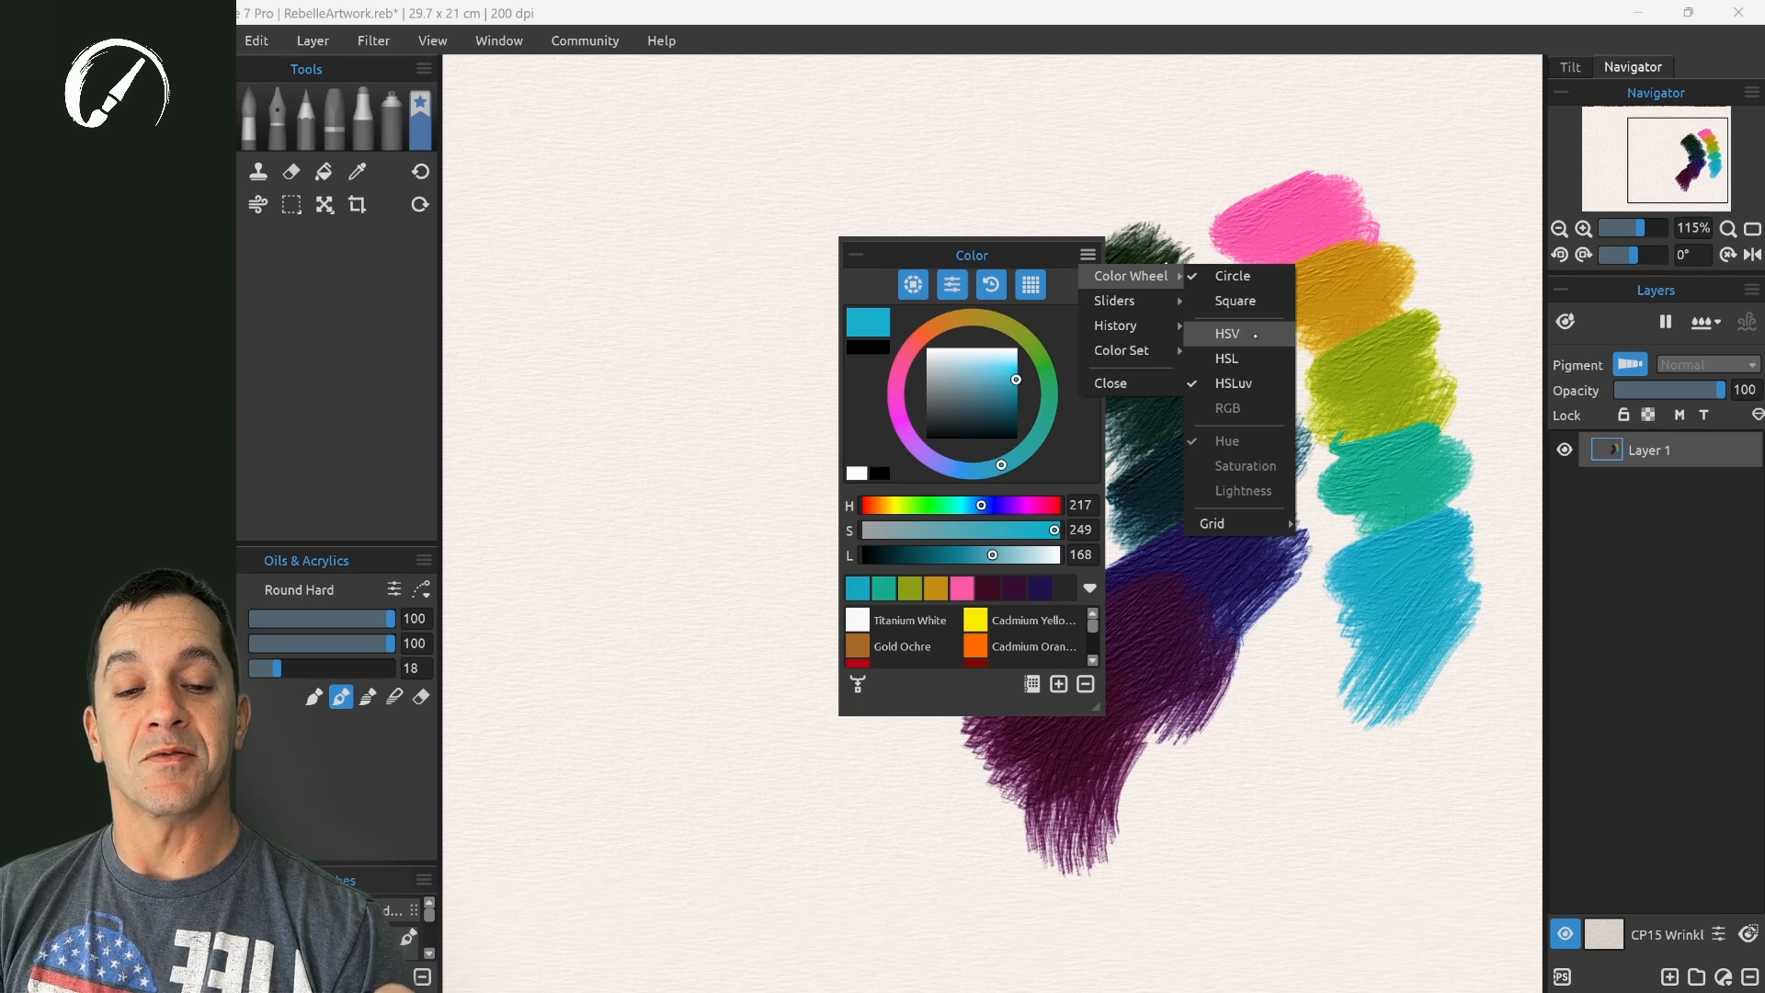
mouse_move(1234, 382)
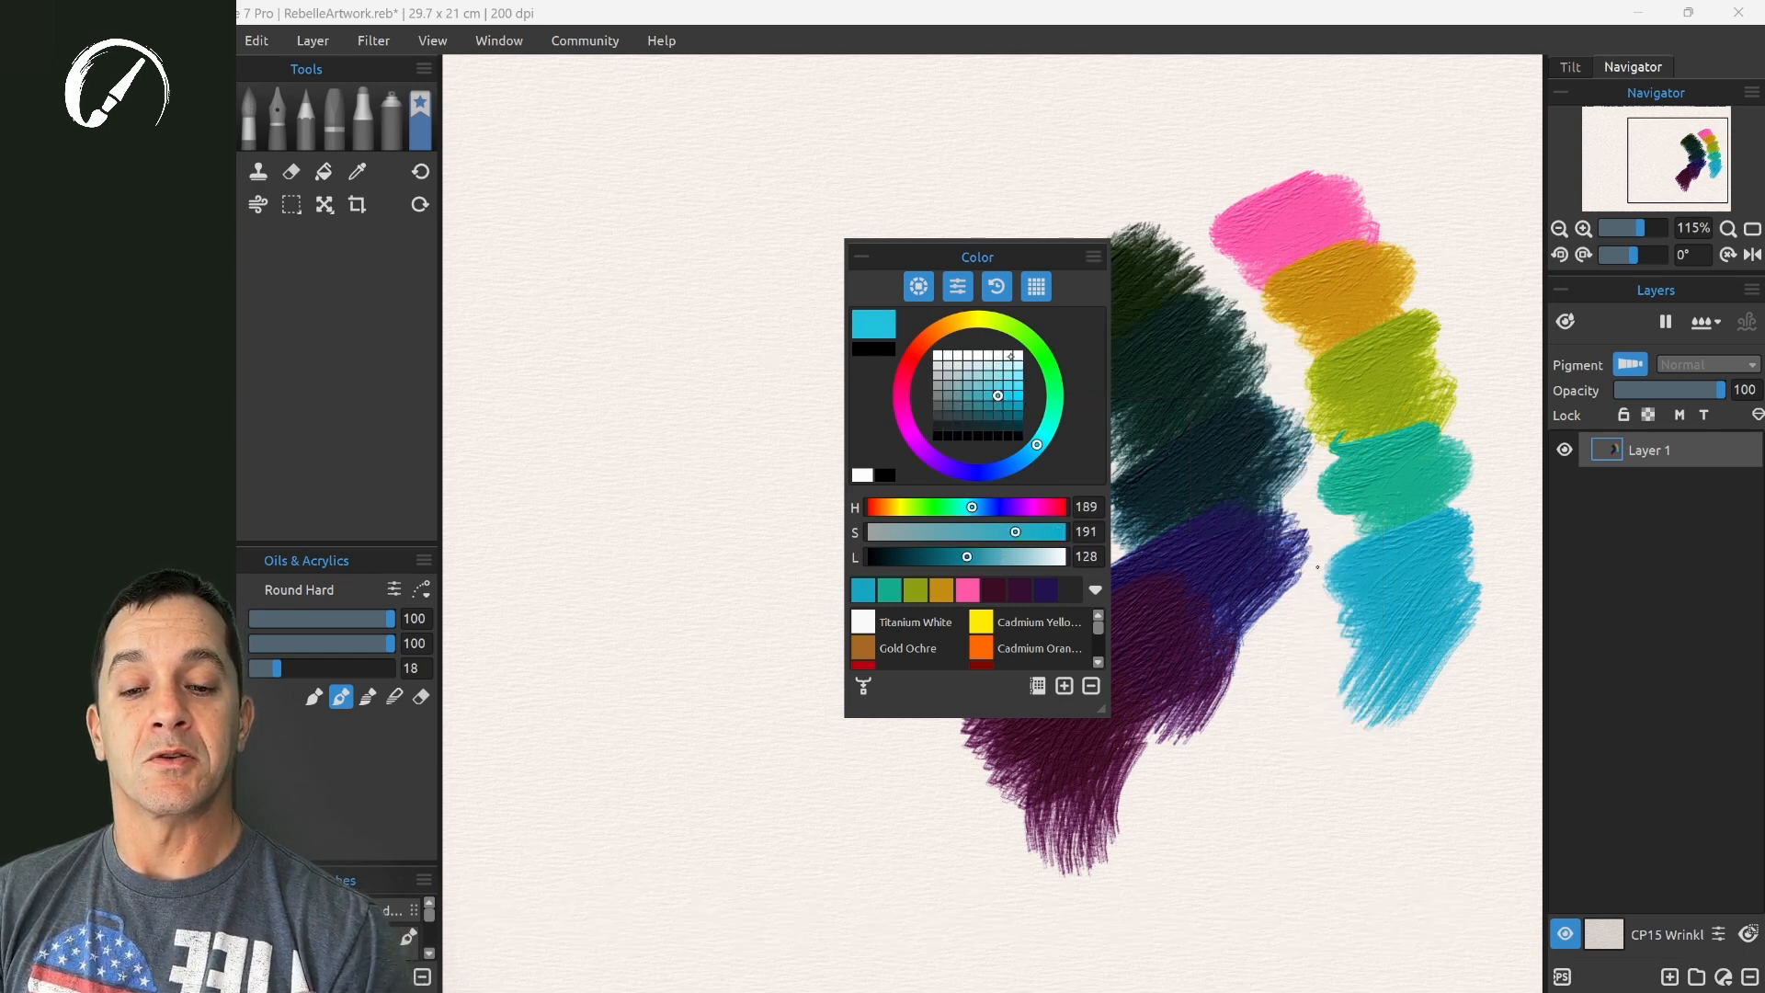
click(1091, 256)
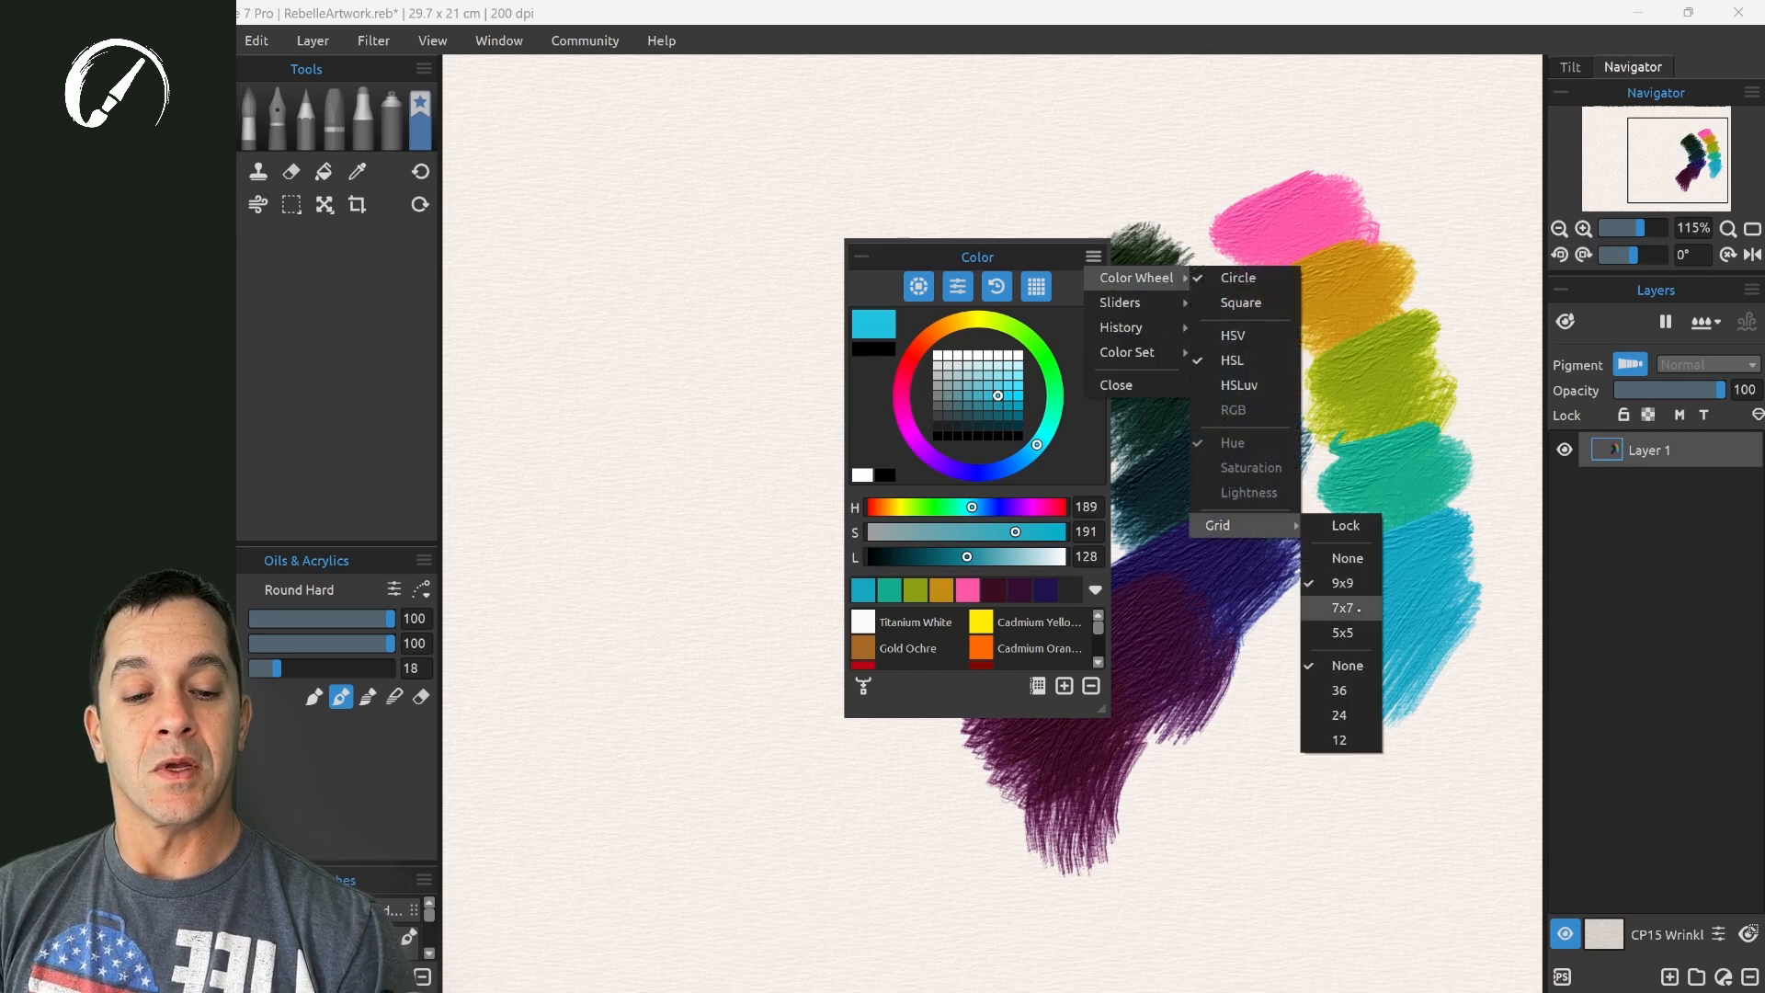
click(1340, 607)
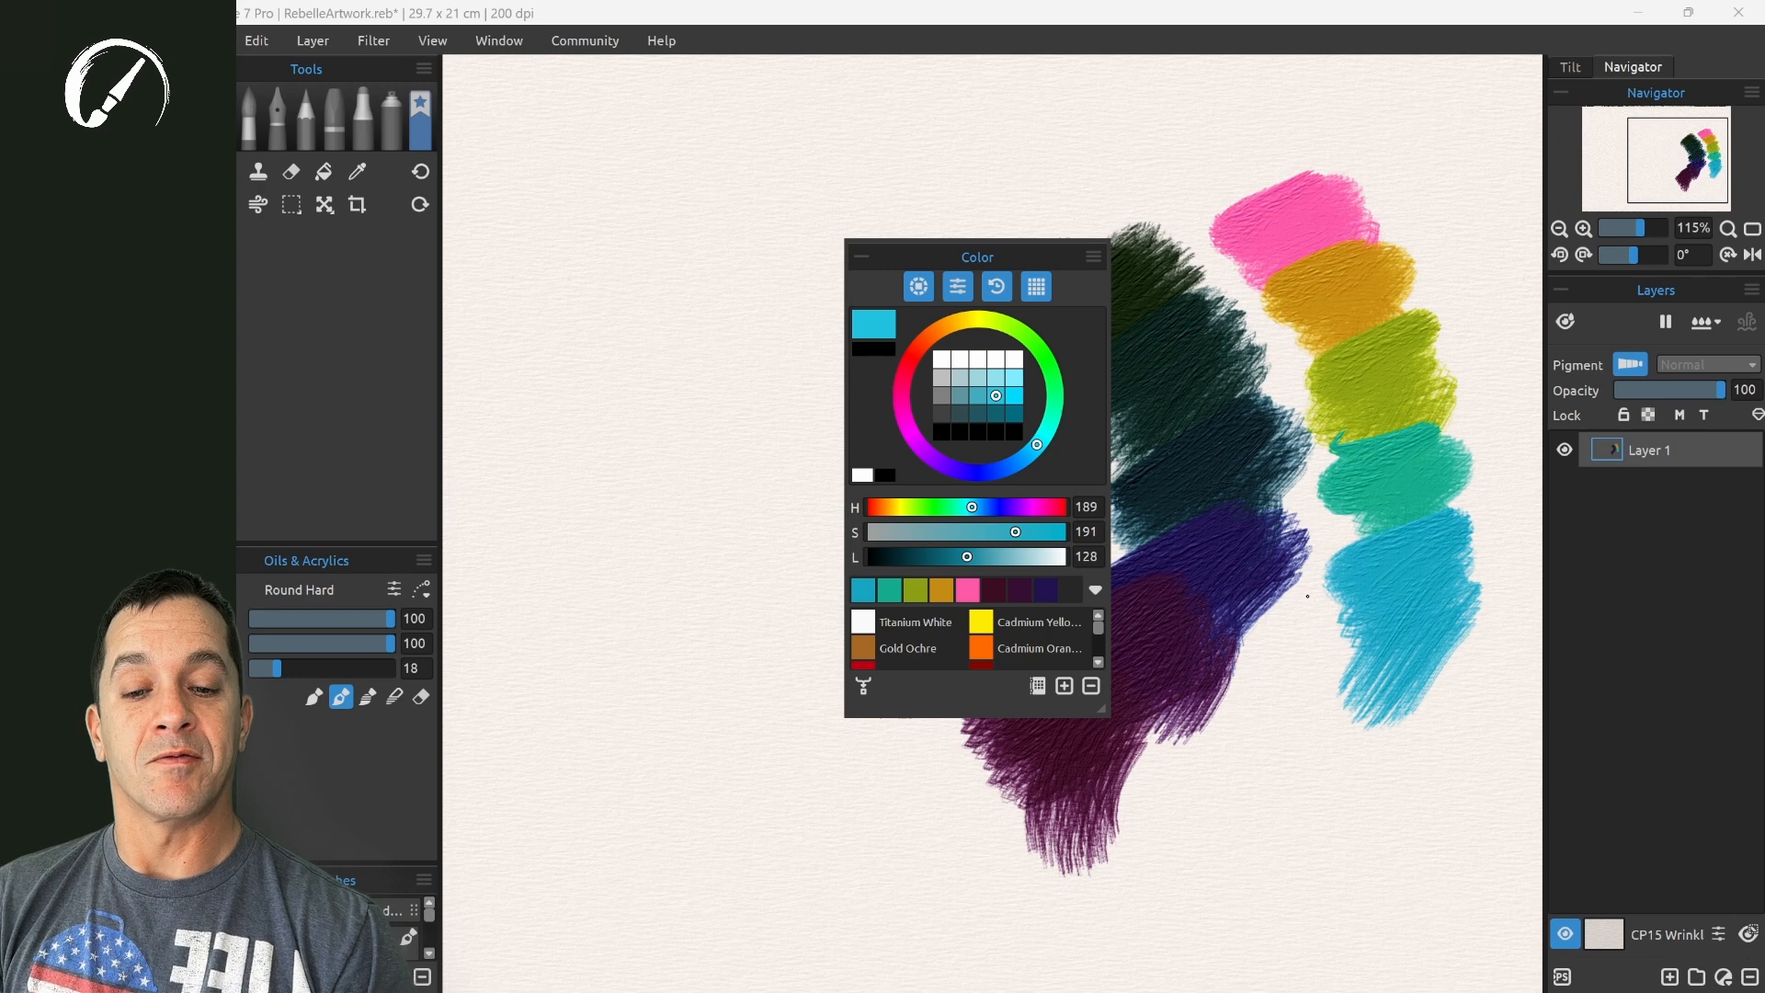
- Pick cyan, bright green and white from the colour wheel
click(1091, 256)
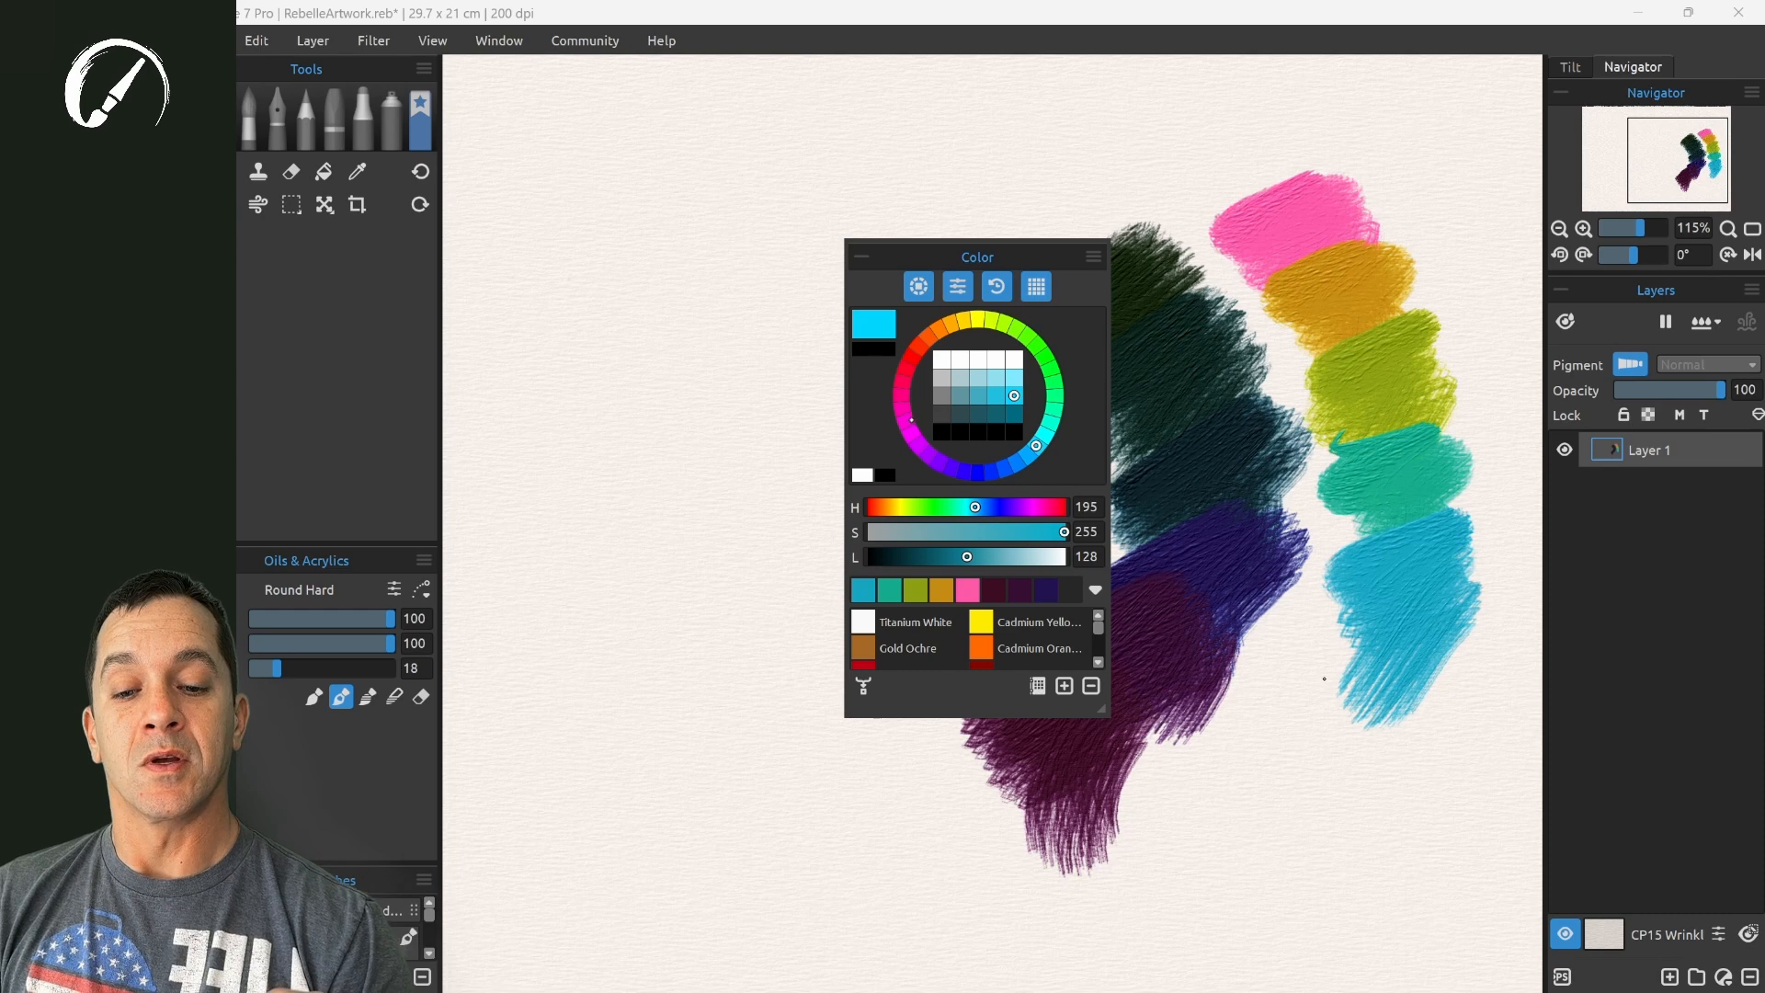
click(1036, 346)
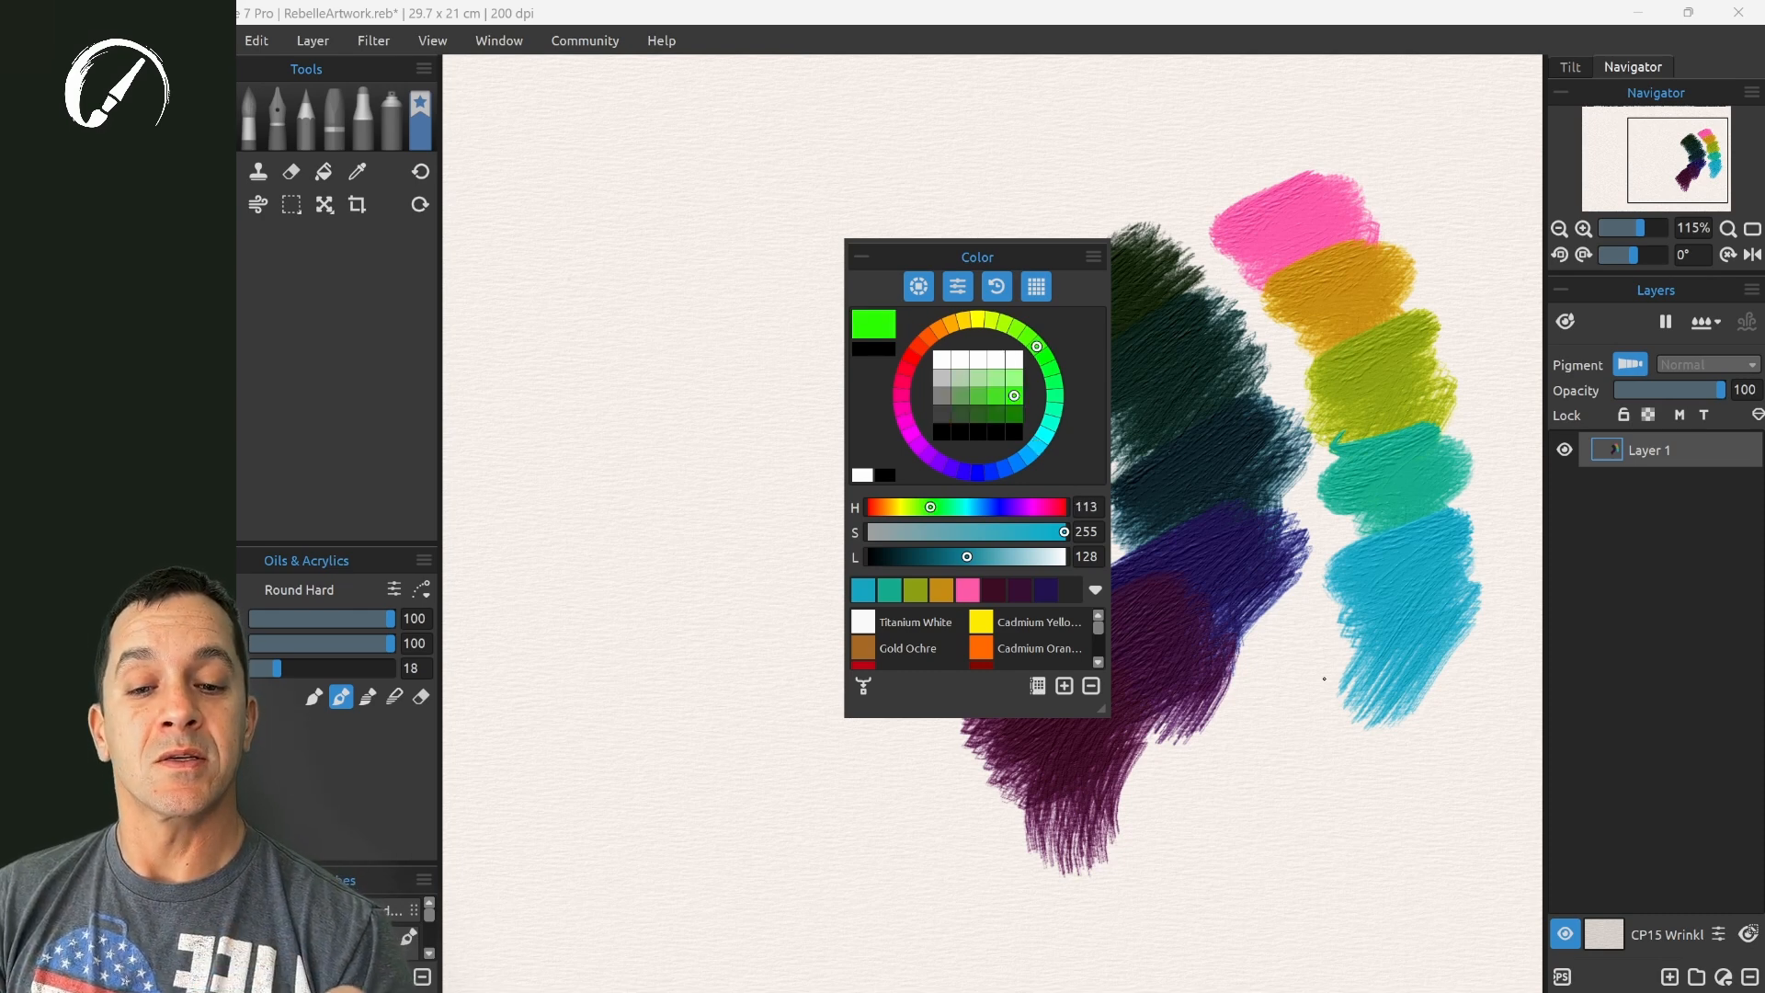
click(1091, 256)
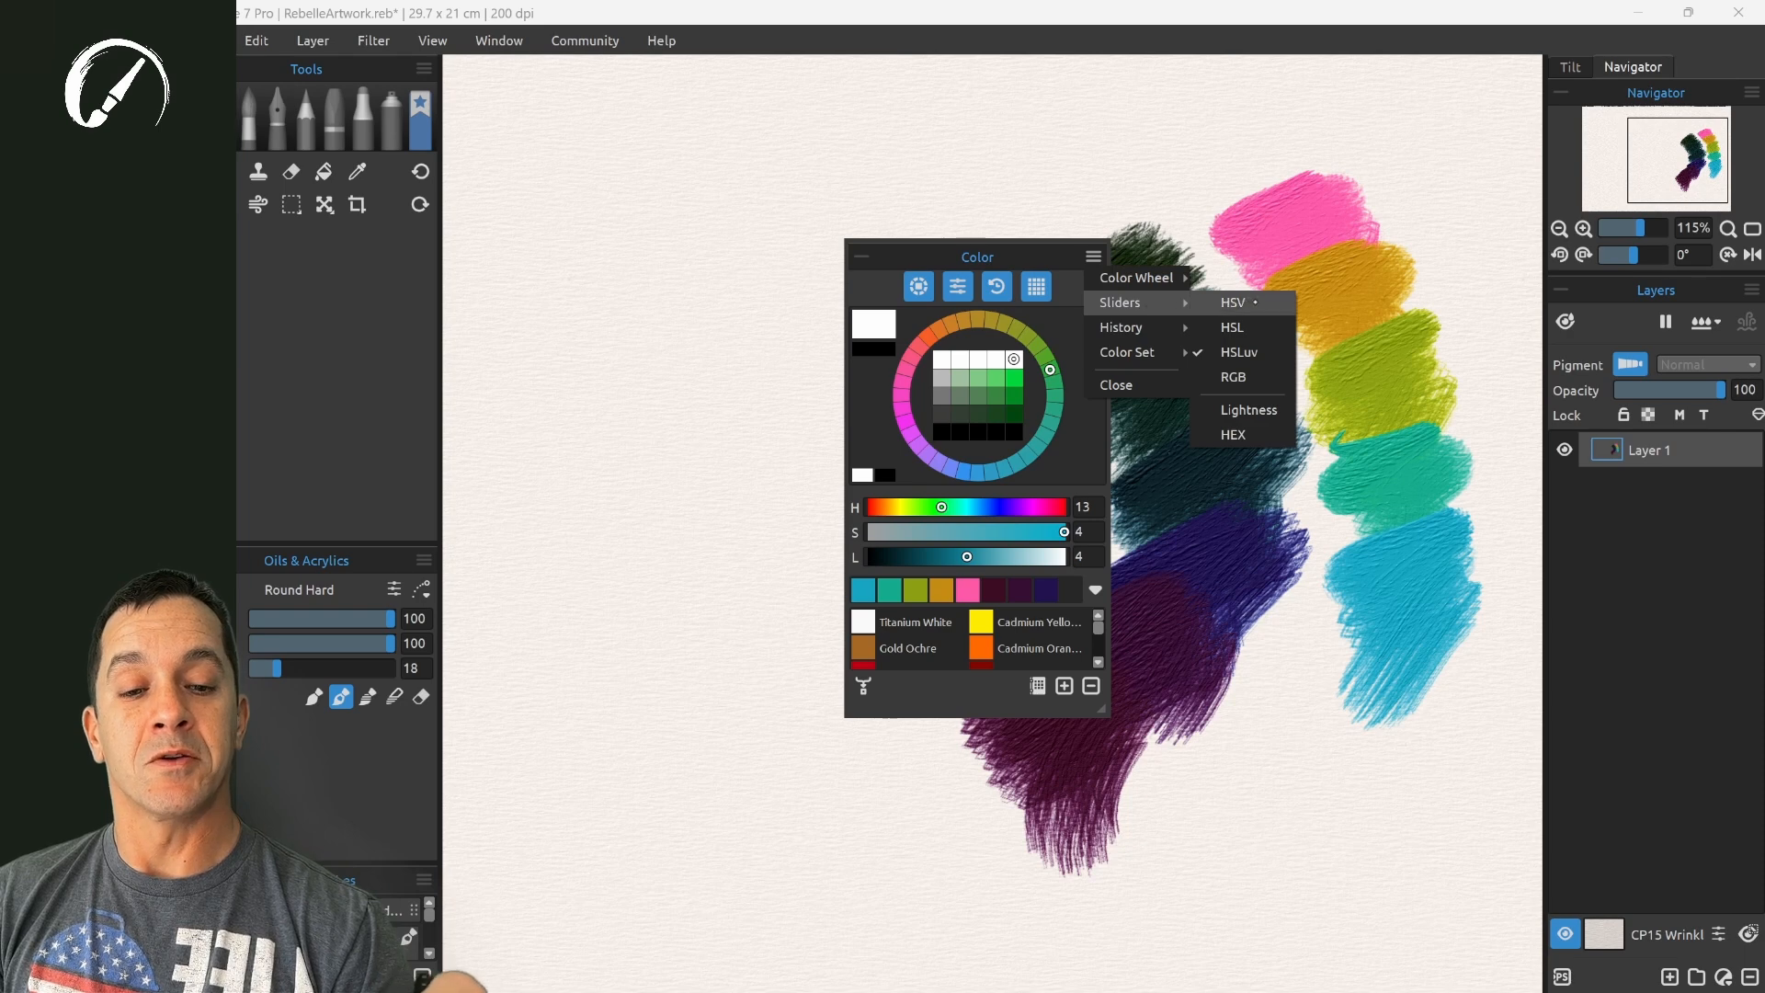
mouse_move(1233, 377)
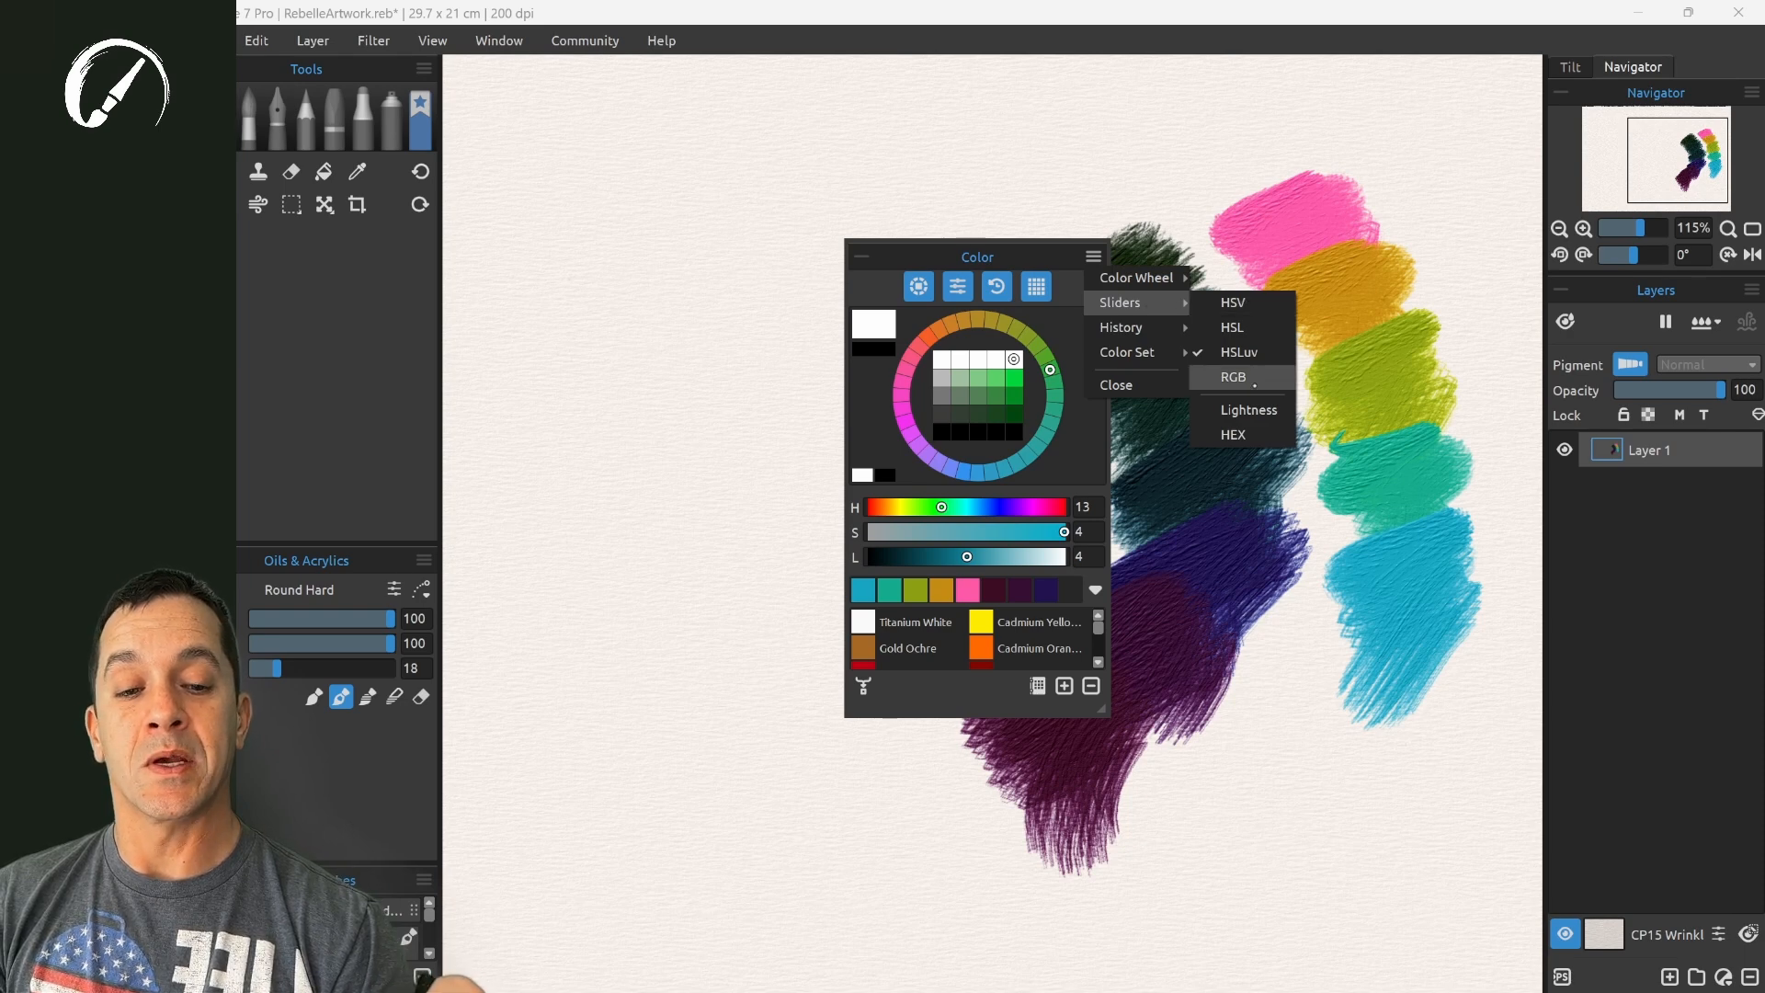
- Add the Lightness slider and HEX value field to the sliders
click(1249, 409)
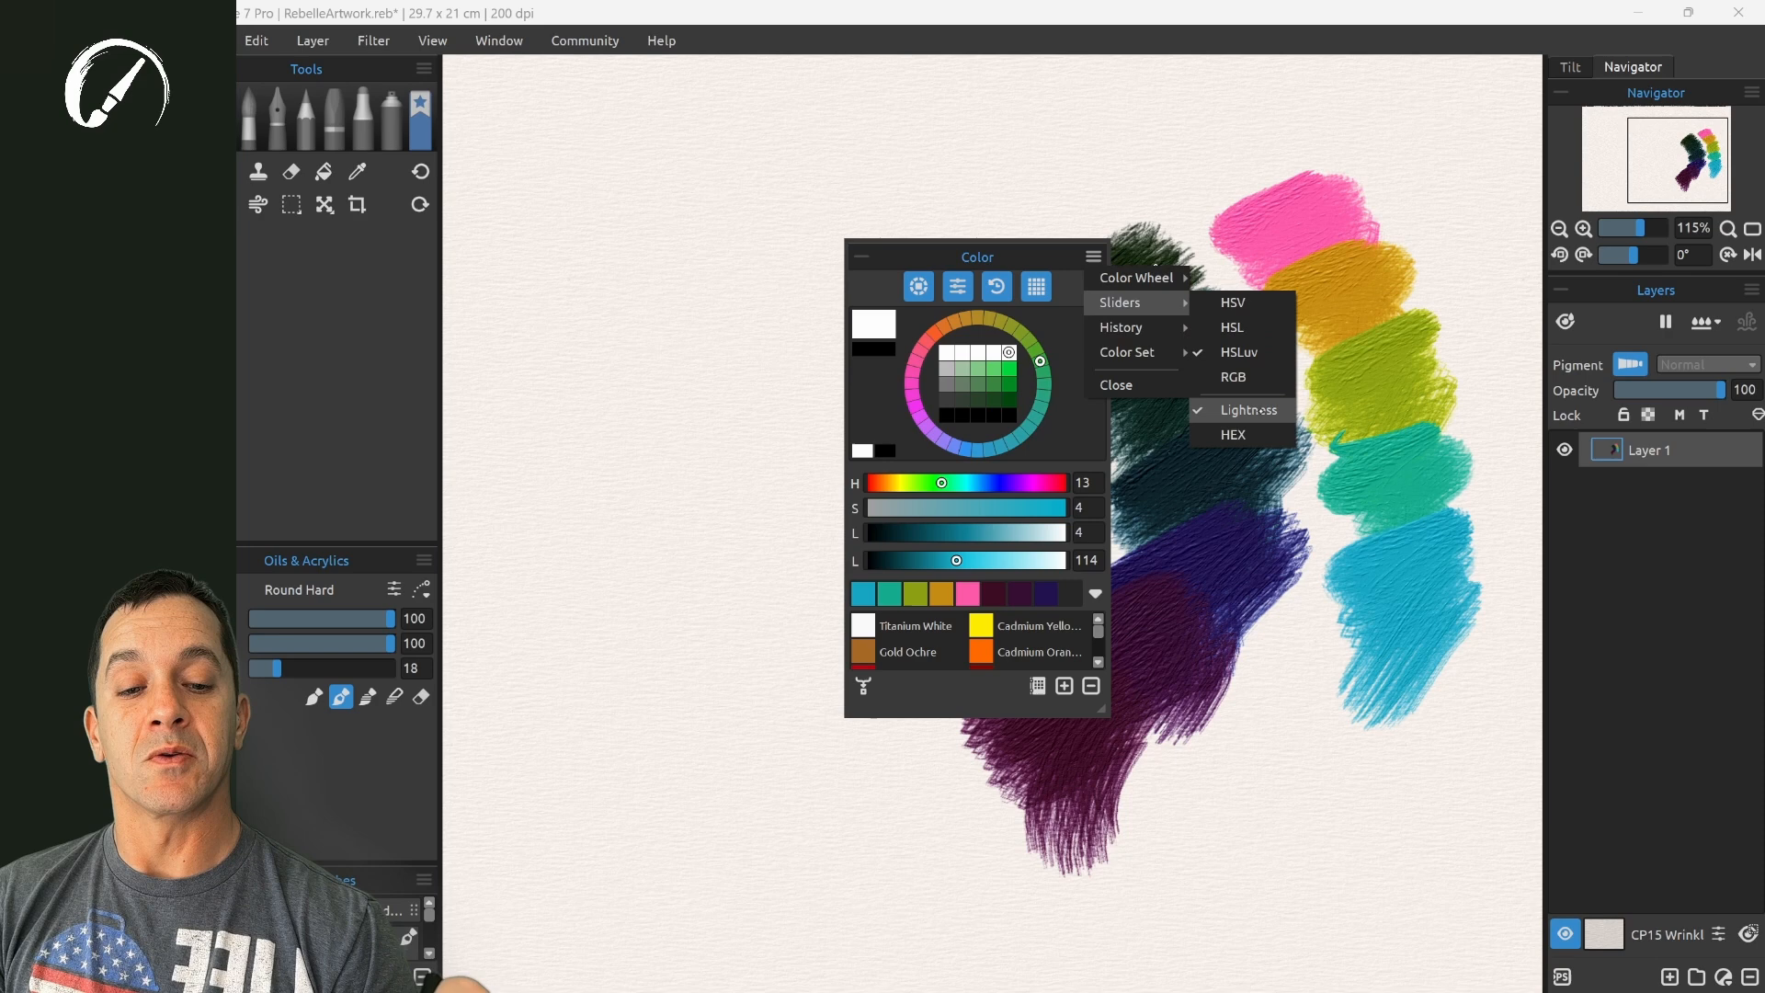
click(1232, 433)
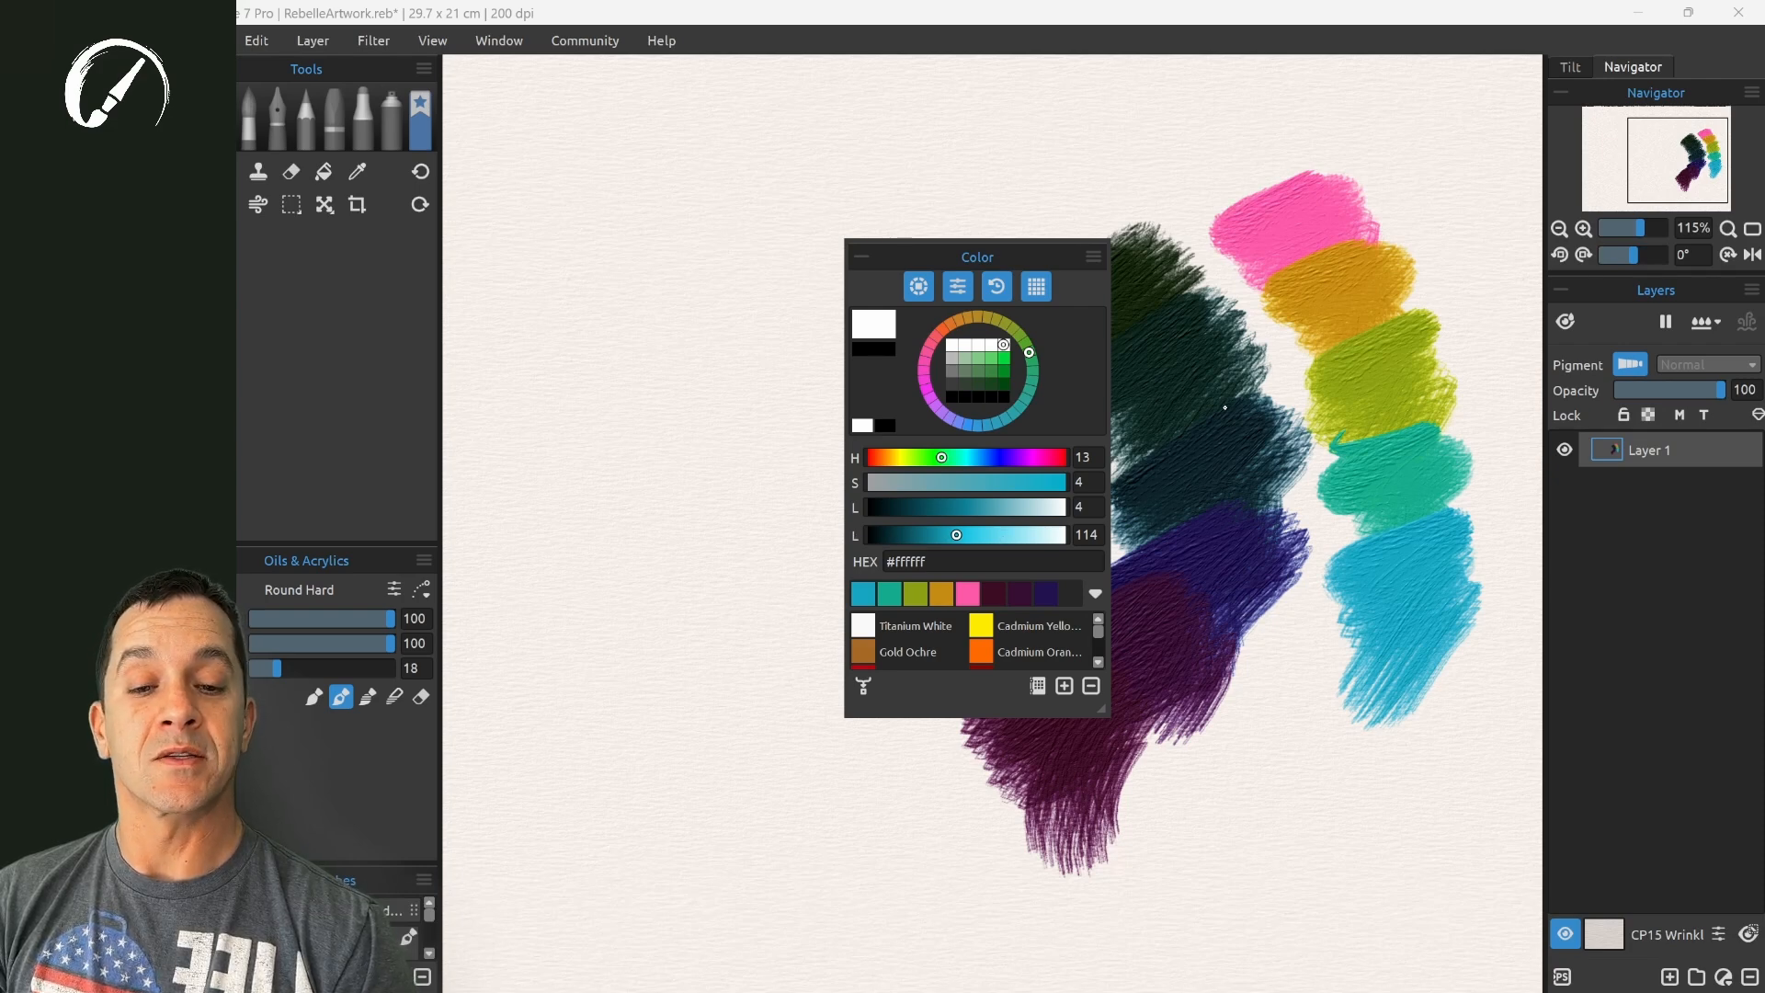
click(1091, 256)
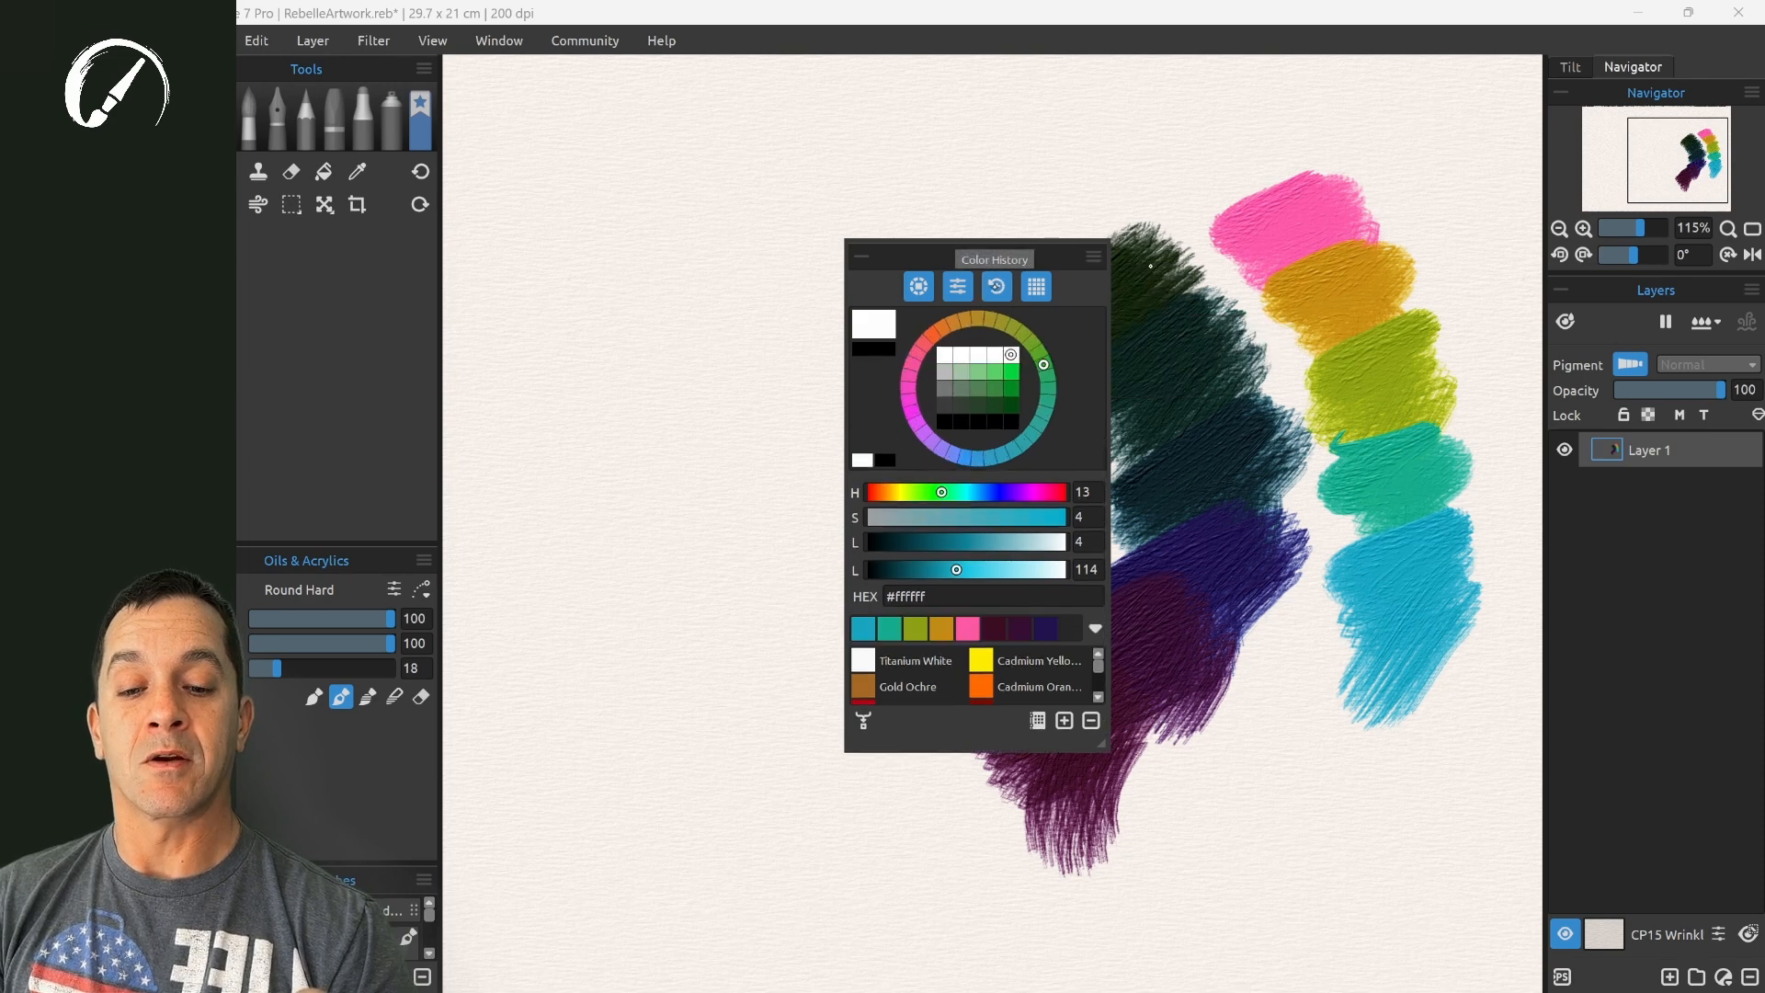
- Hide the colour wheel, sliders and colour set list from the panel
click(956, 286)
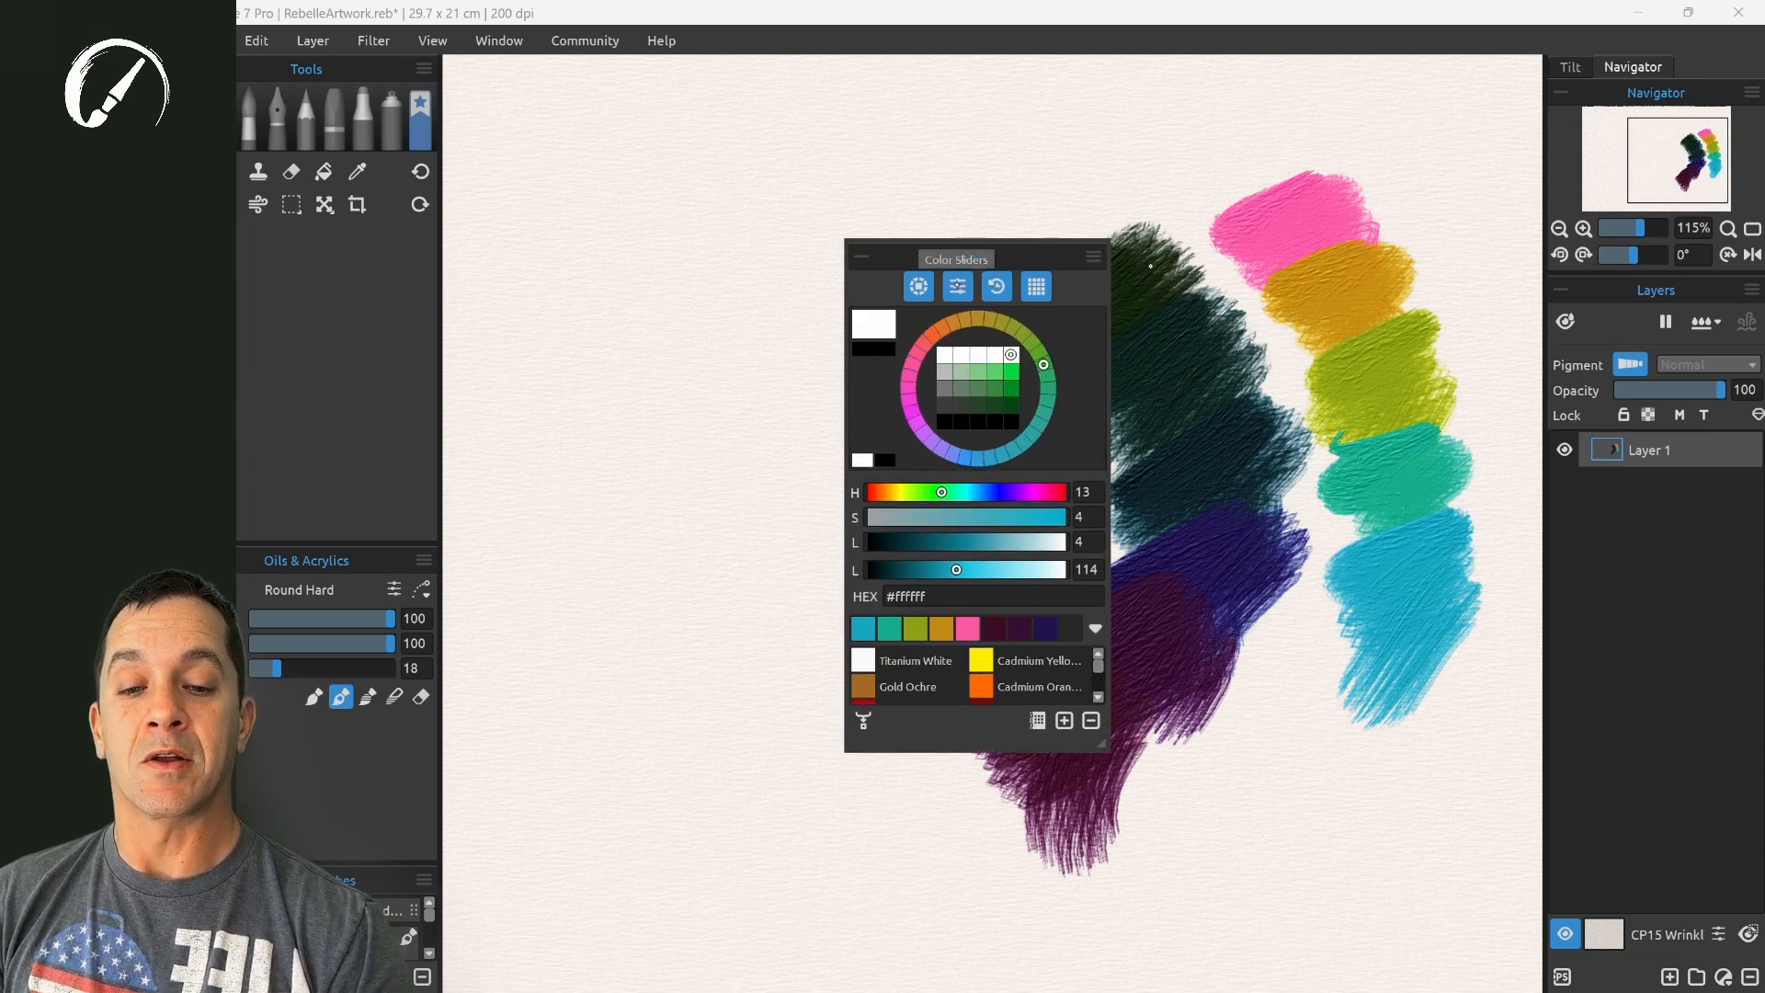
click(956, 286)
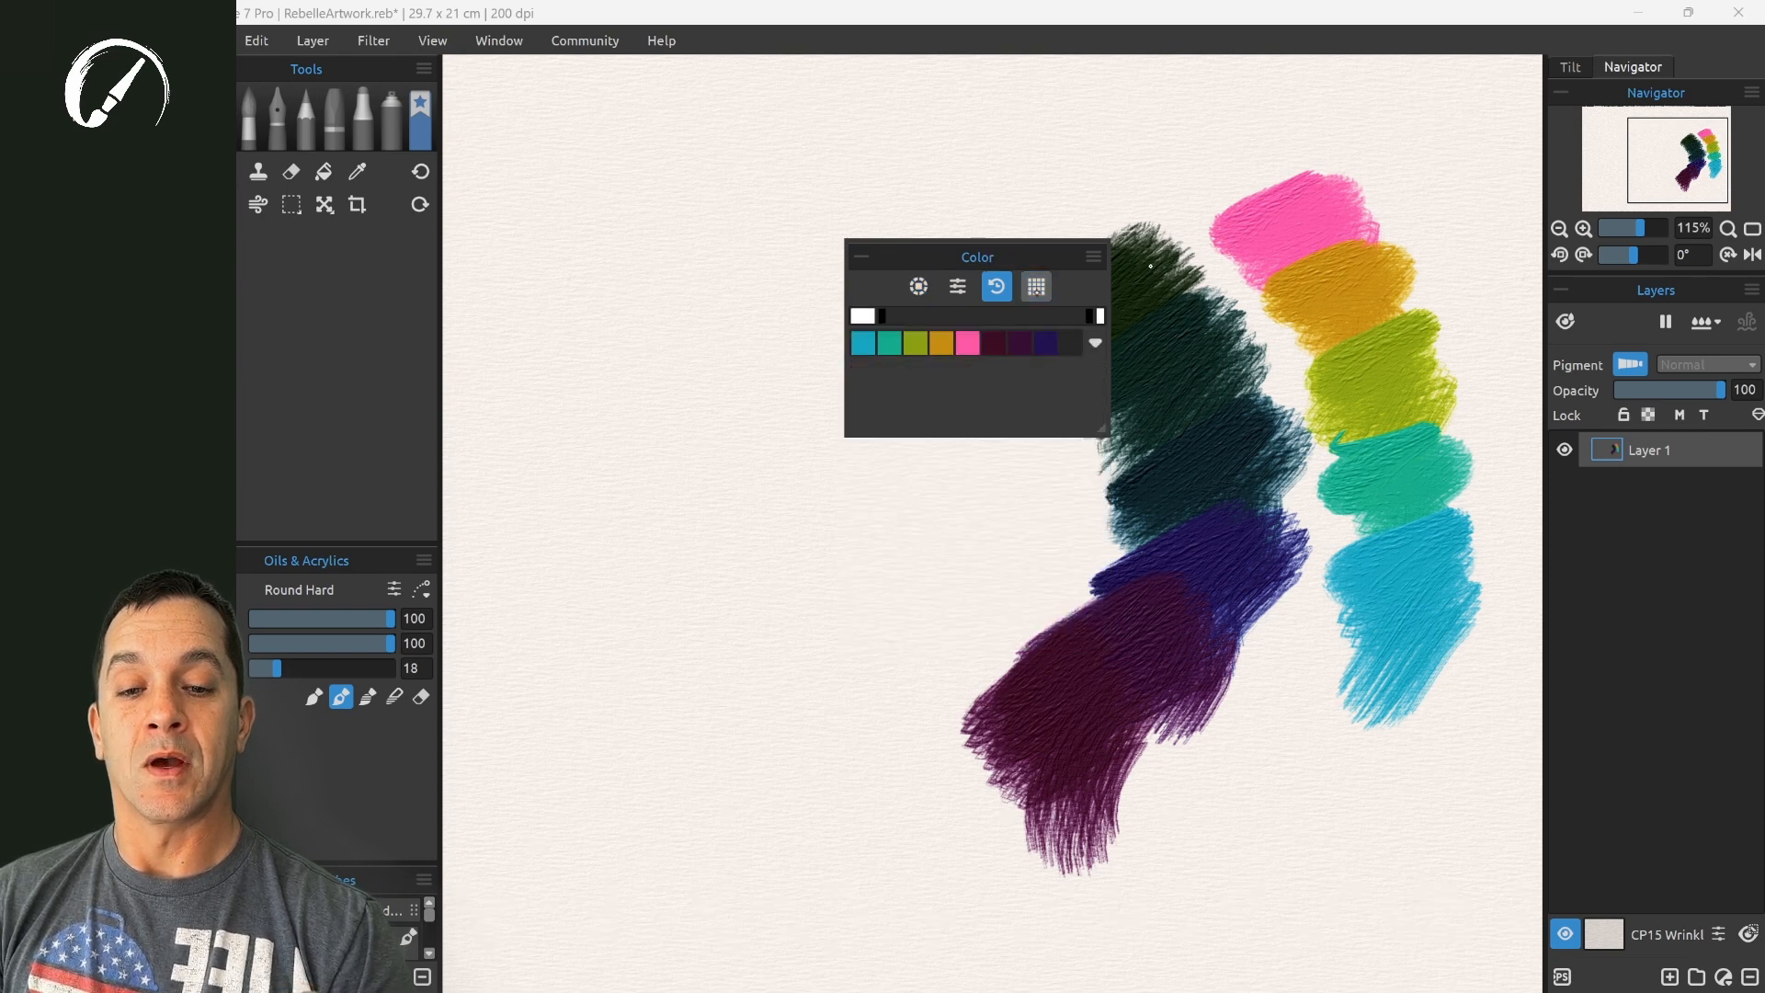
click(1033, 285)
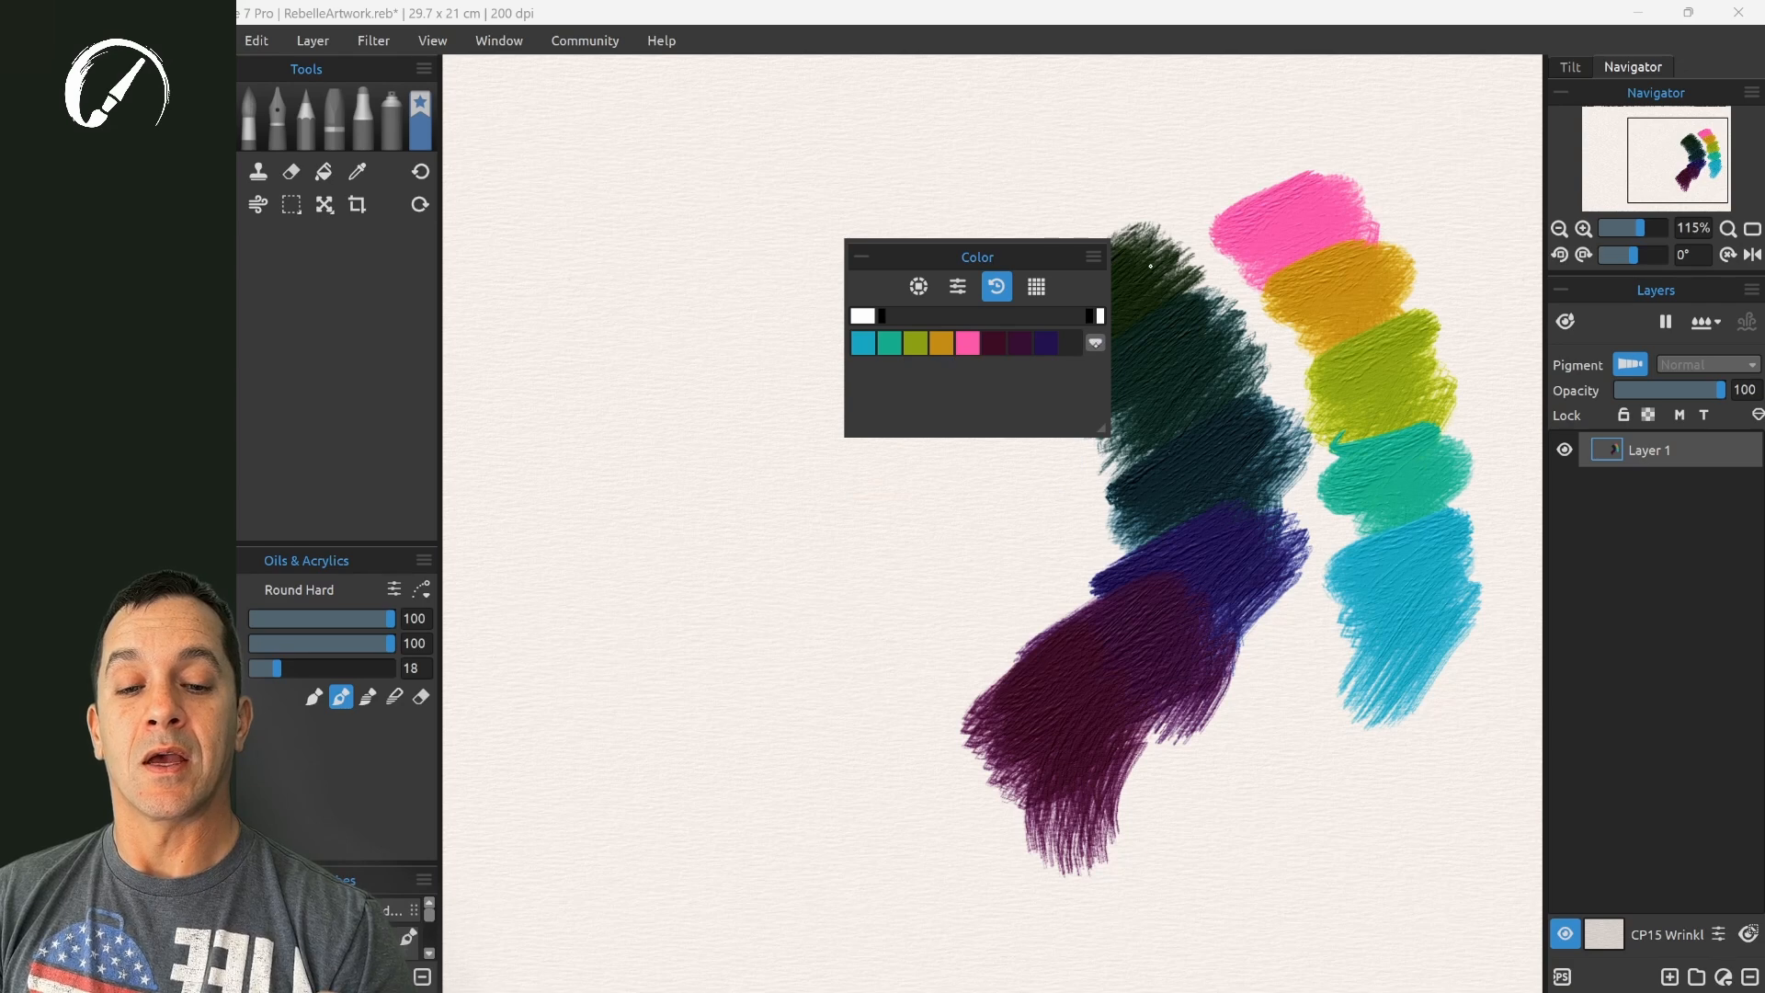
- Browse the Color Set submenus, then turn the colour wheel back on
click(1091, 257)
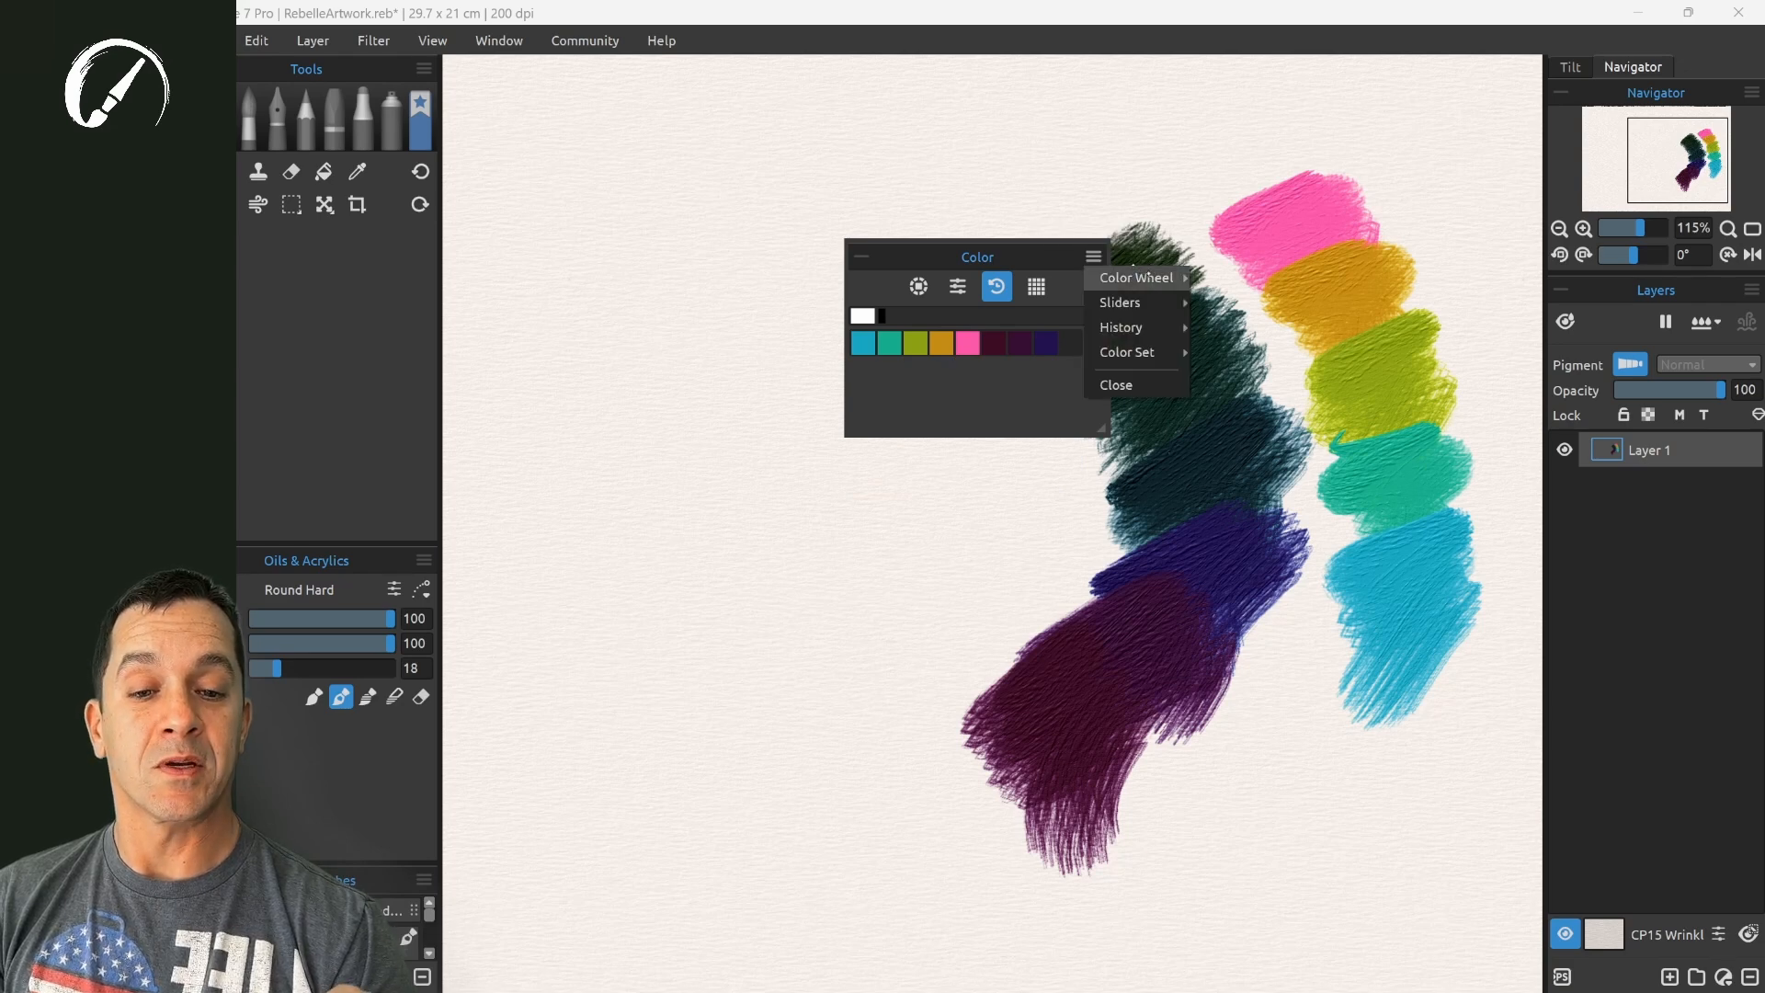
click(1125, 352)
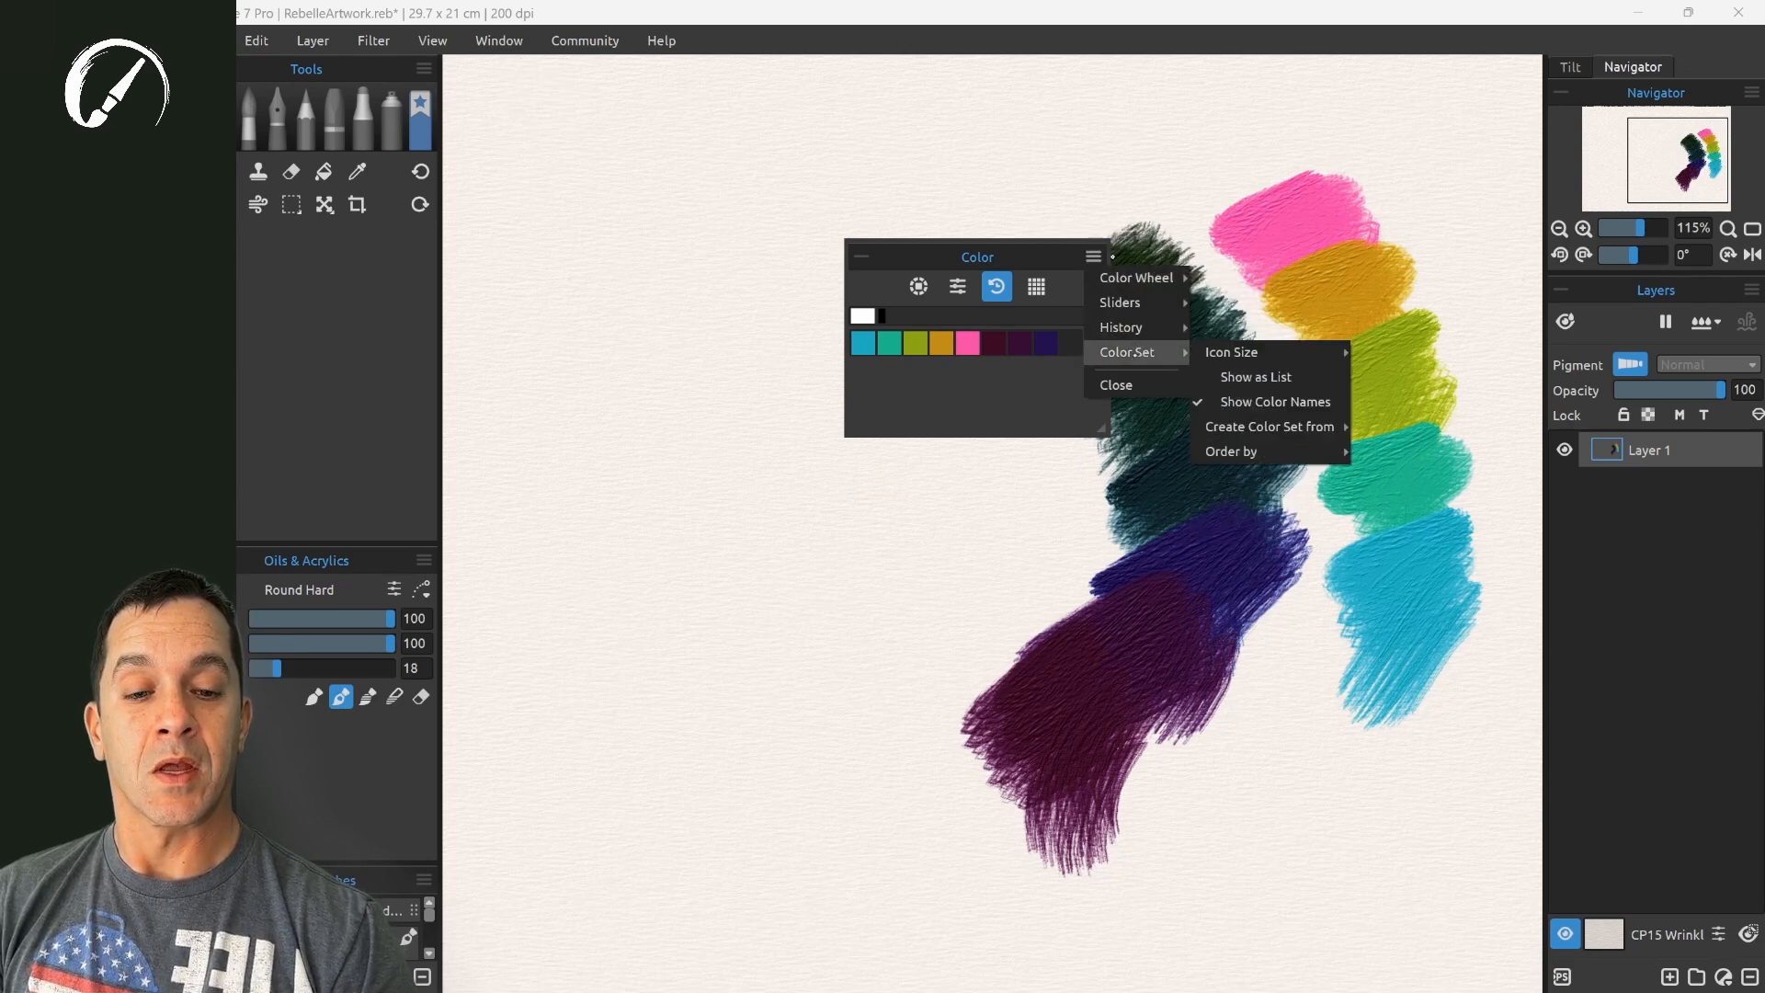
mouse_move(1273, 427)
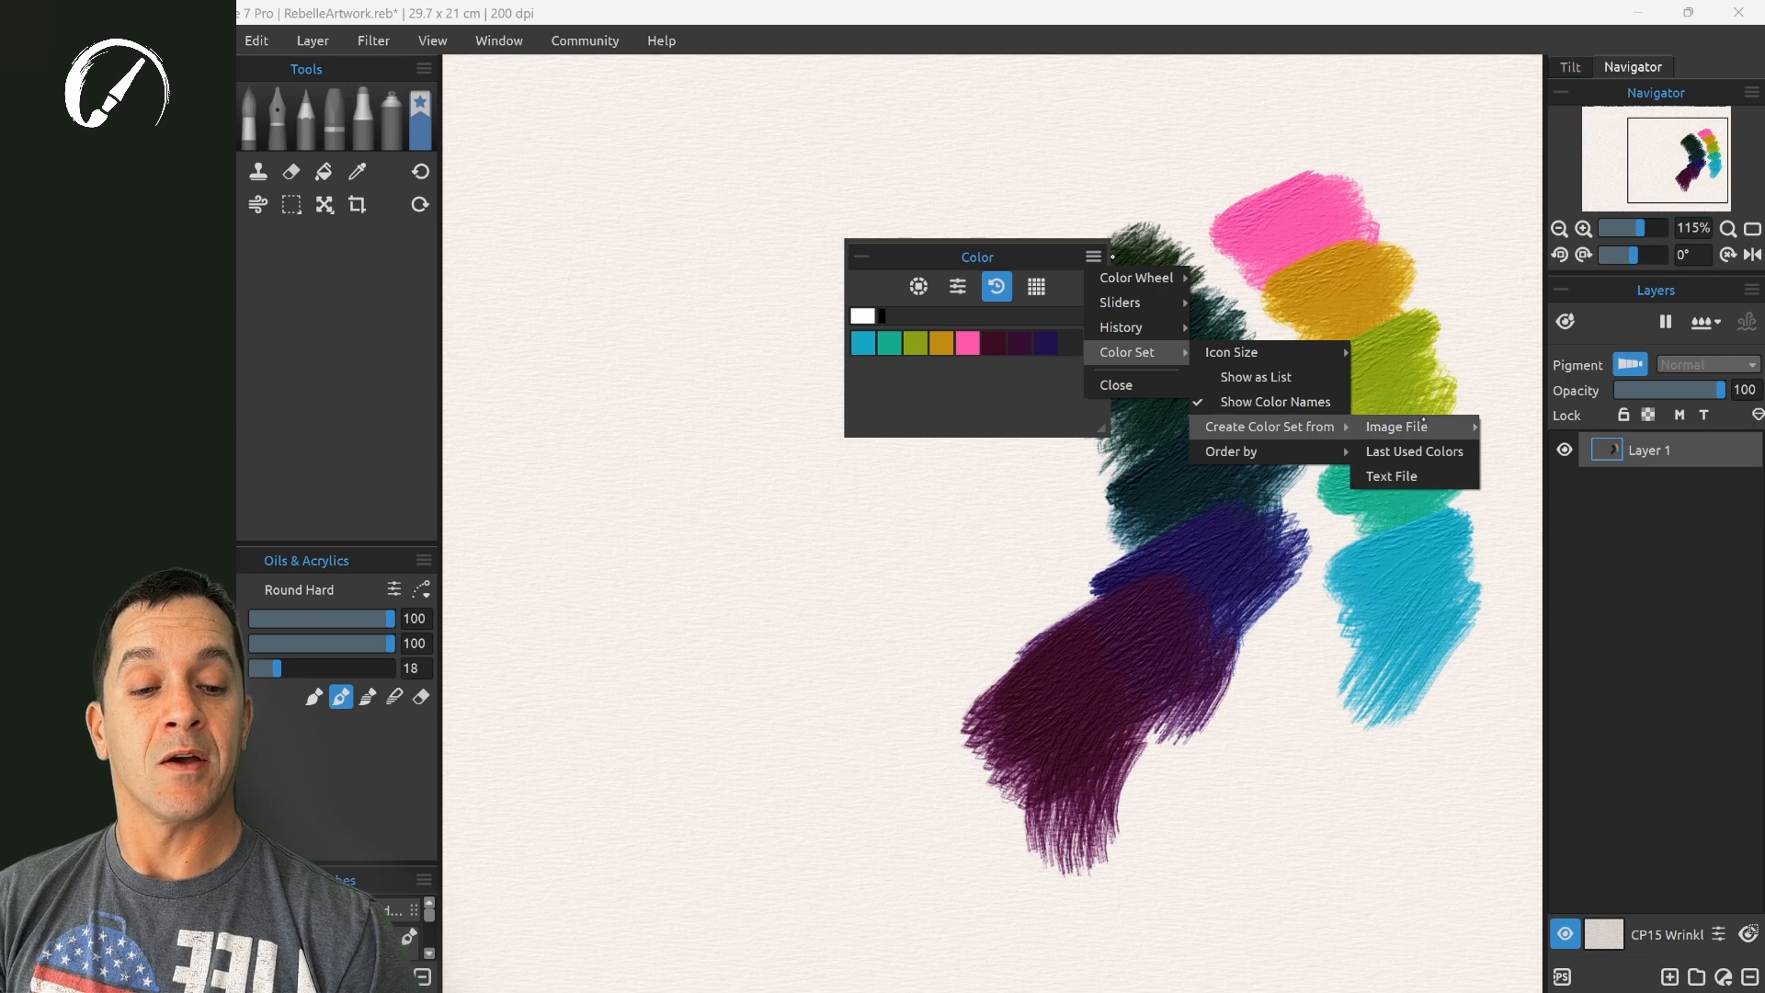
mouse_move(1396, 426)
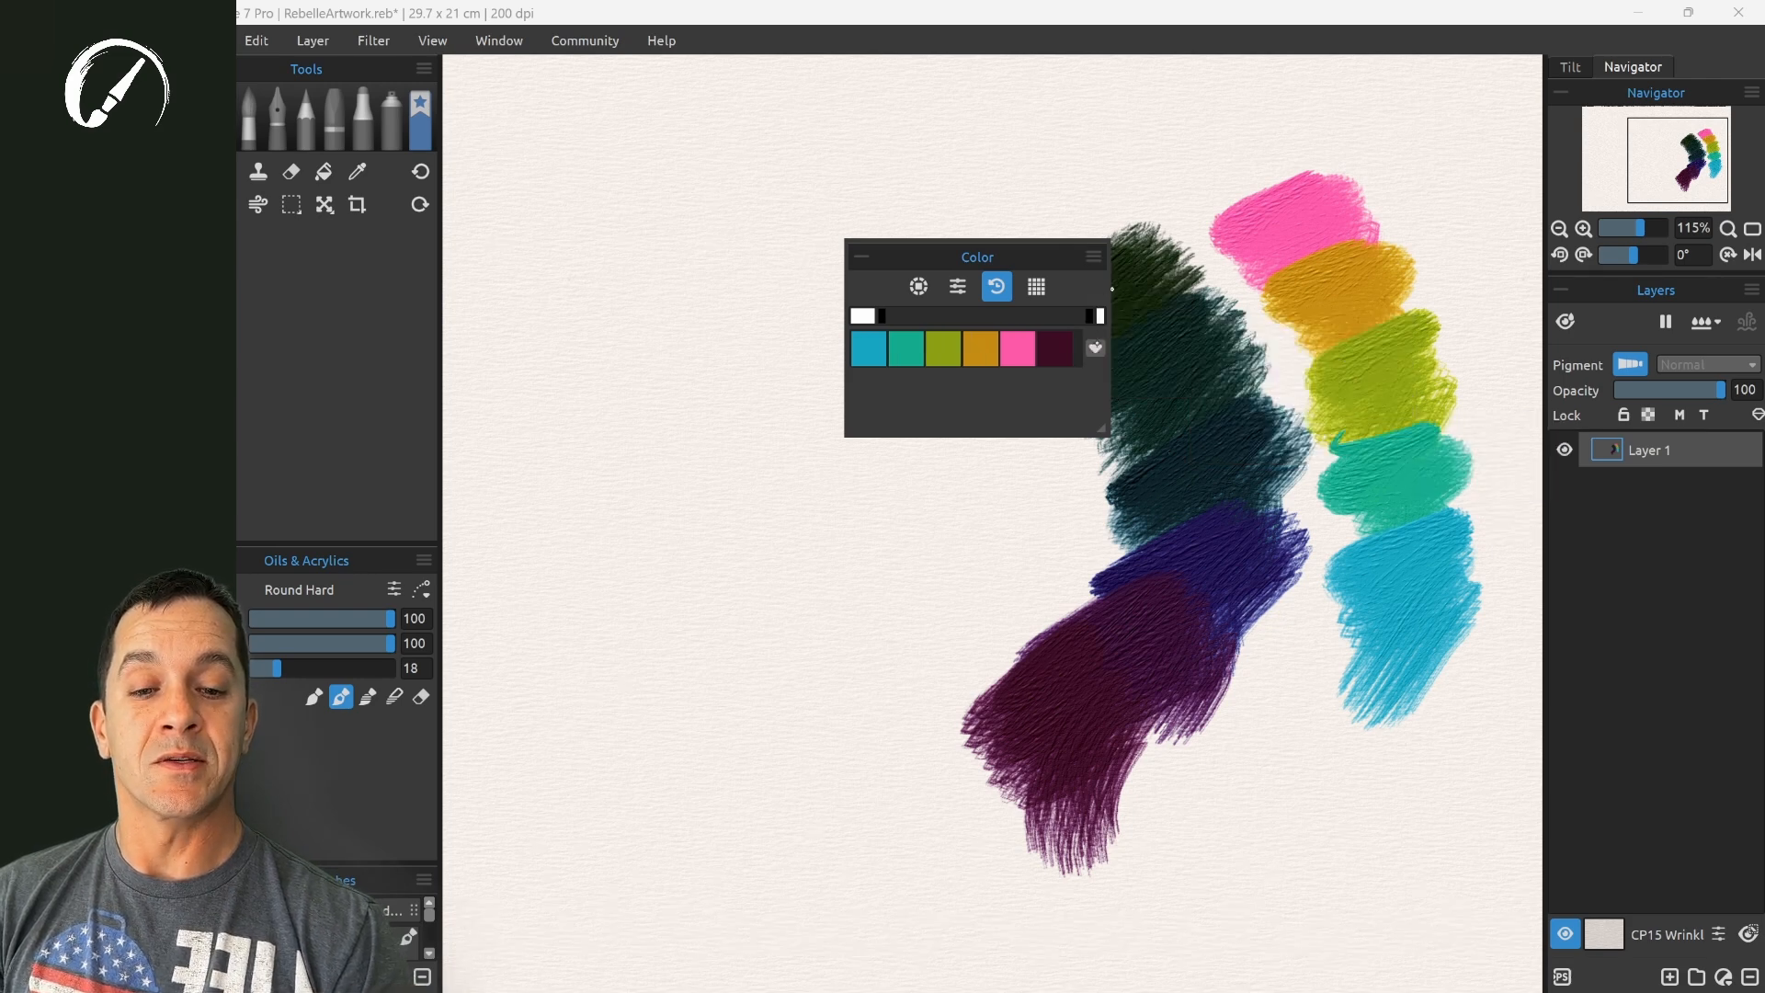
click(1092, 256)
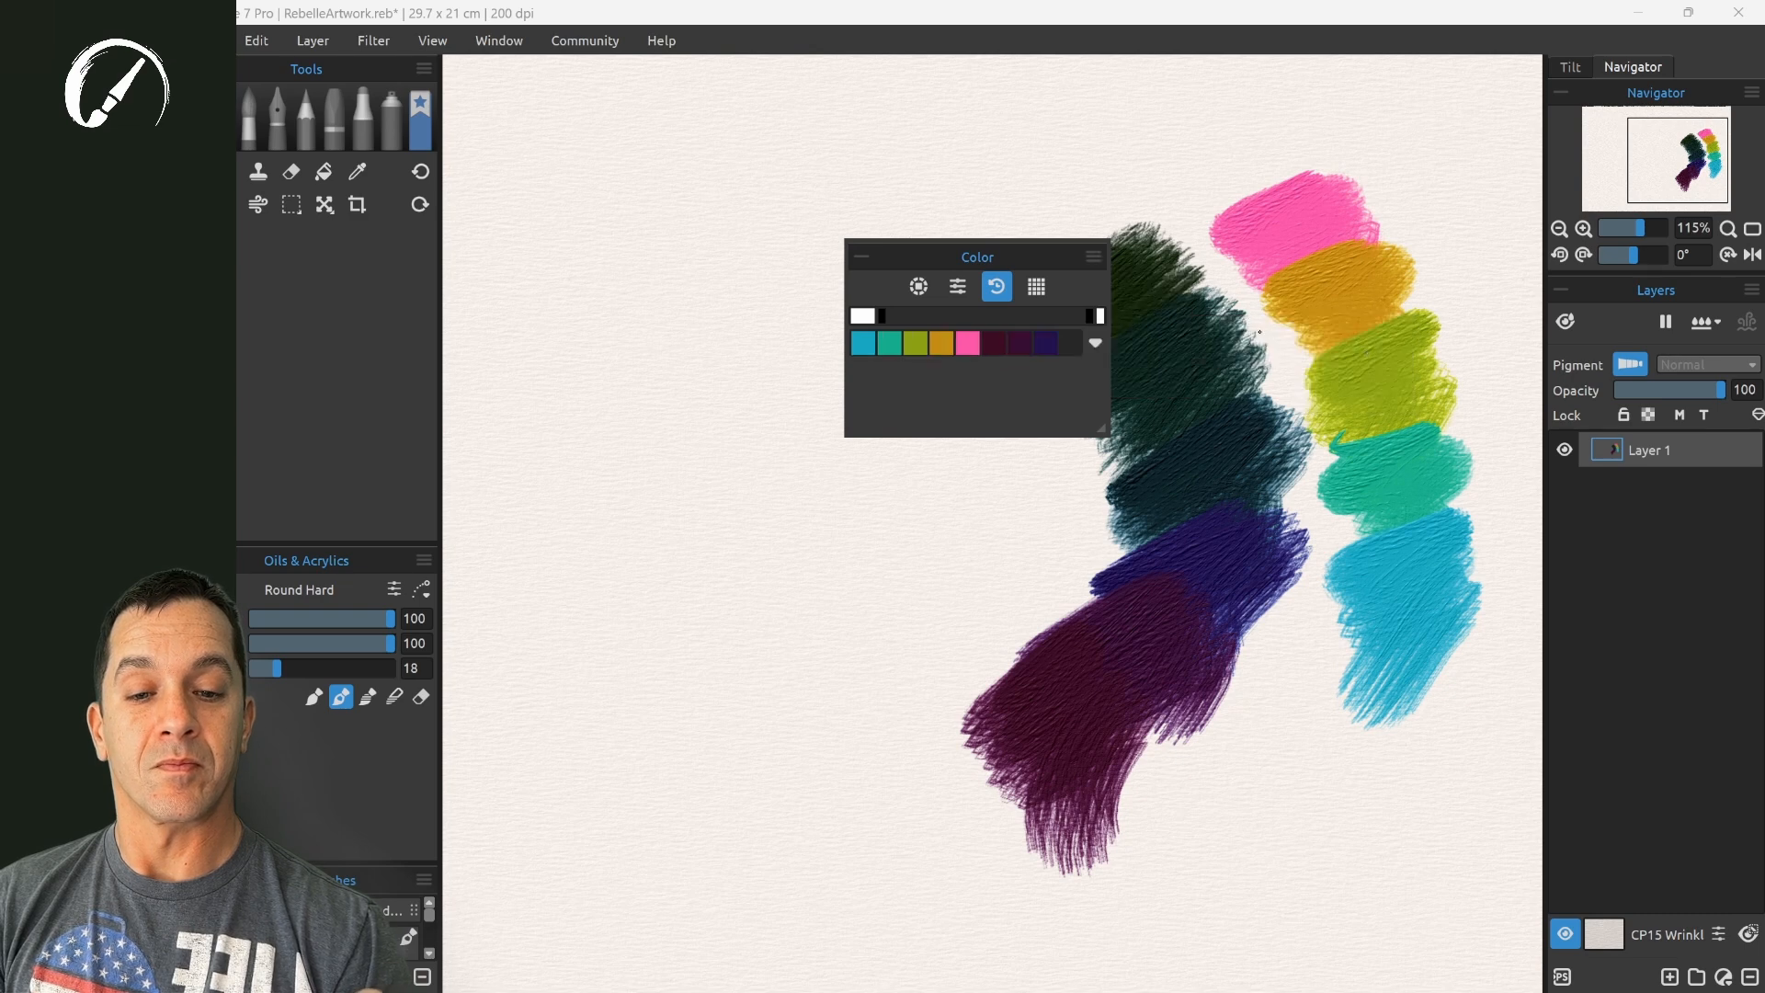
click(1091, 257)
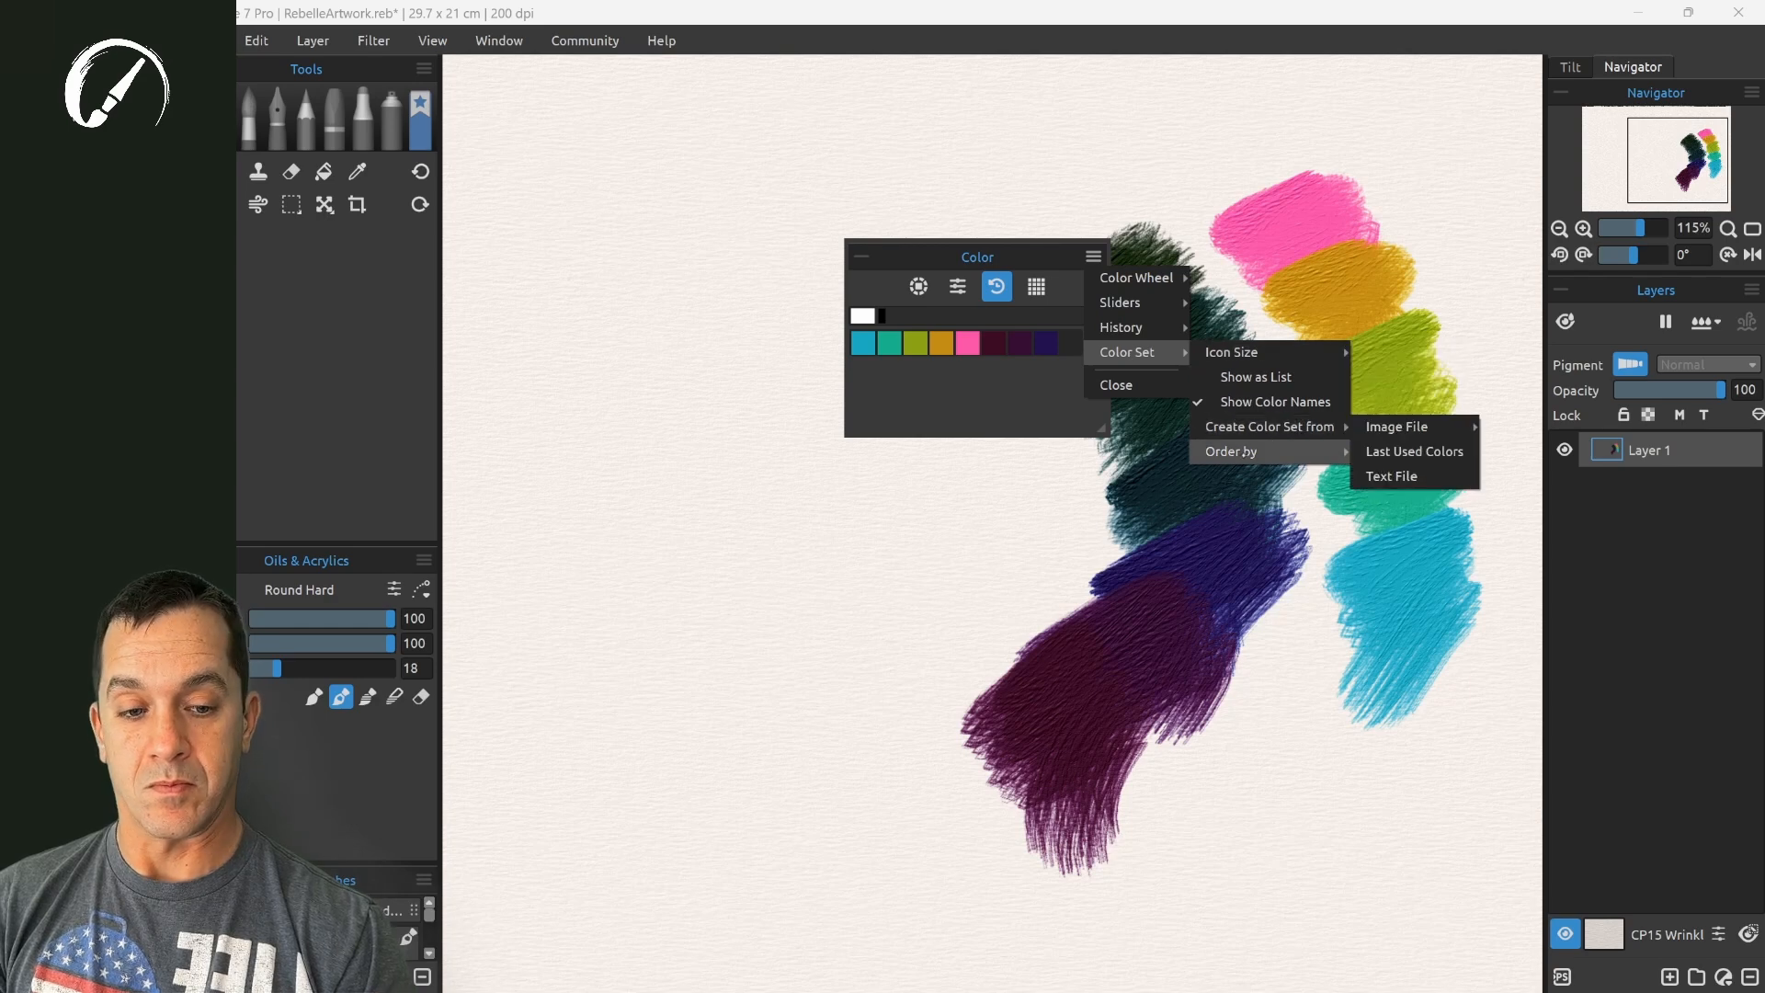
mouse_move(1230, 451)
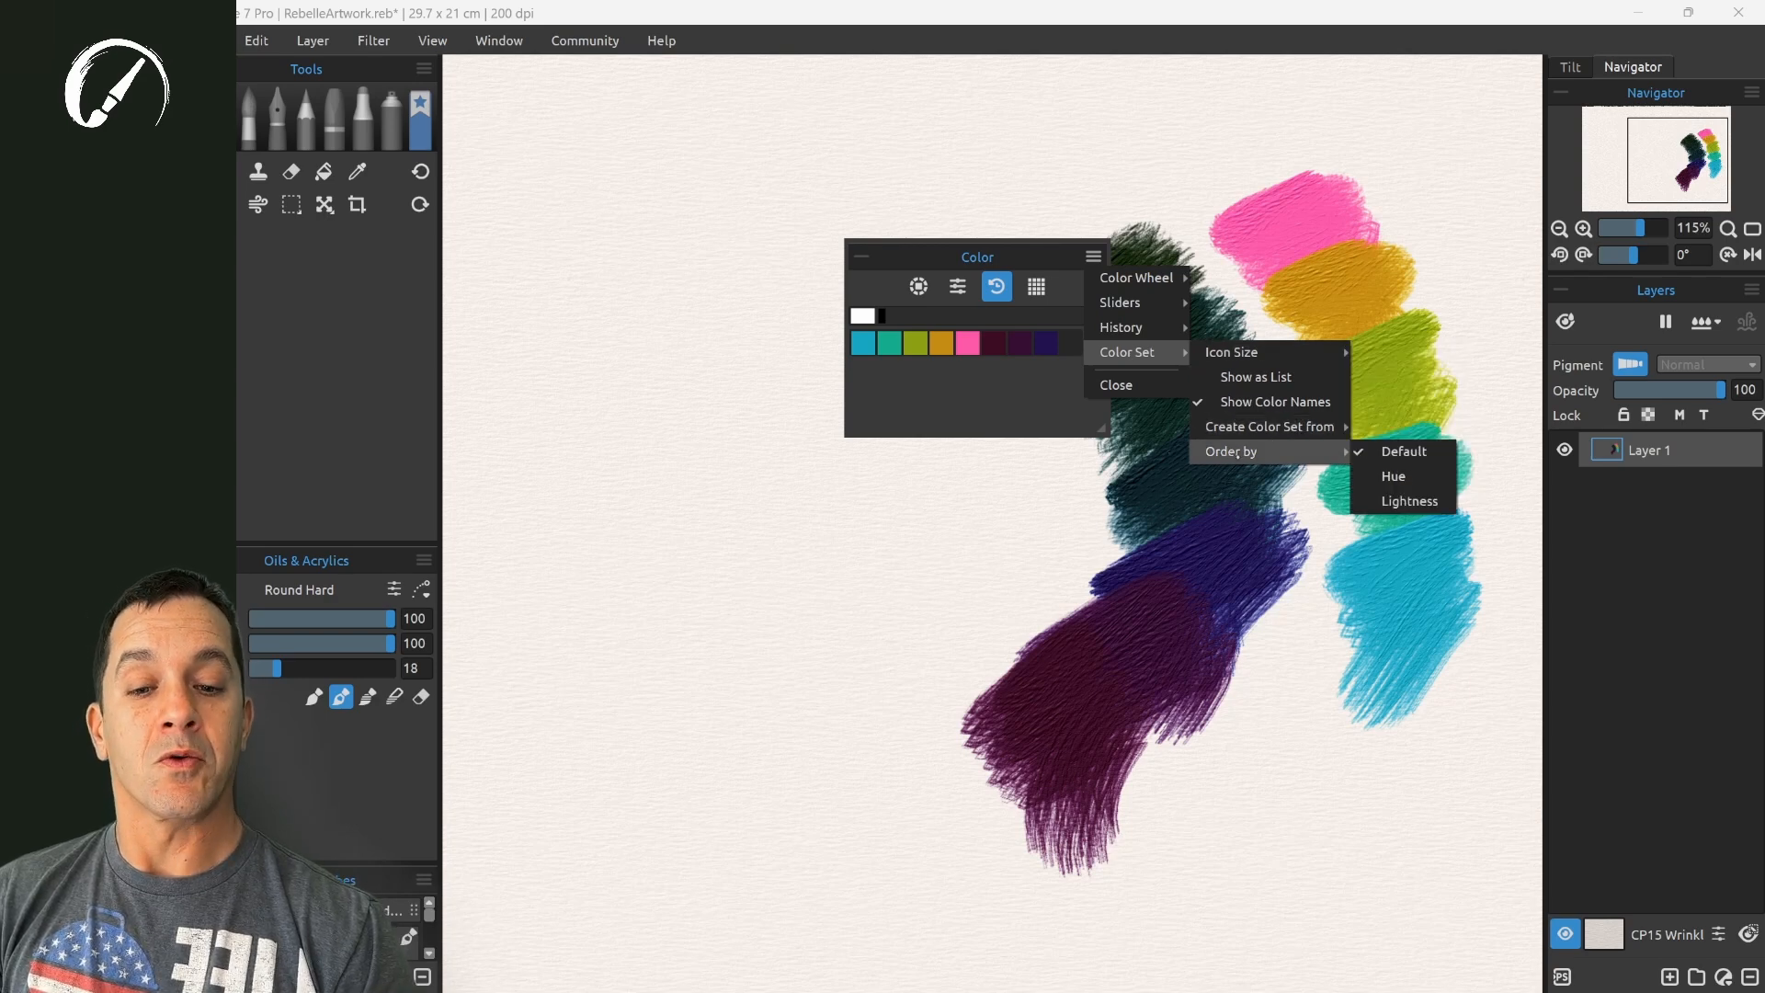
mouse_move(1409, 501)
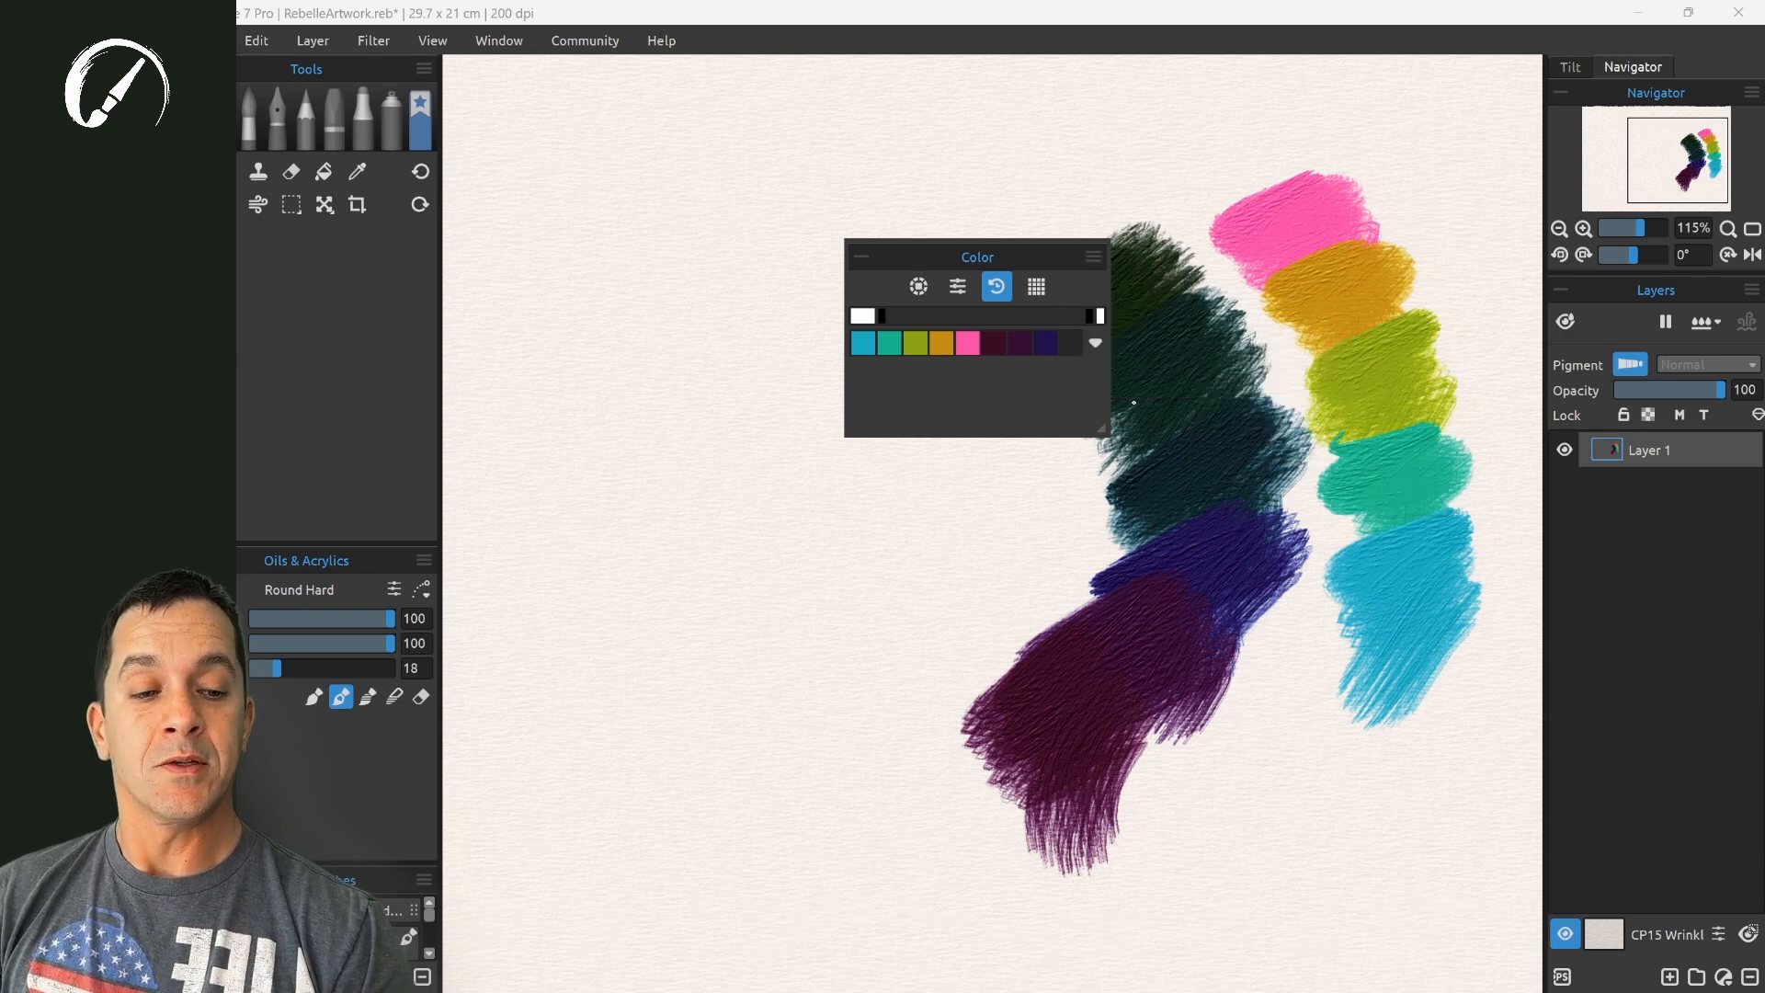
click(918, 286)
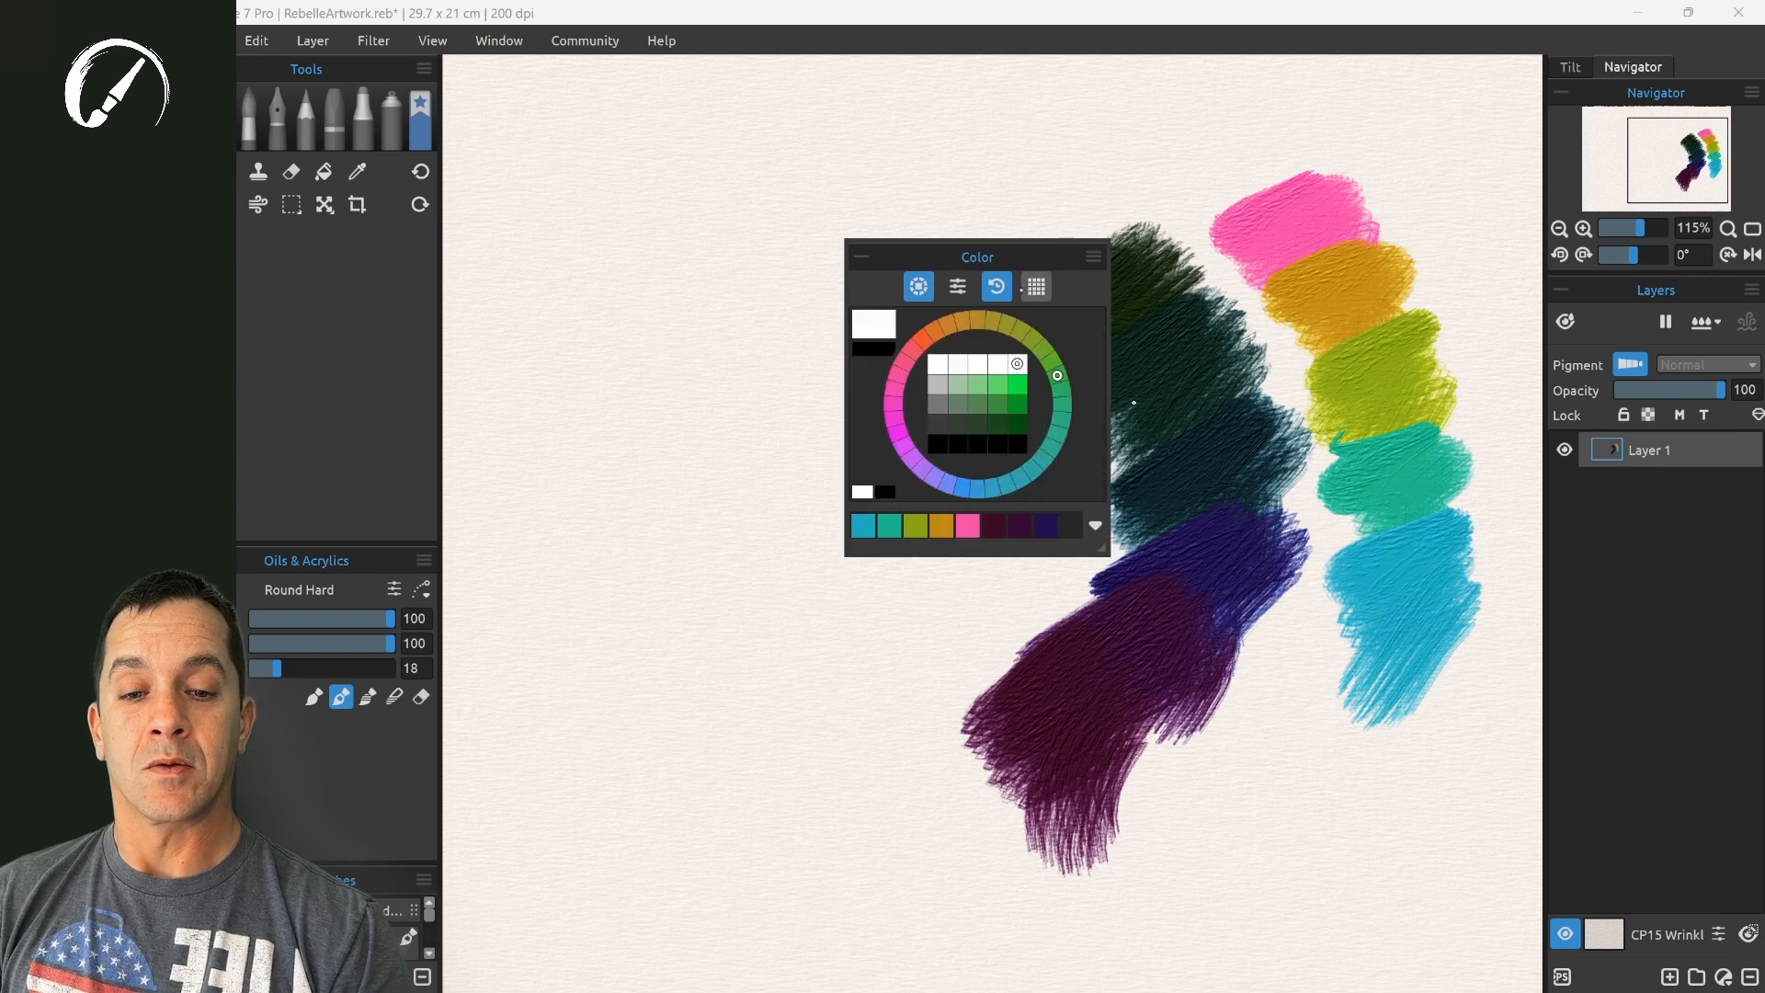
- Show the colour set list again and open the Get More Brushes page
click(1033, 285)
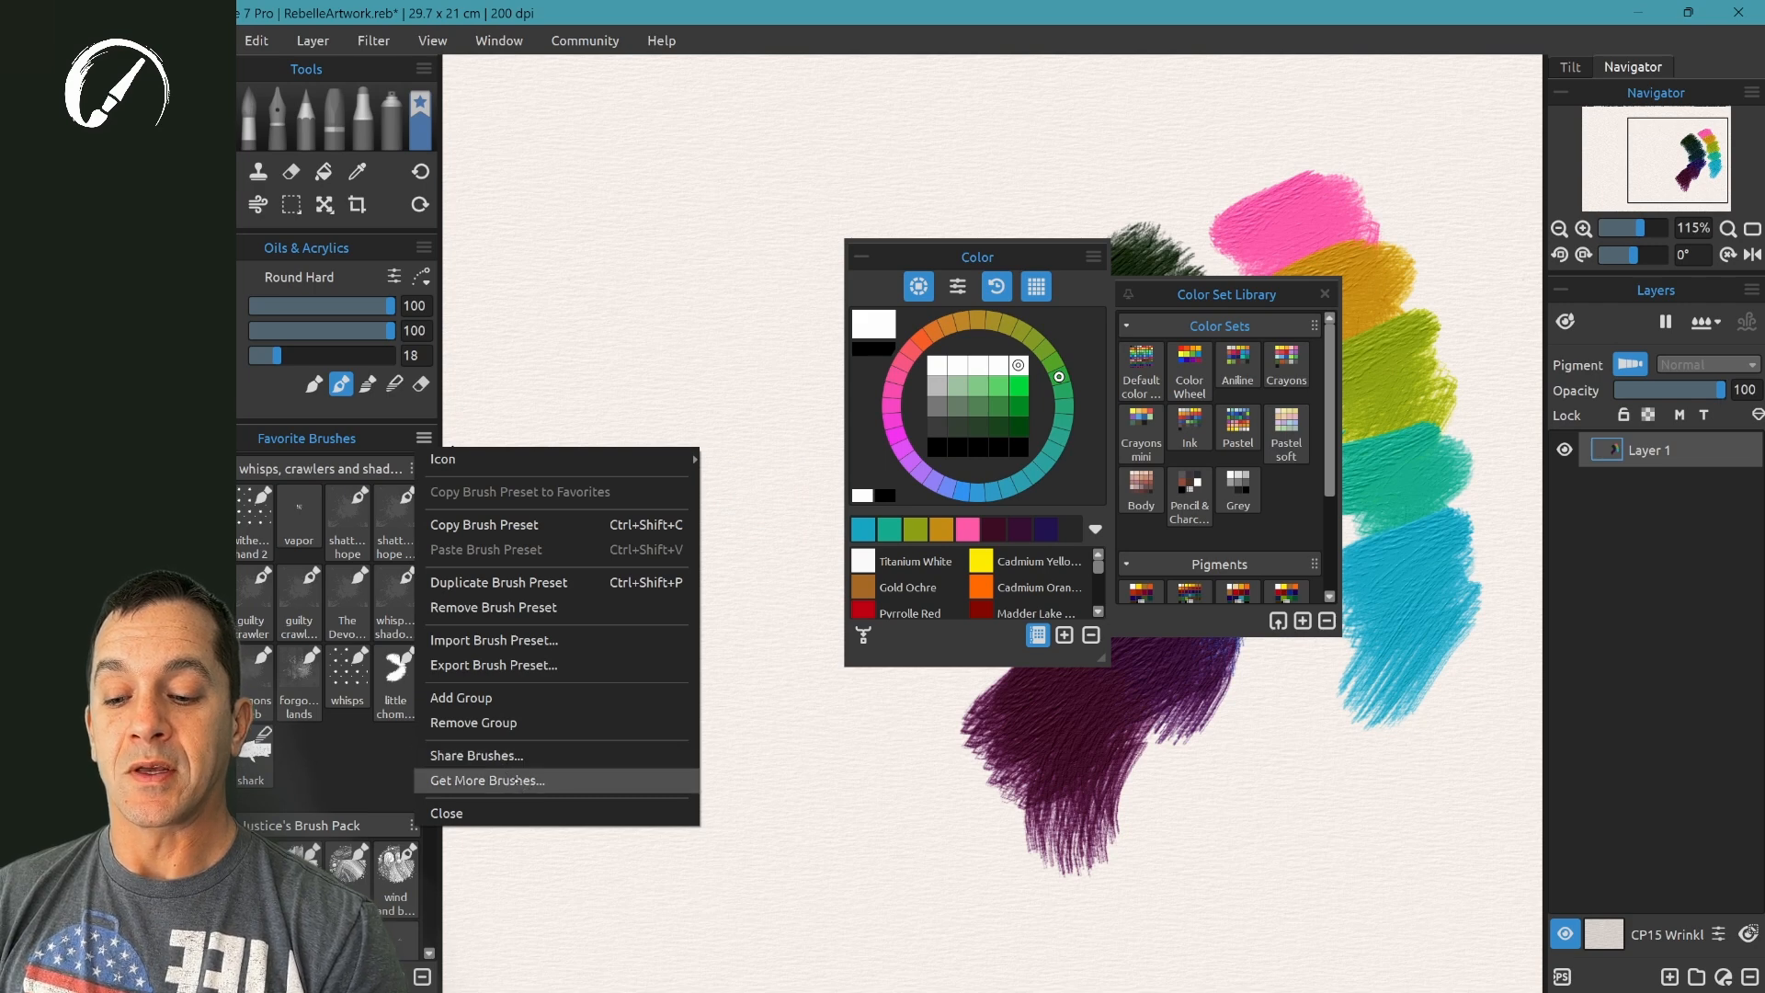
click(486, 781)
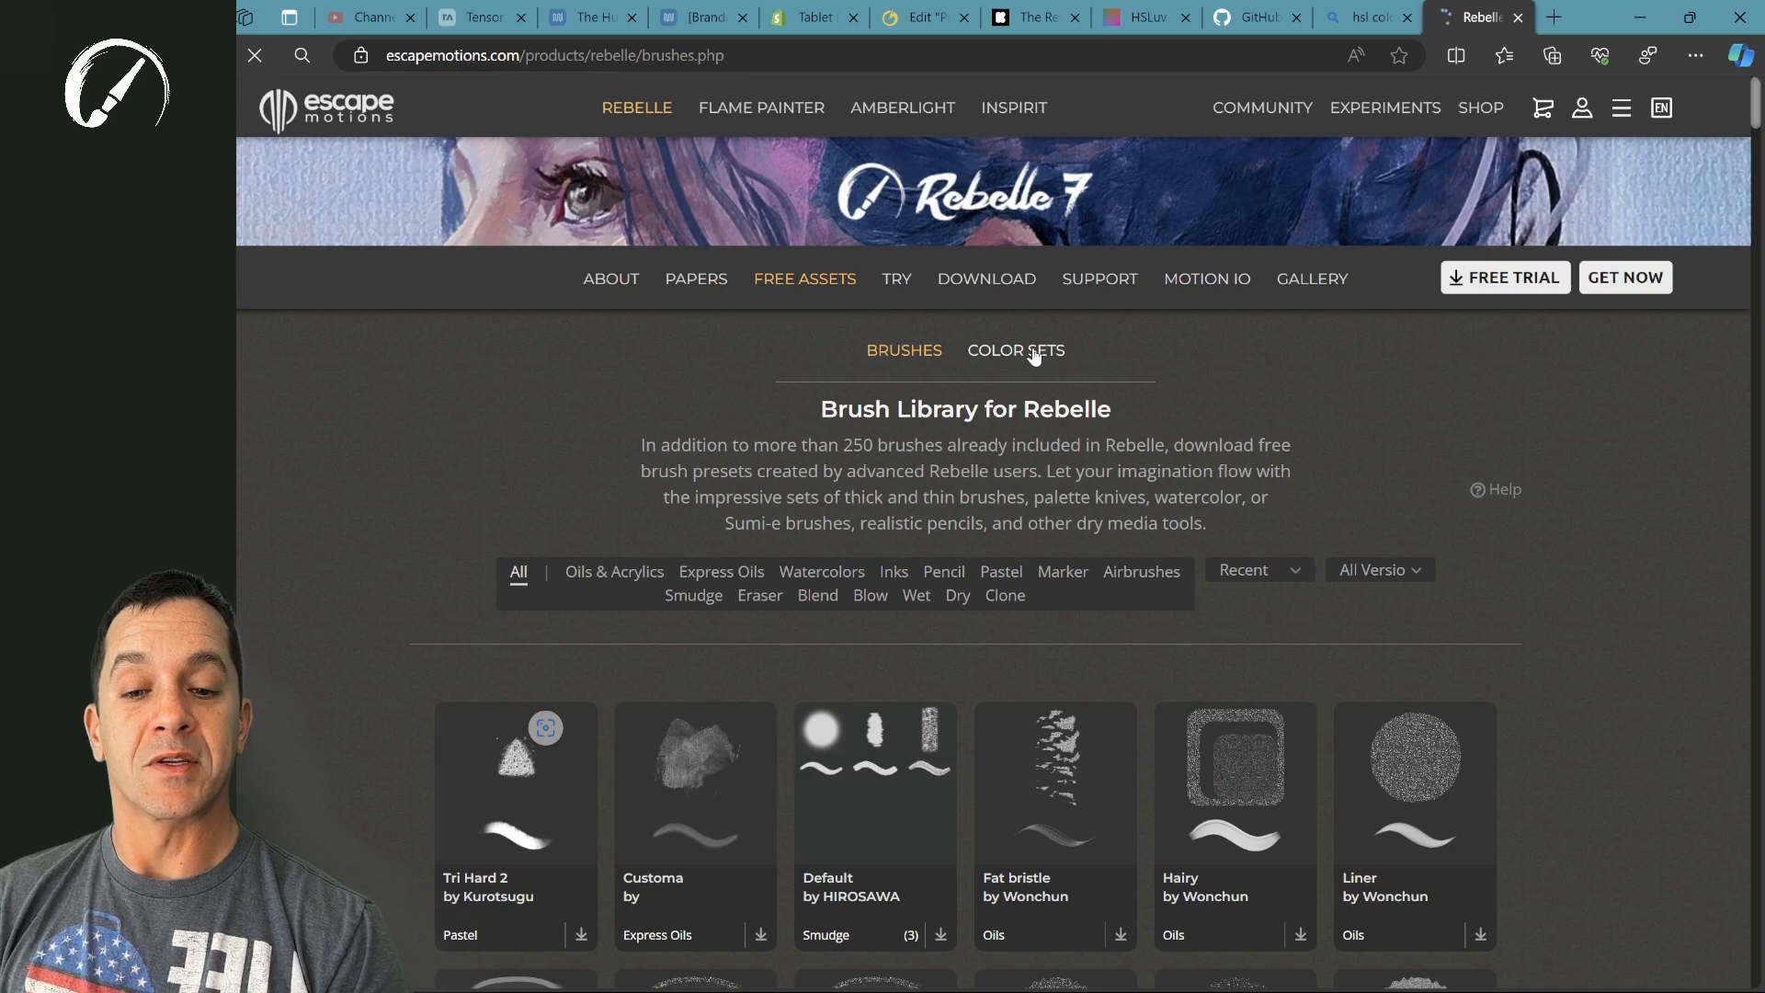
- Open the free Color Sets webpage and scroll through the set thumbnails
click(1014, 351)
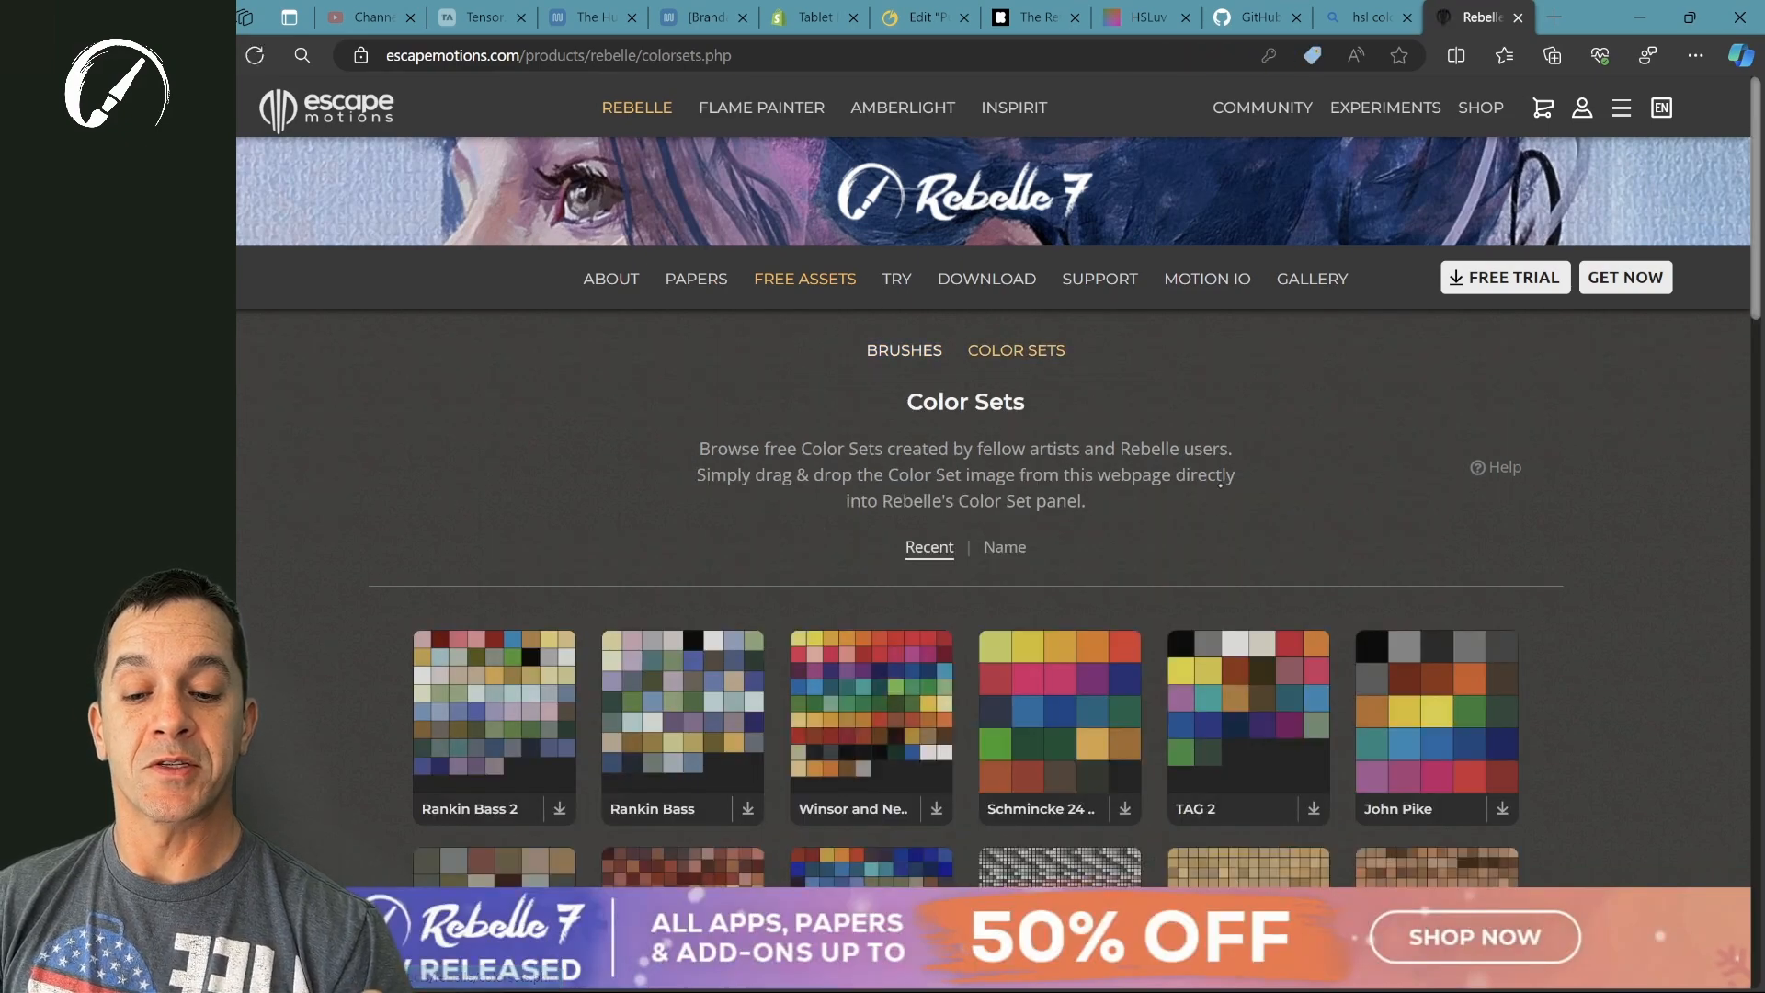
scroll(down, 3)
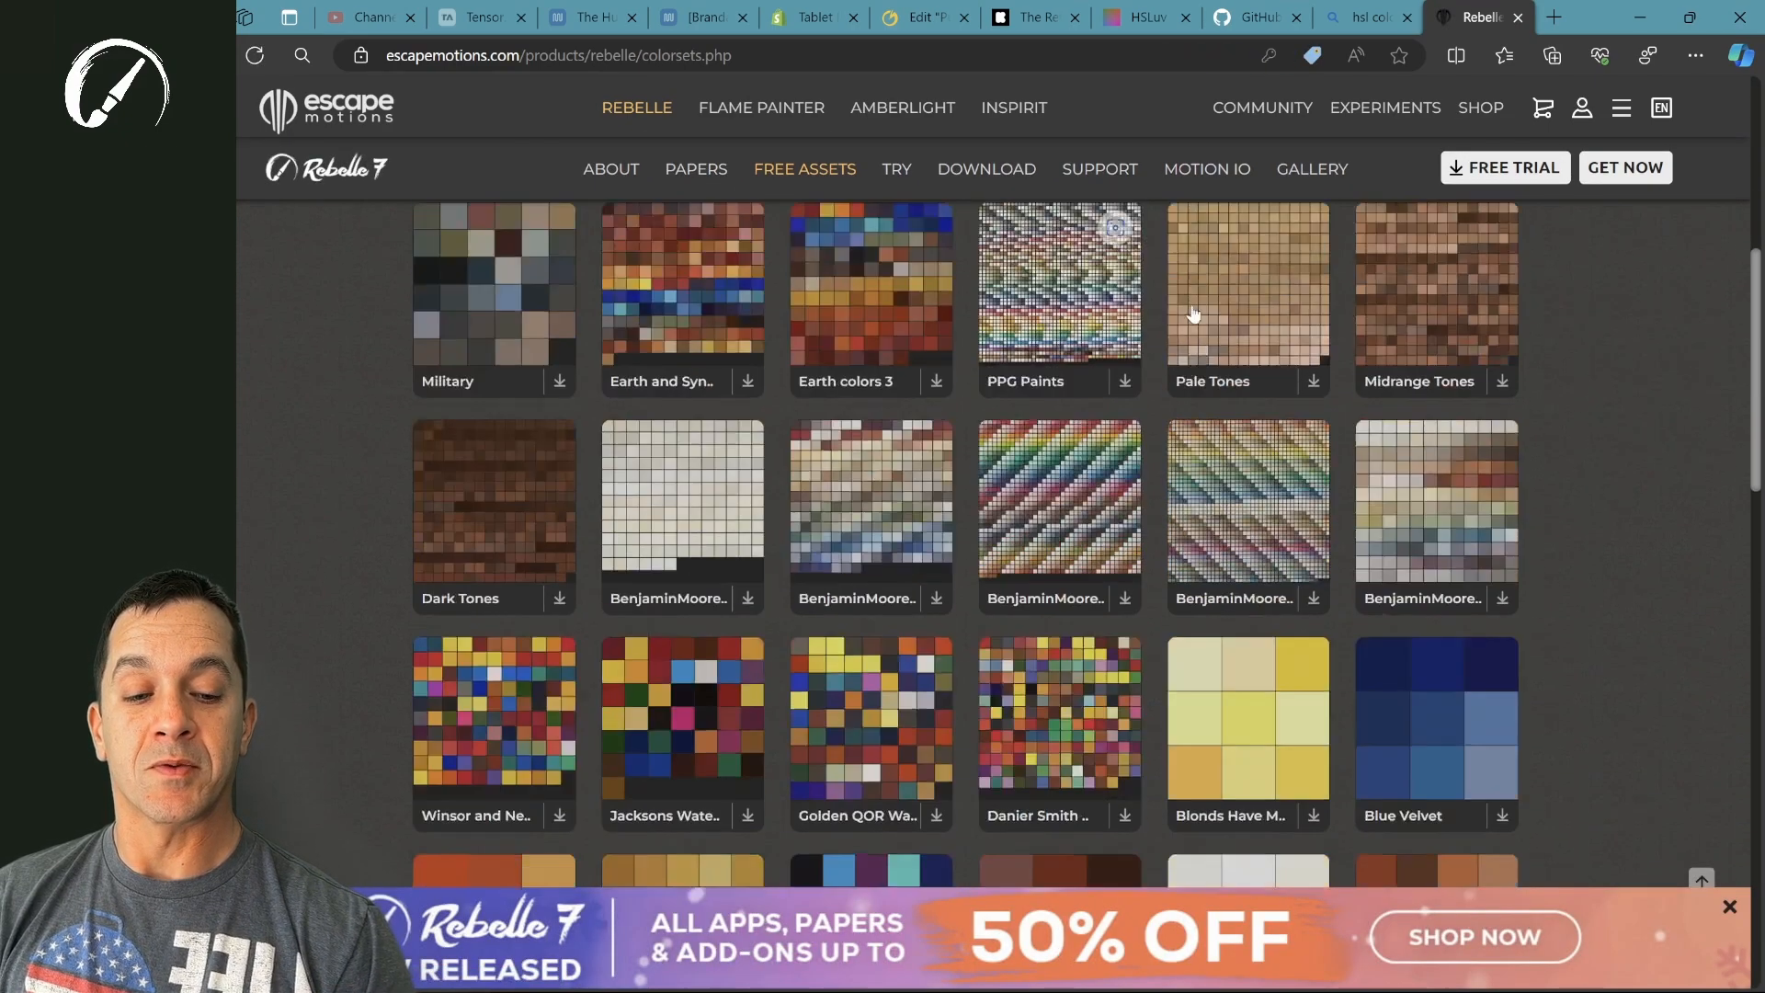
scroll(down, 3)
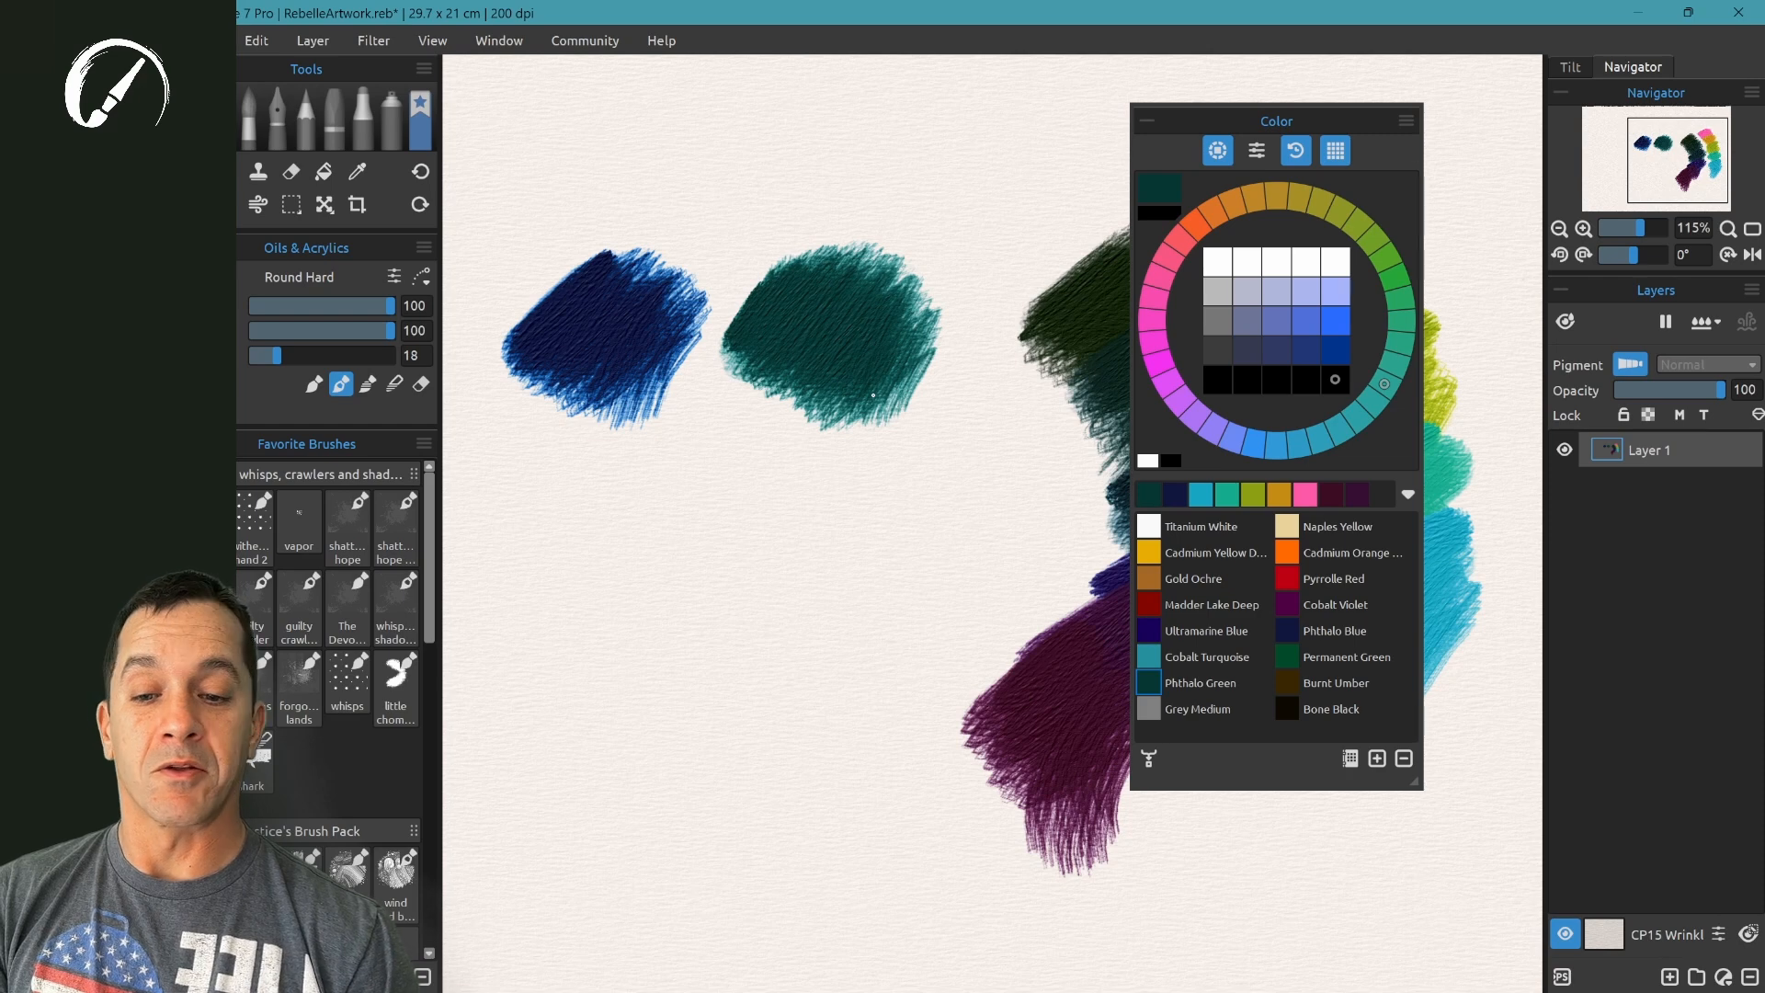
mouse_move(1631, 364)
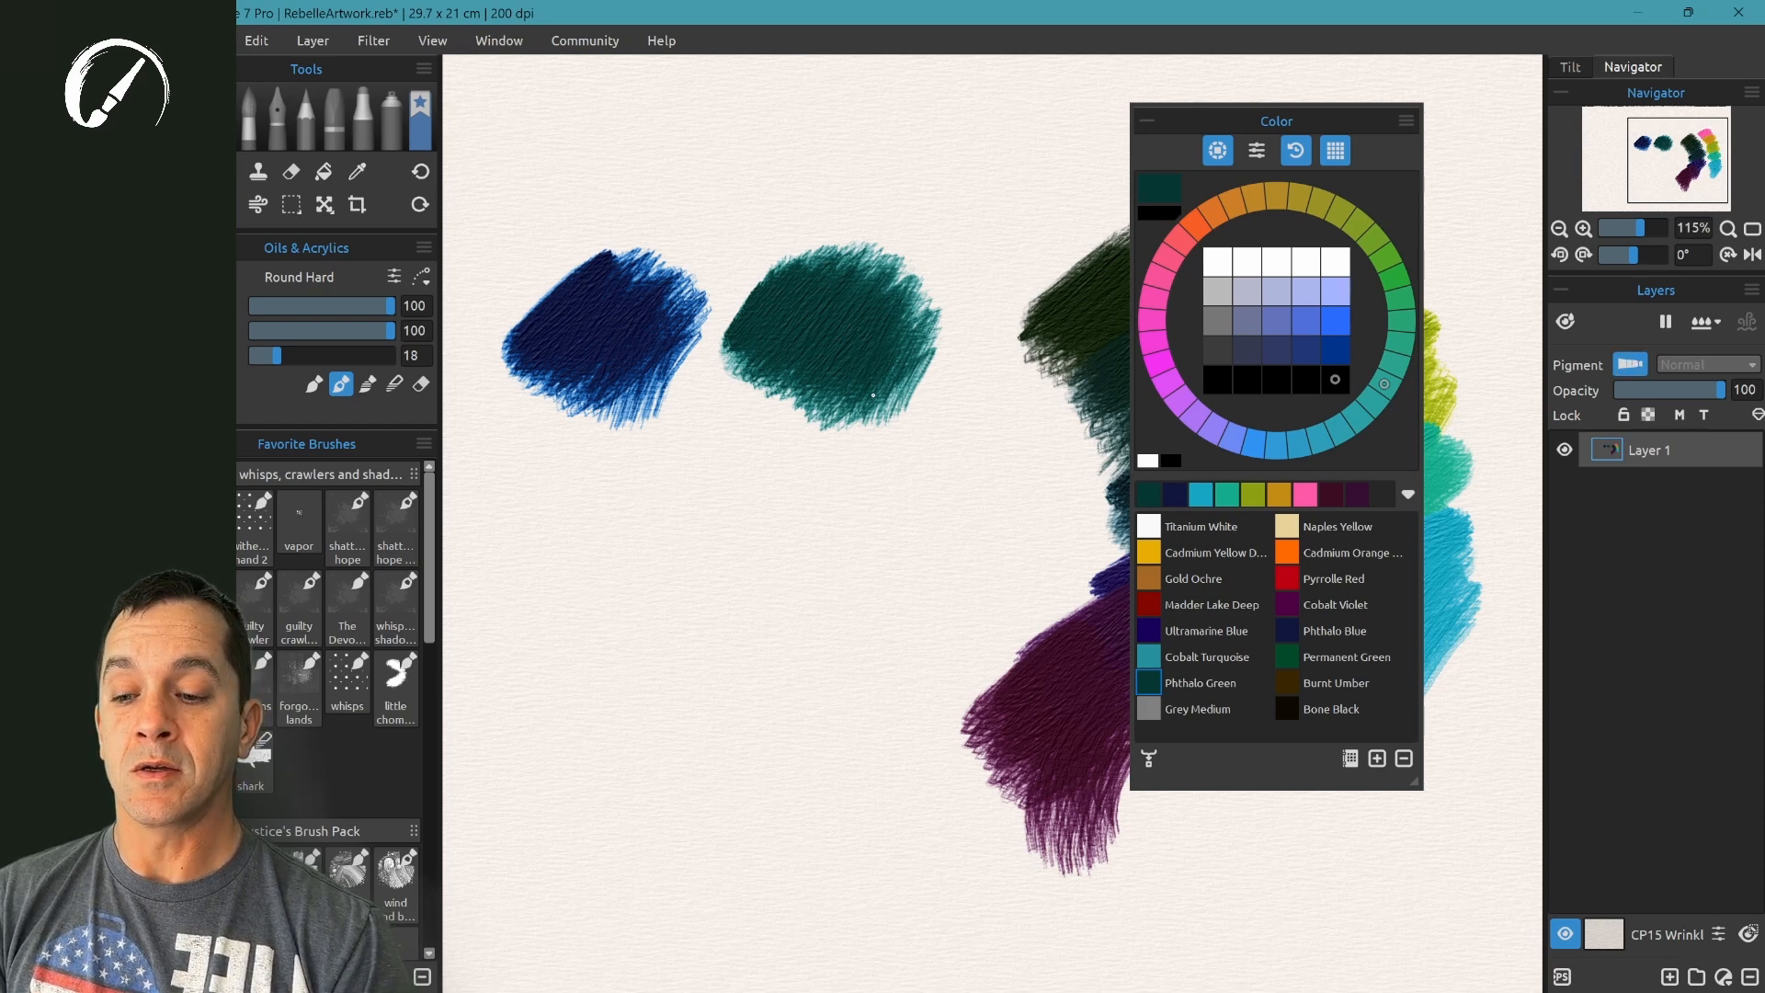
- Blend the teal and dark blue patches downward into long fading streaks
drag(872, 394, 822, 467)
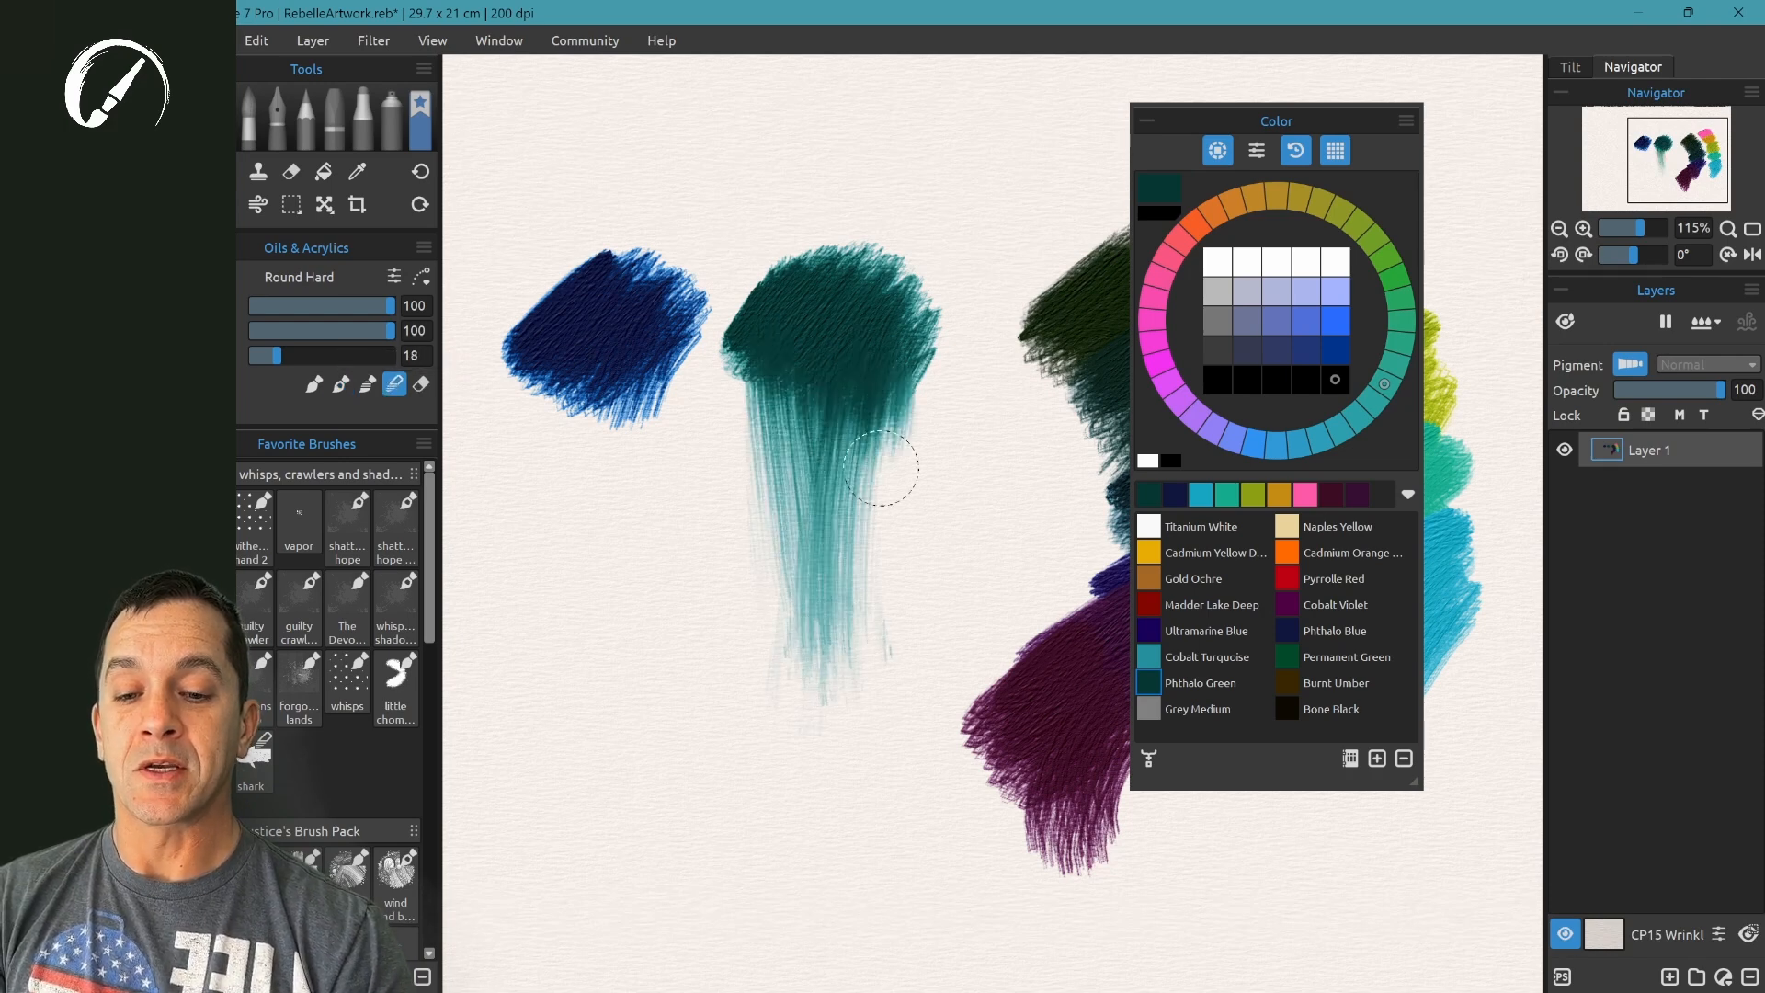
drag(878, 472, 799, 640)
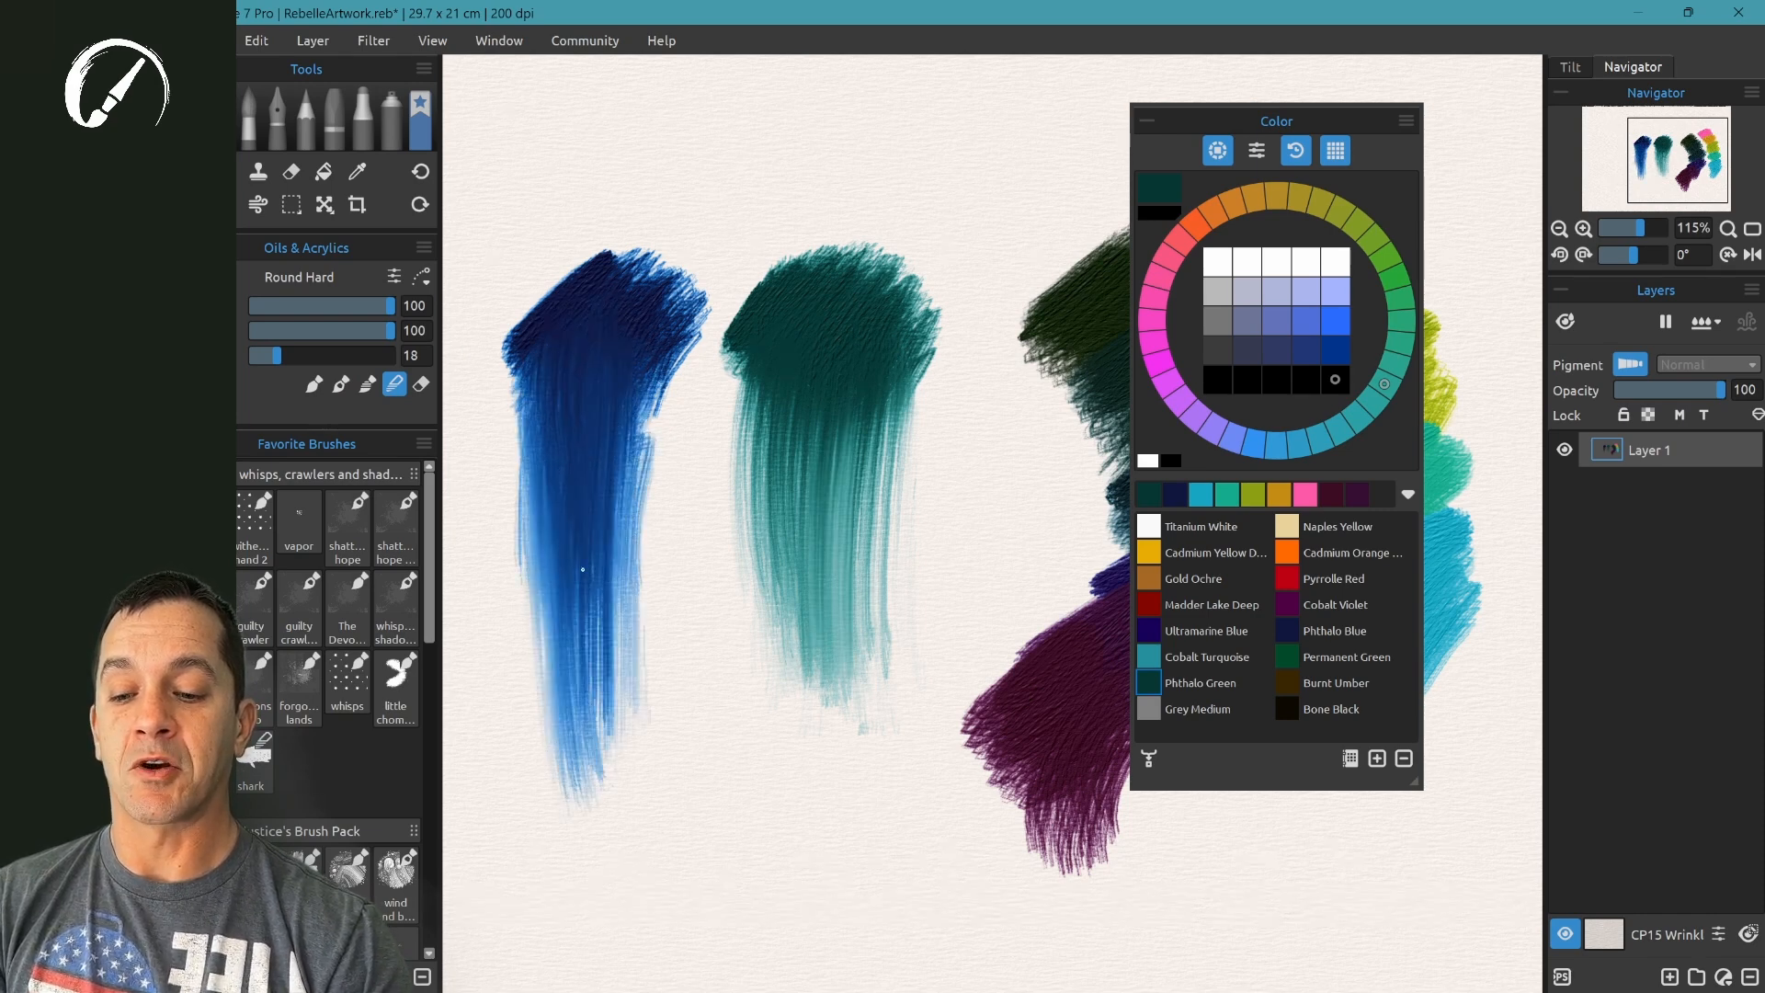
drag(581, 568, 616, 884)
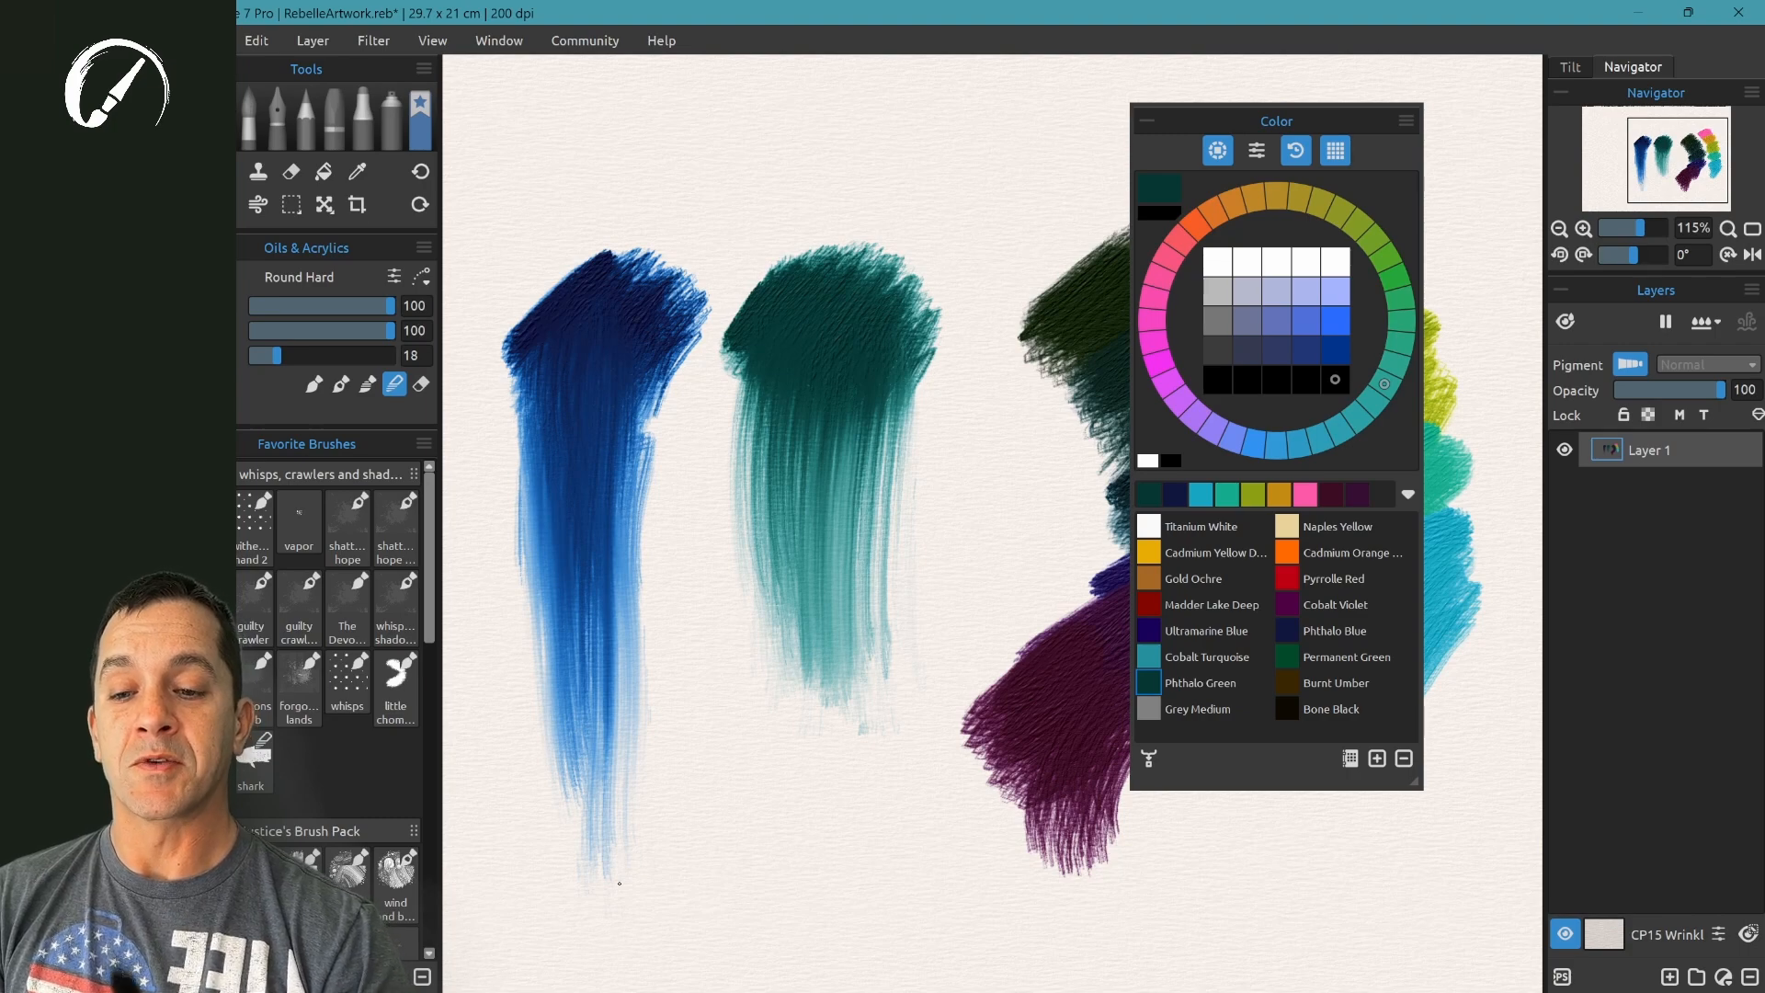
click(1584, 227)
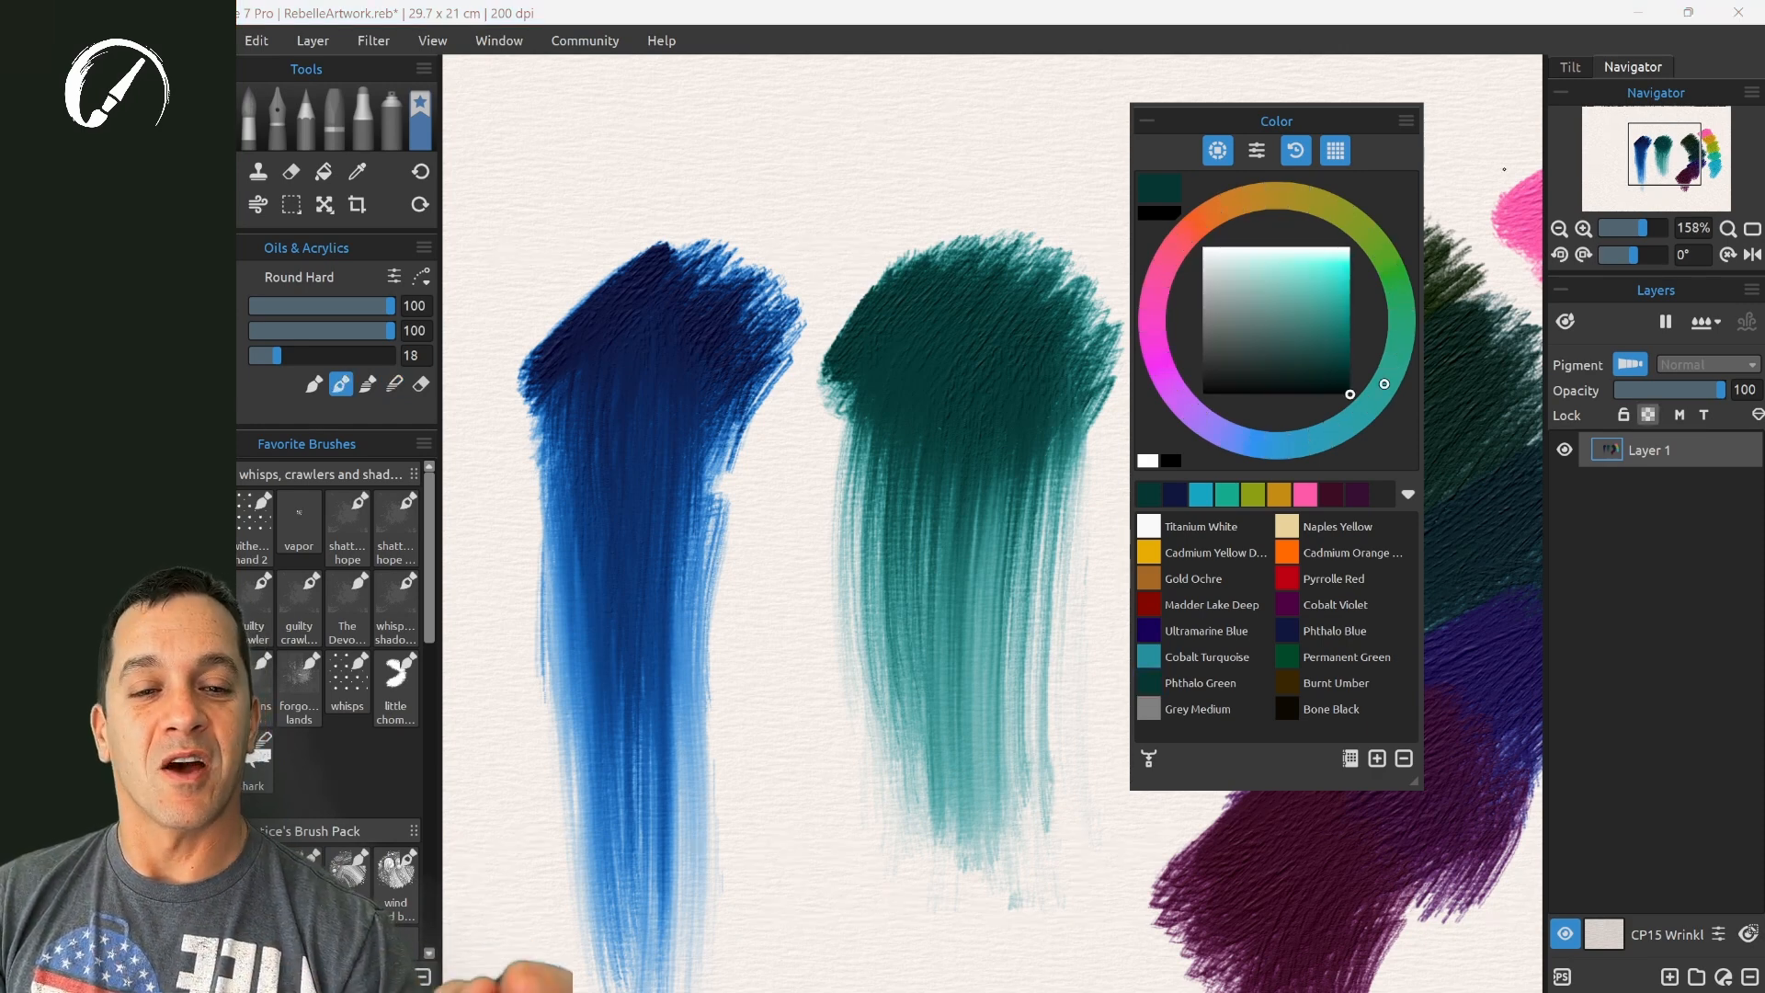
- Create a colour set from the red robot concept art picture
click(1405, 120)
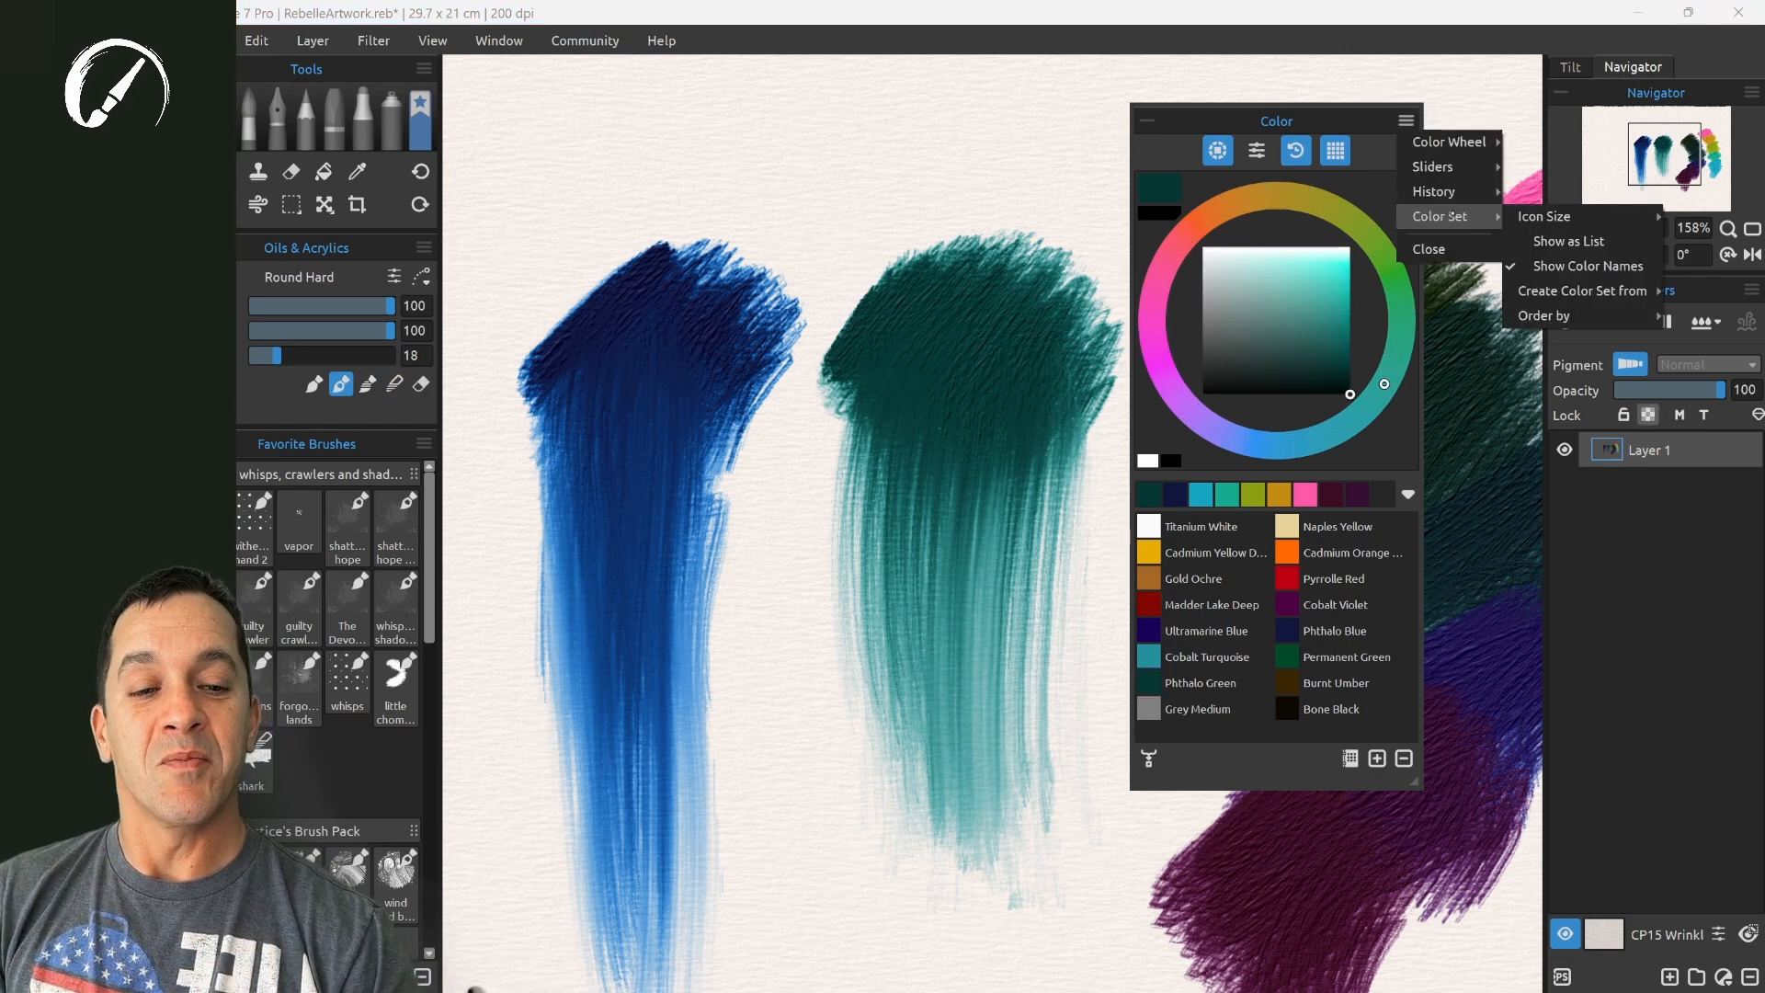
mouse_move(1580, 290)
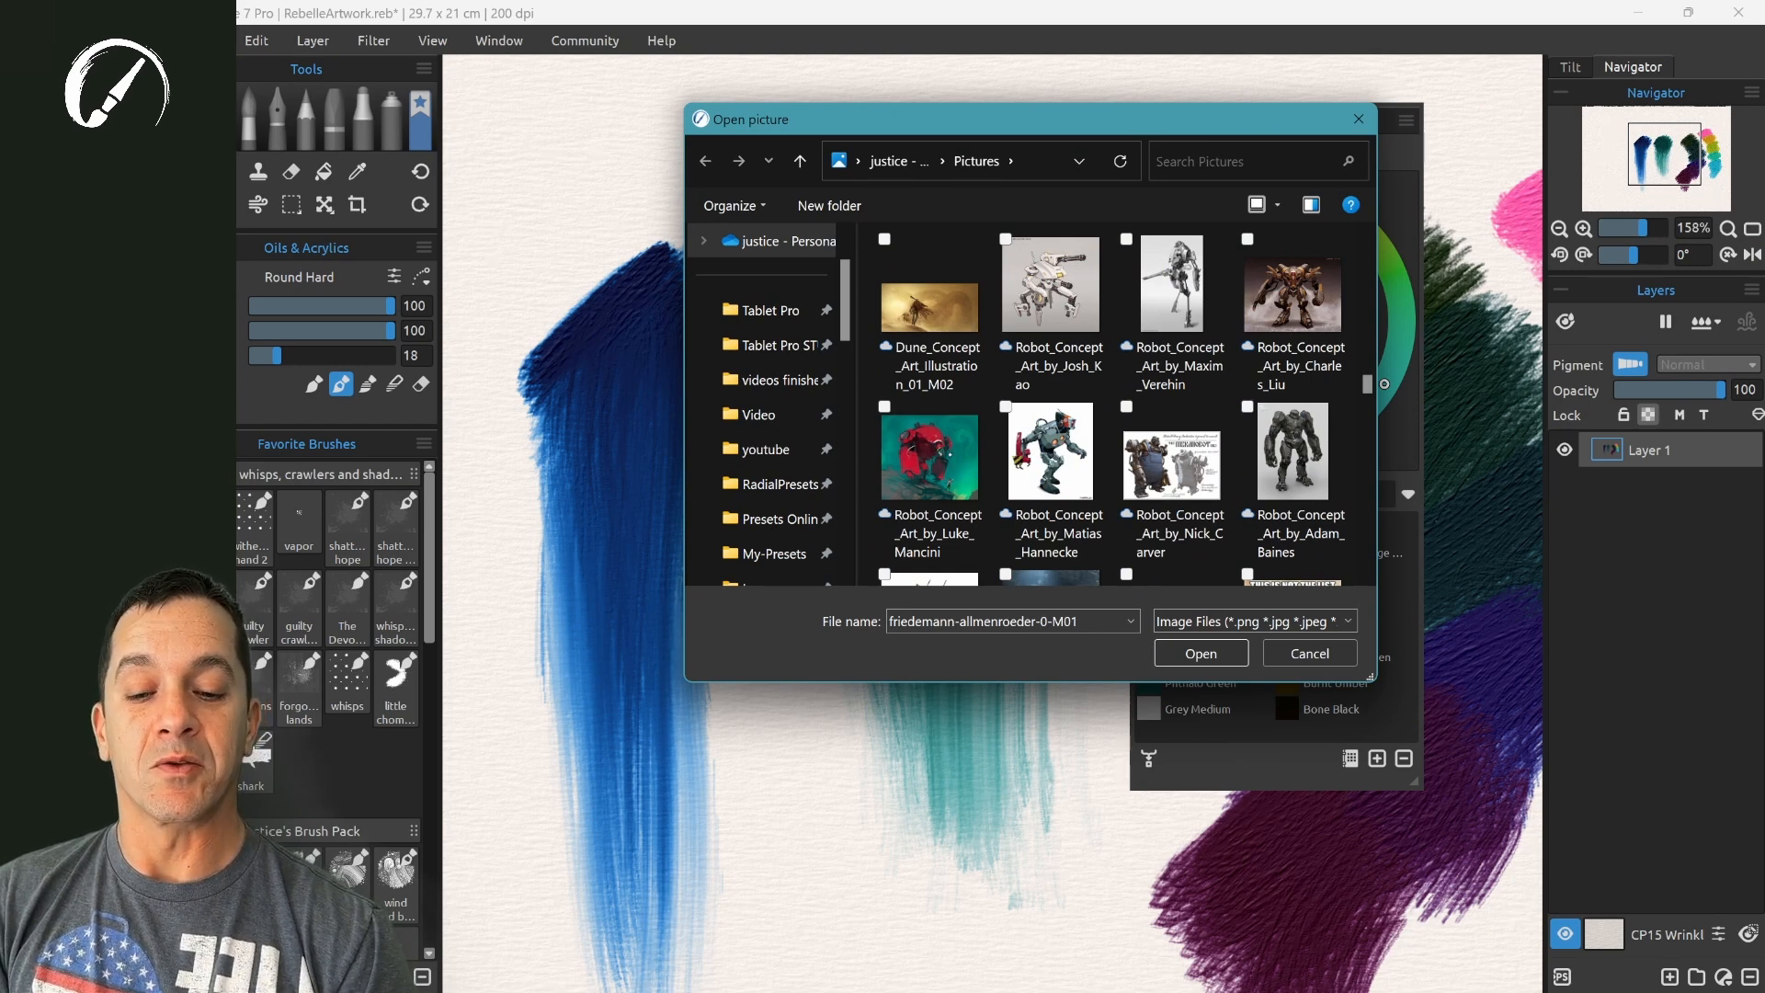
click(928, 453)
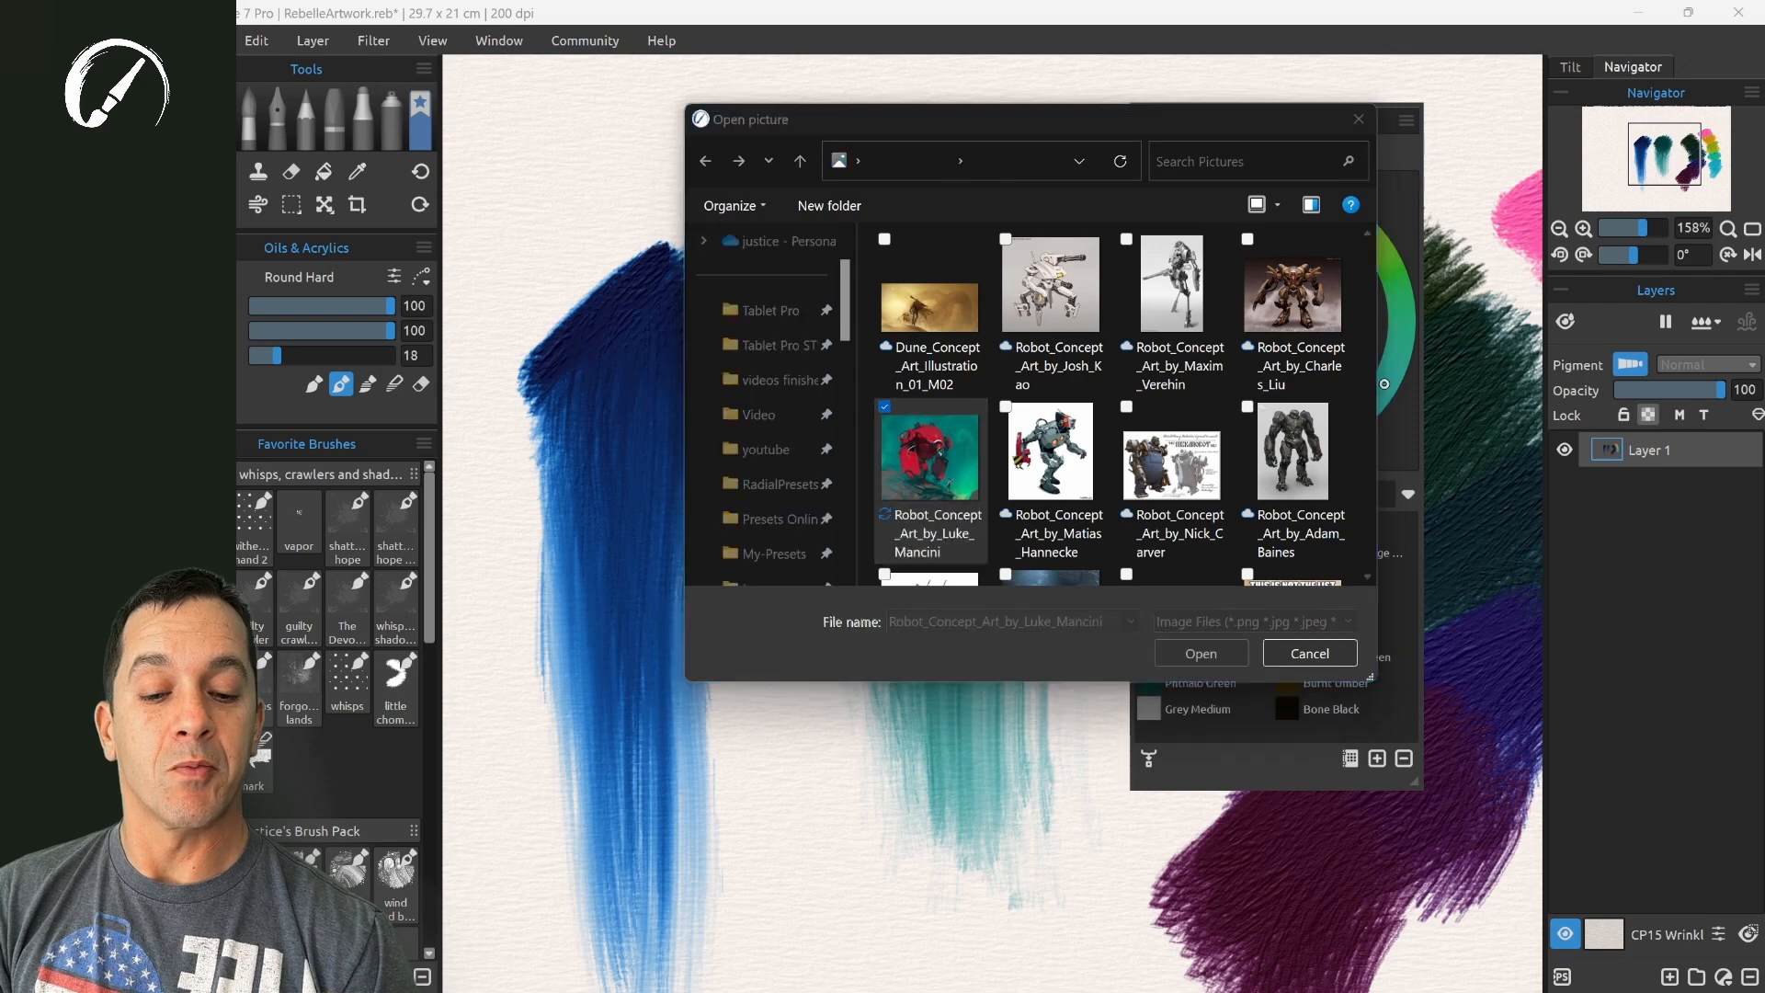
click(1308, 652)
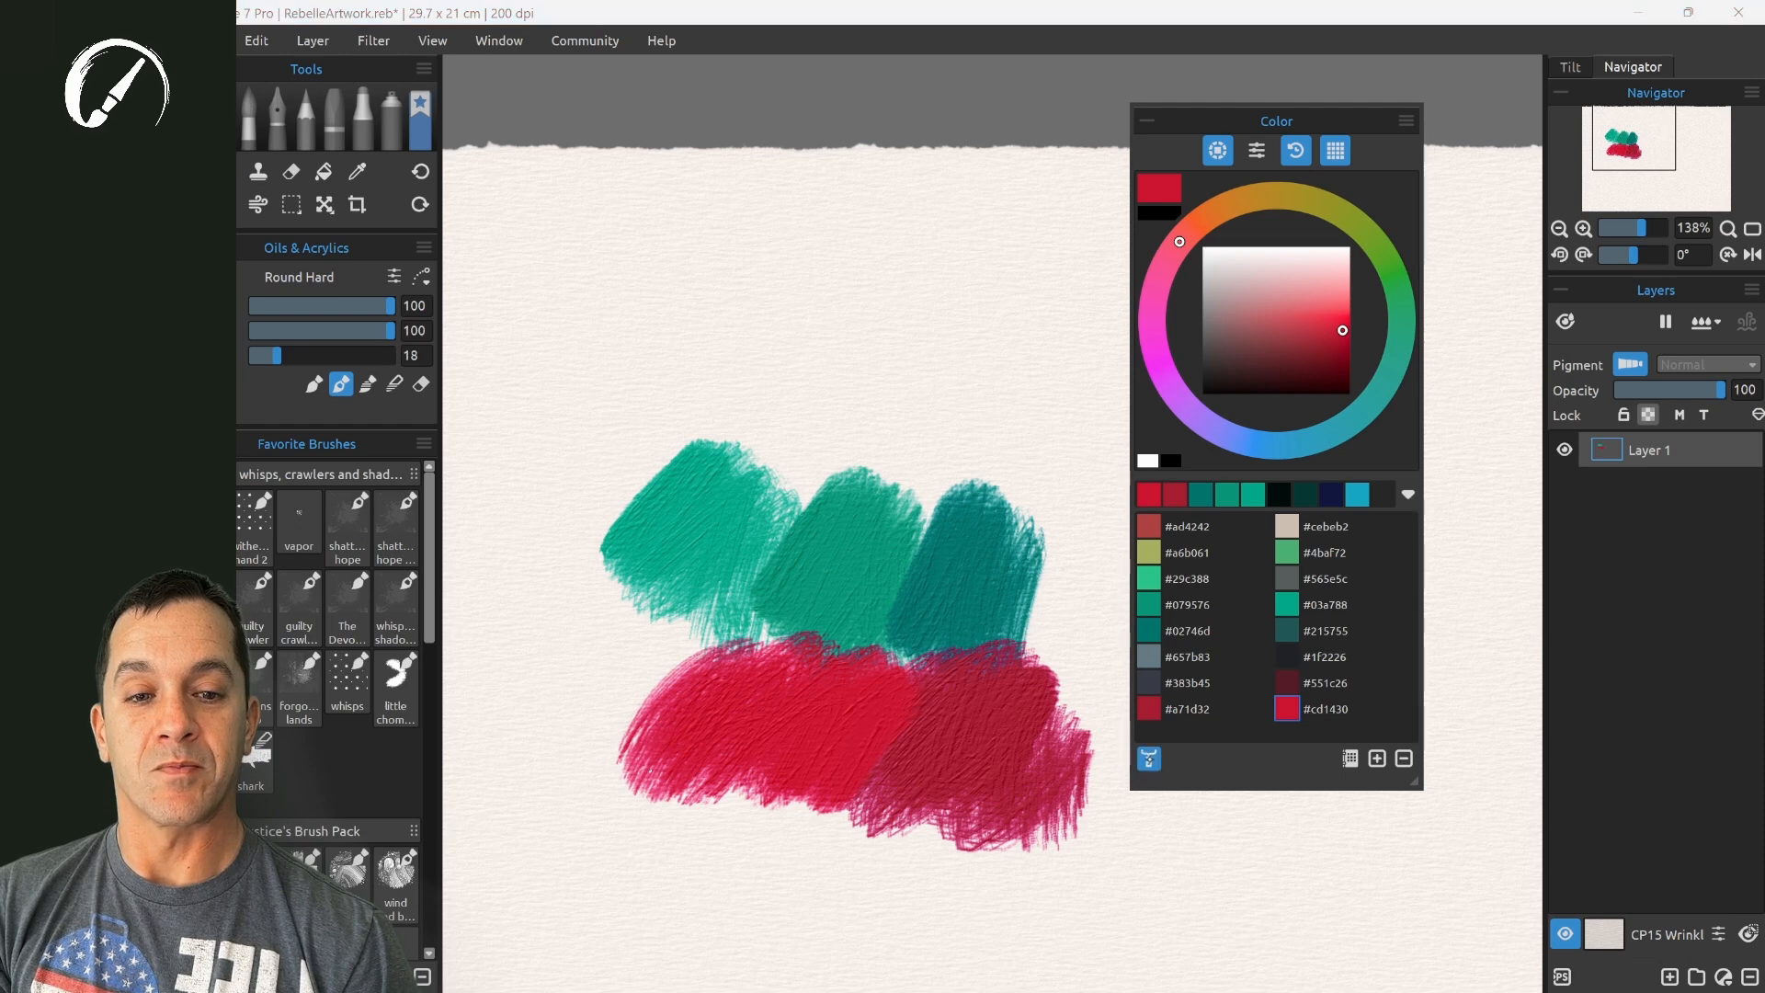
- Paint a dark teal patch above the red swatches, then pick another imported color
drag(1277, 121, 1389, 114)
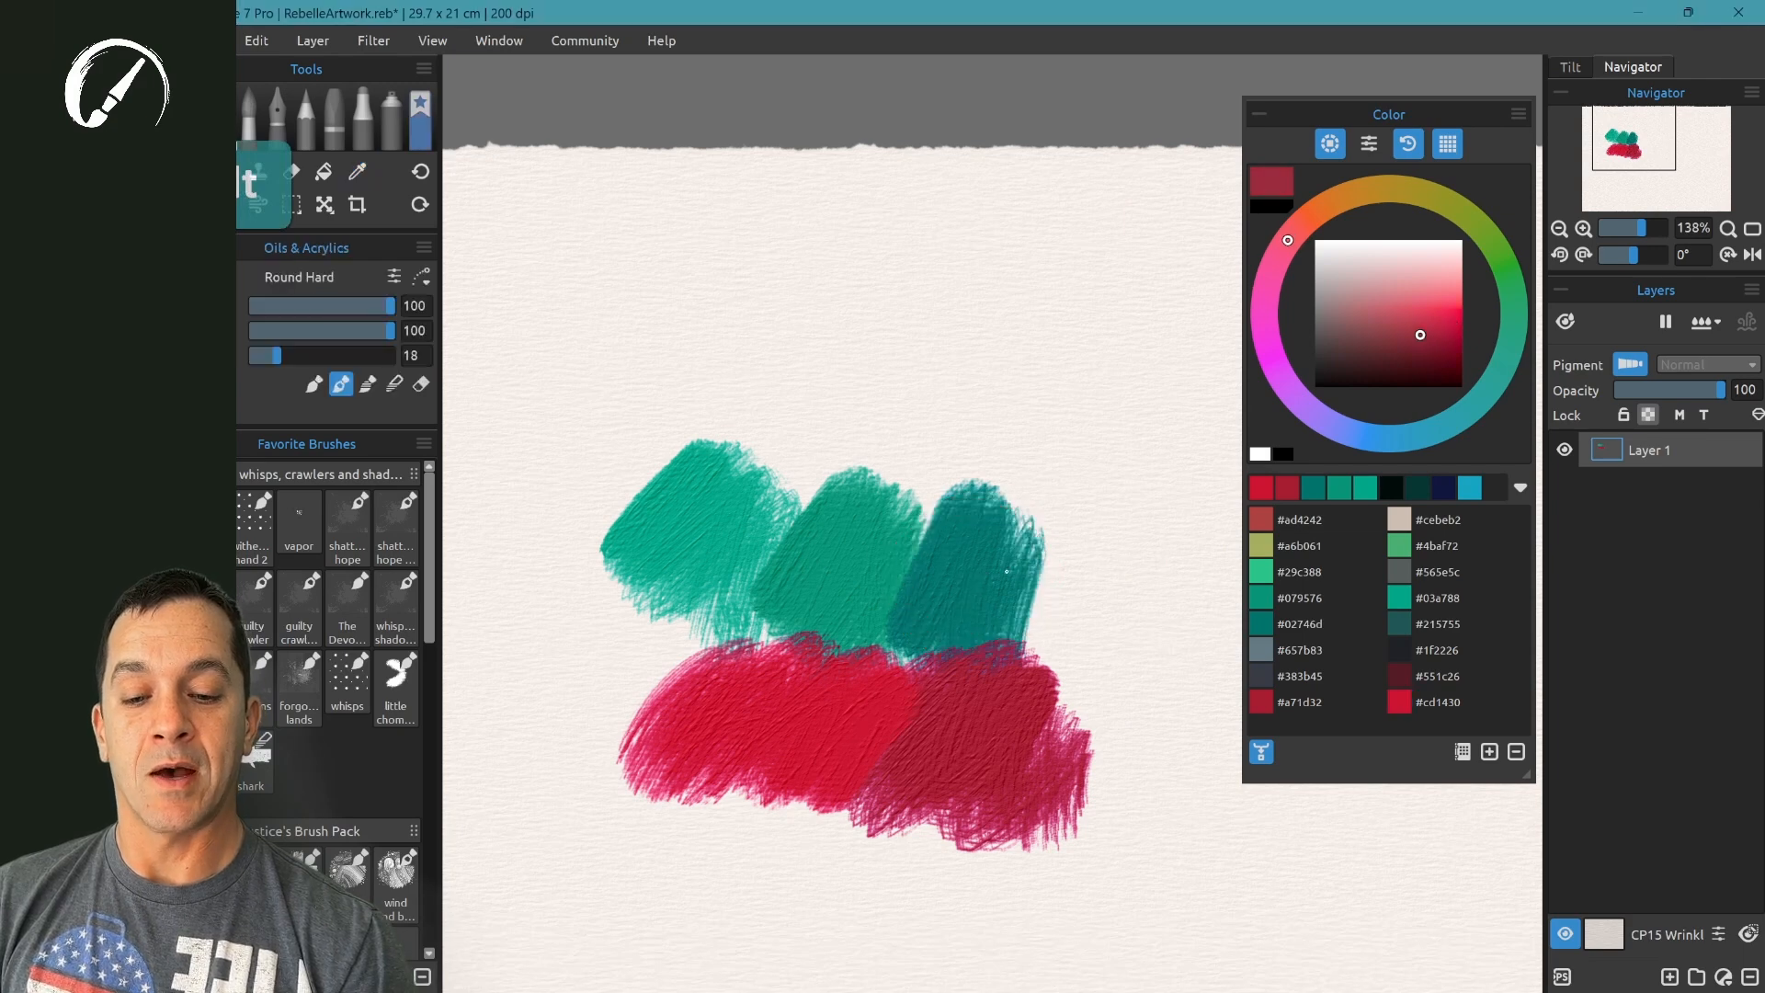
click(356, 171)
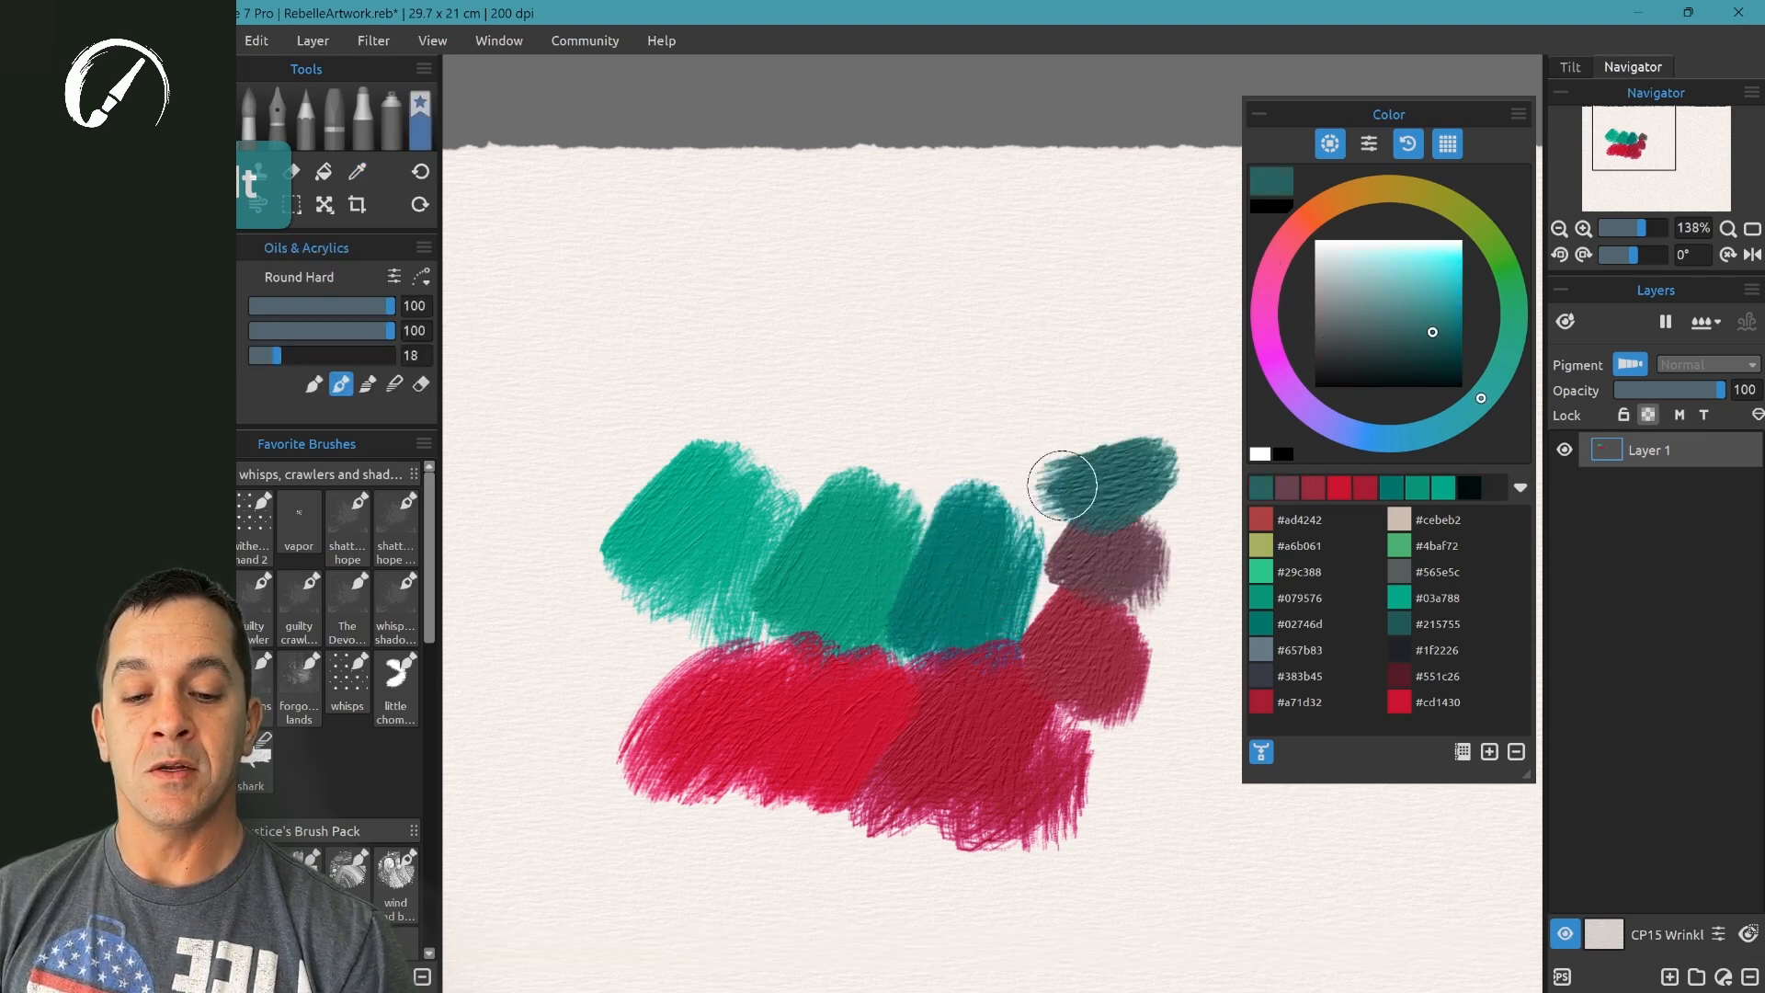
drag(1036, 496, 1125, 451)
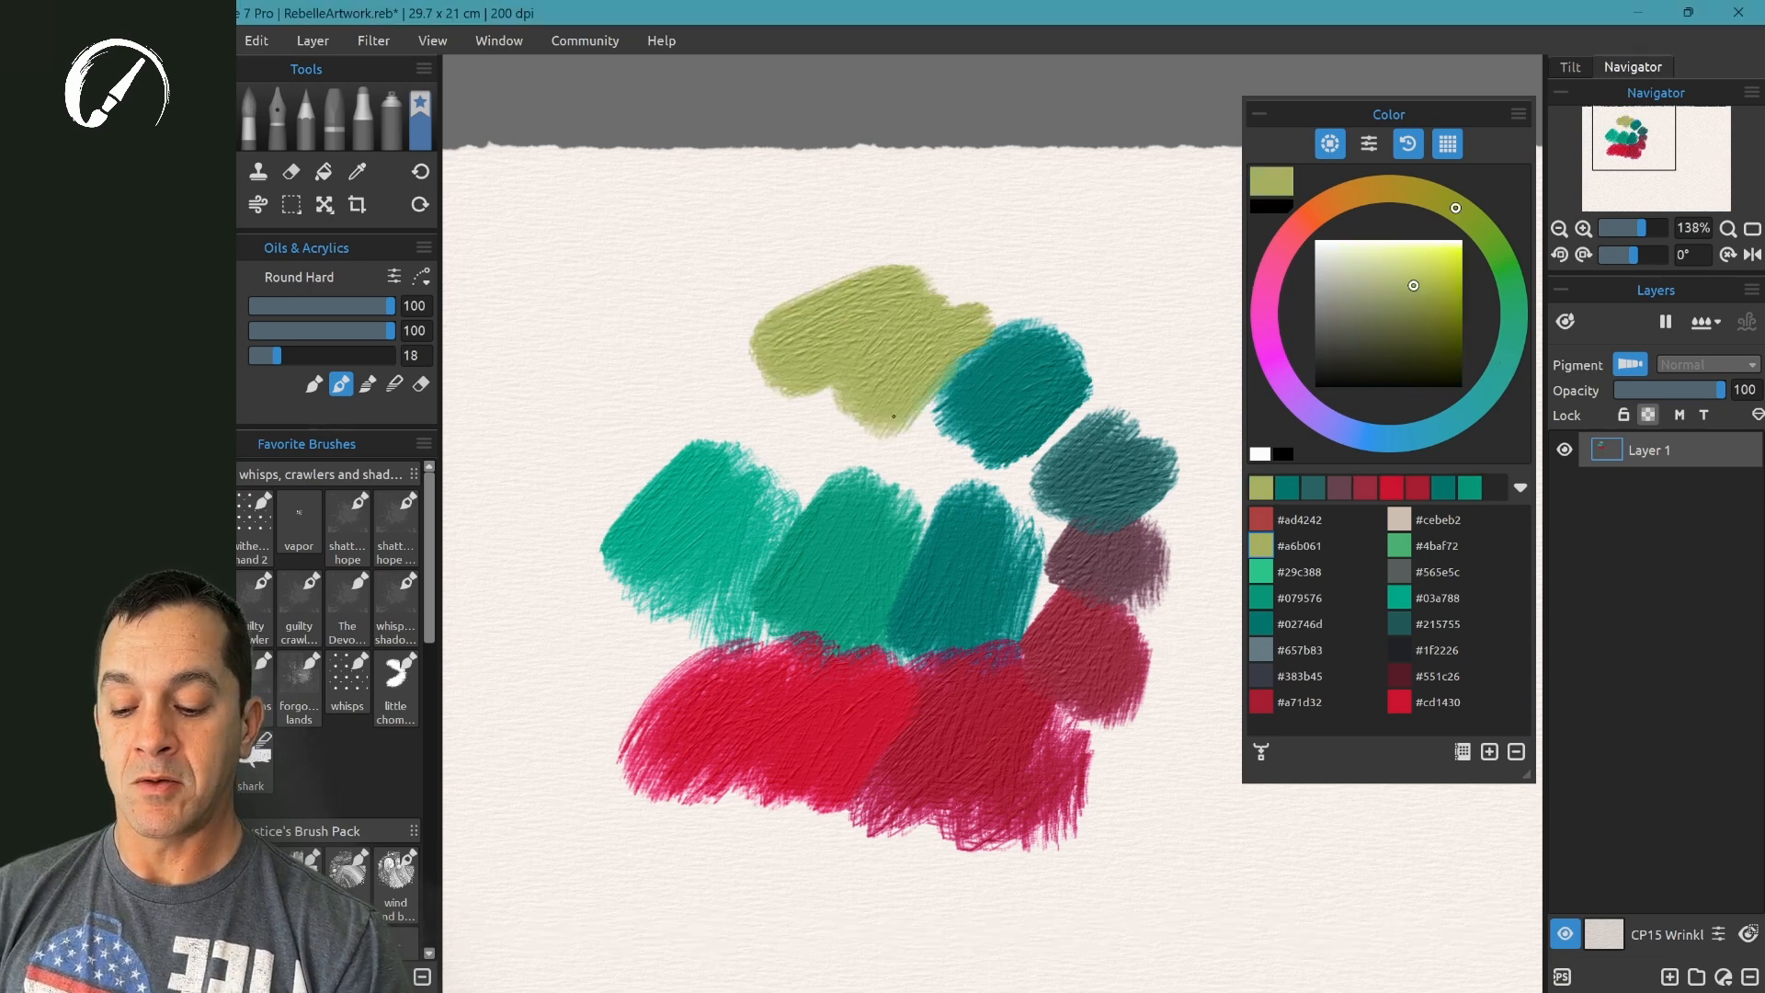
click(358, 171)
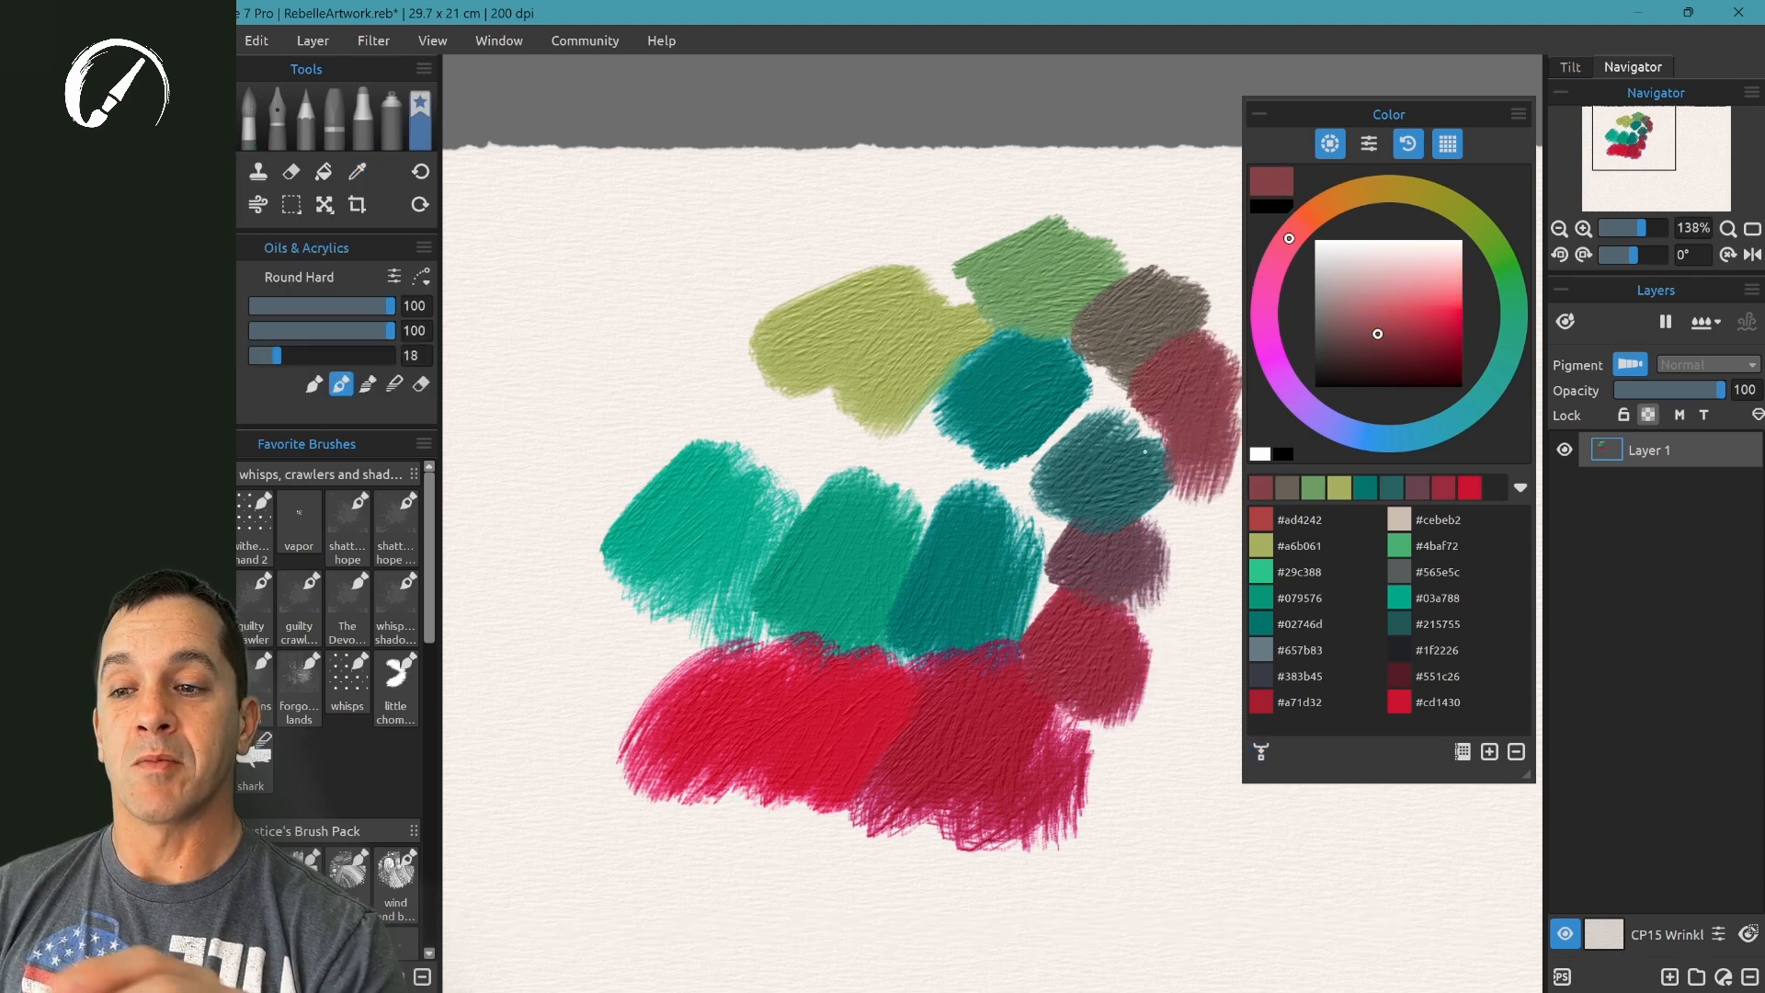
- View the Color page of Edit > Preferences, then paint a mauve patch below the red swatches
click(256, 40)
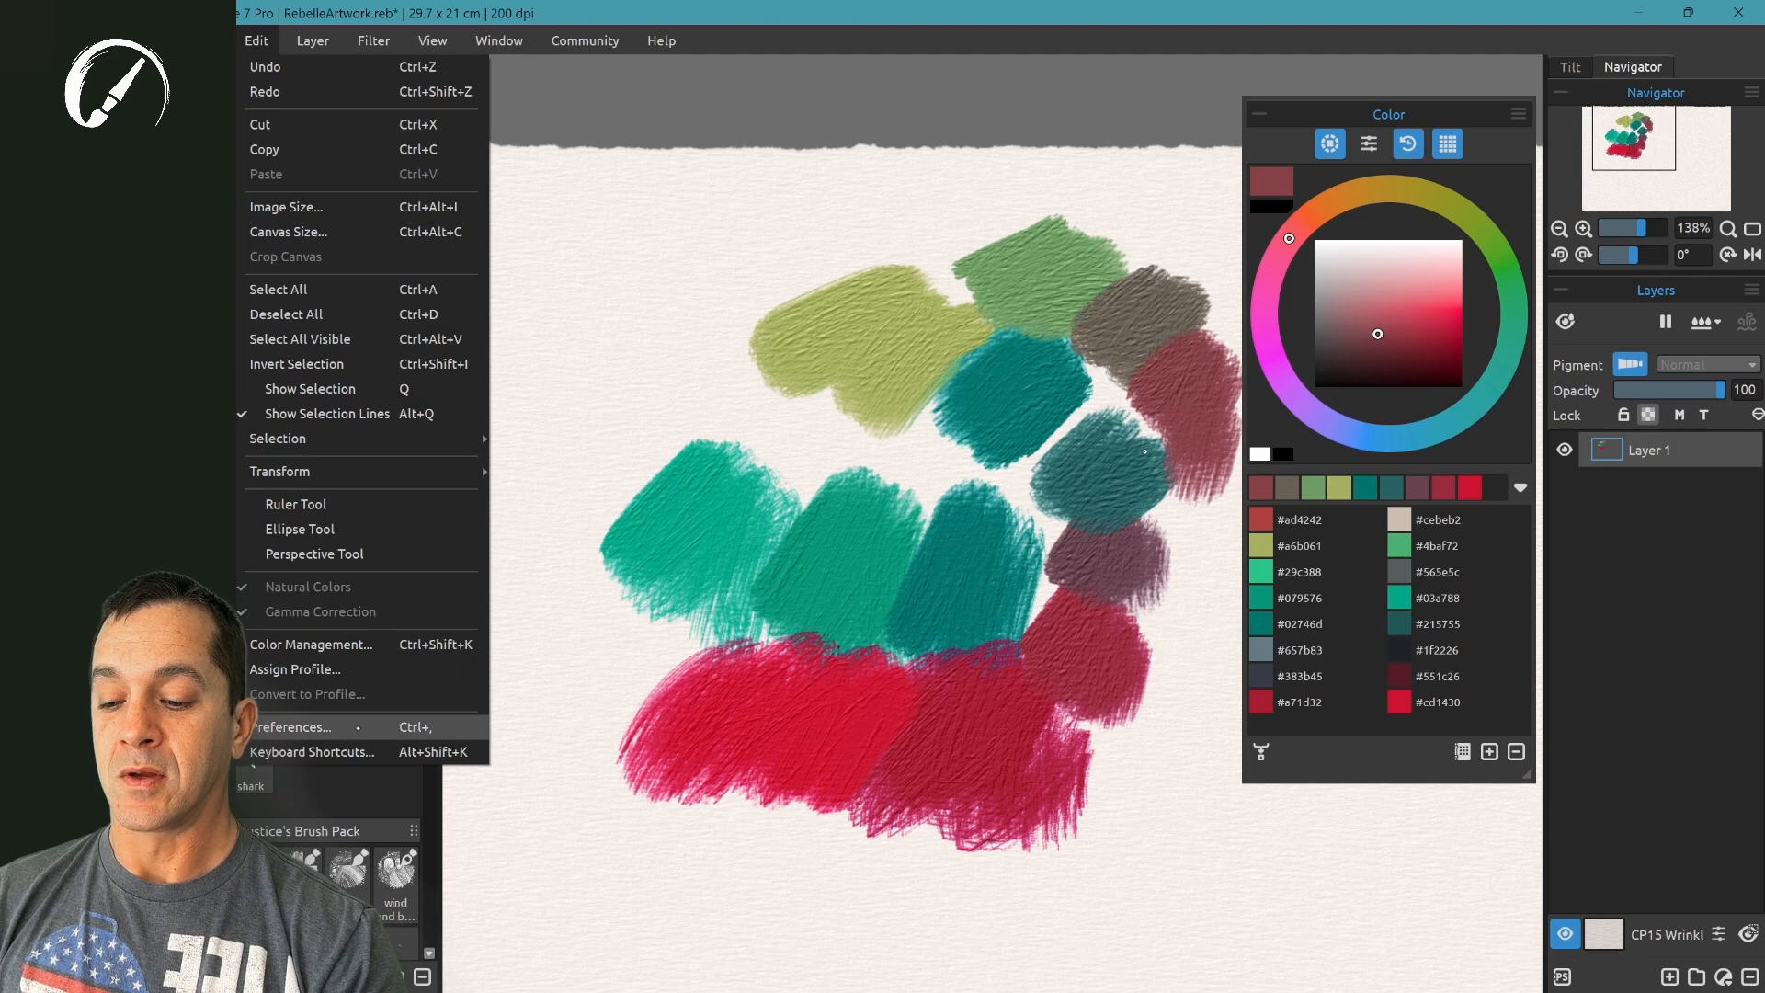
click(293, 726)
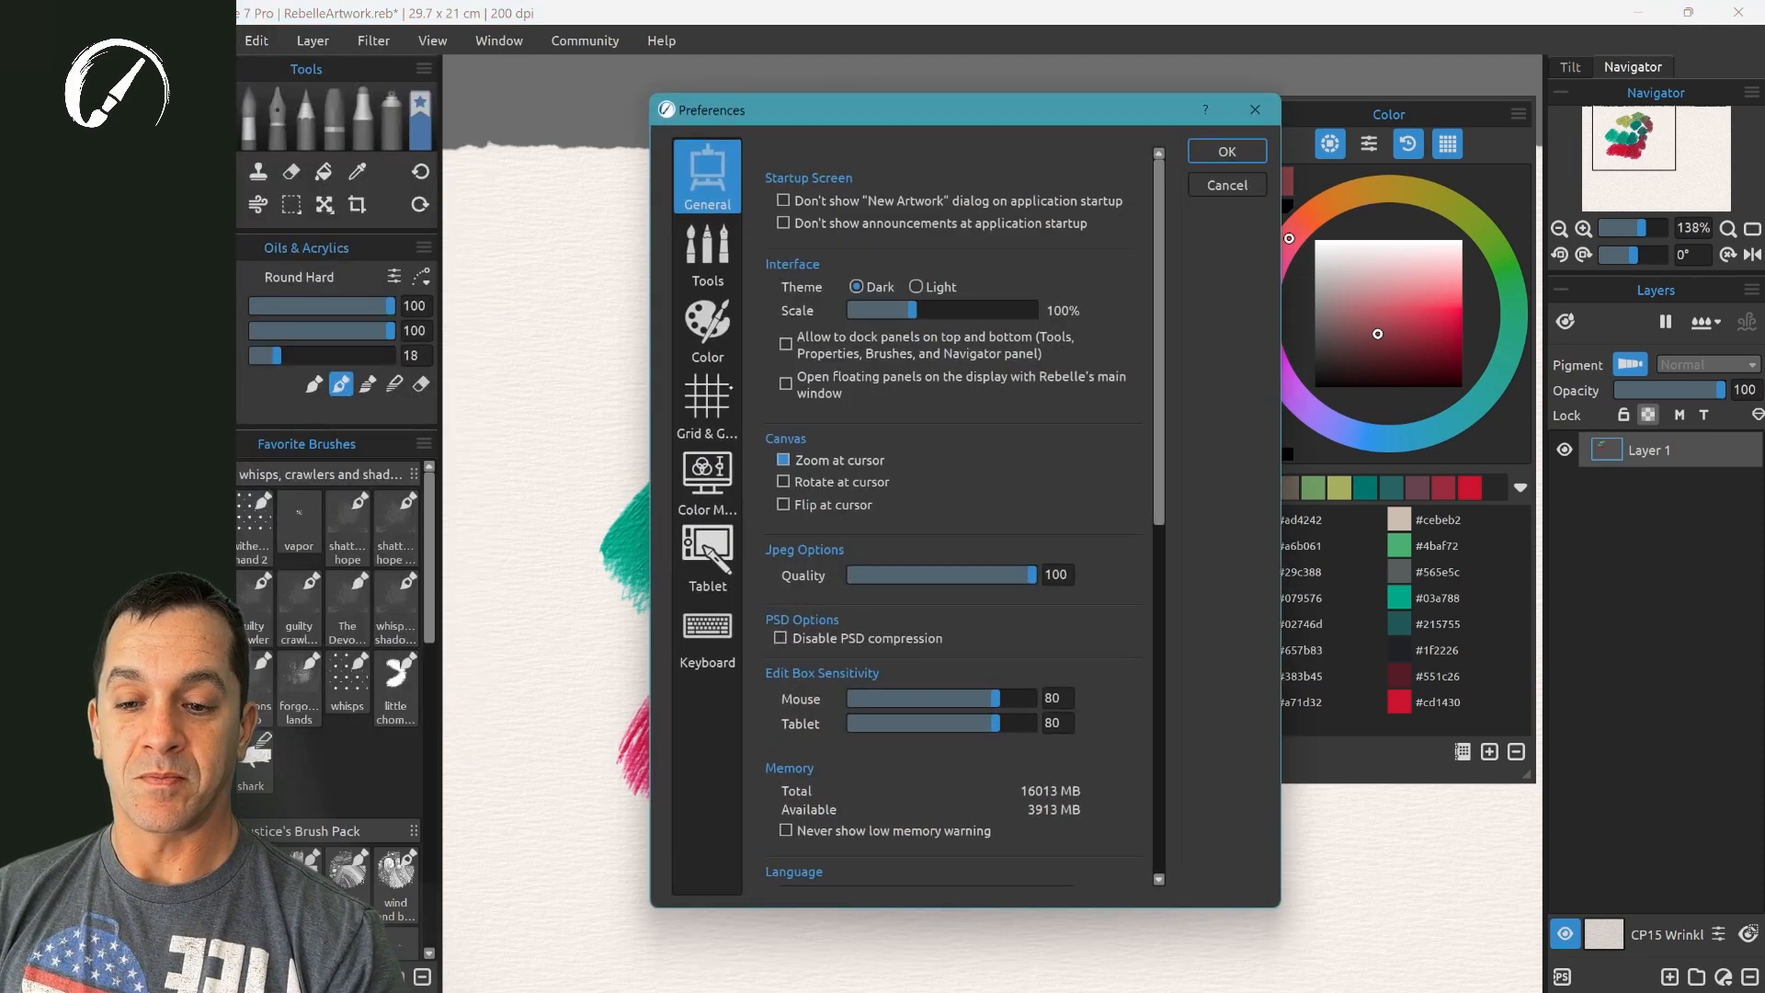
click(707, 330)
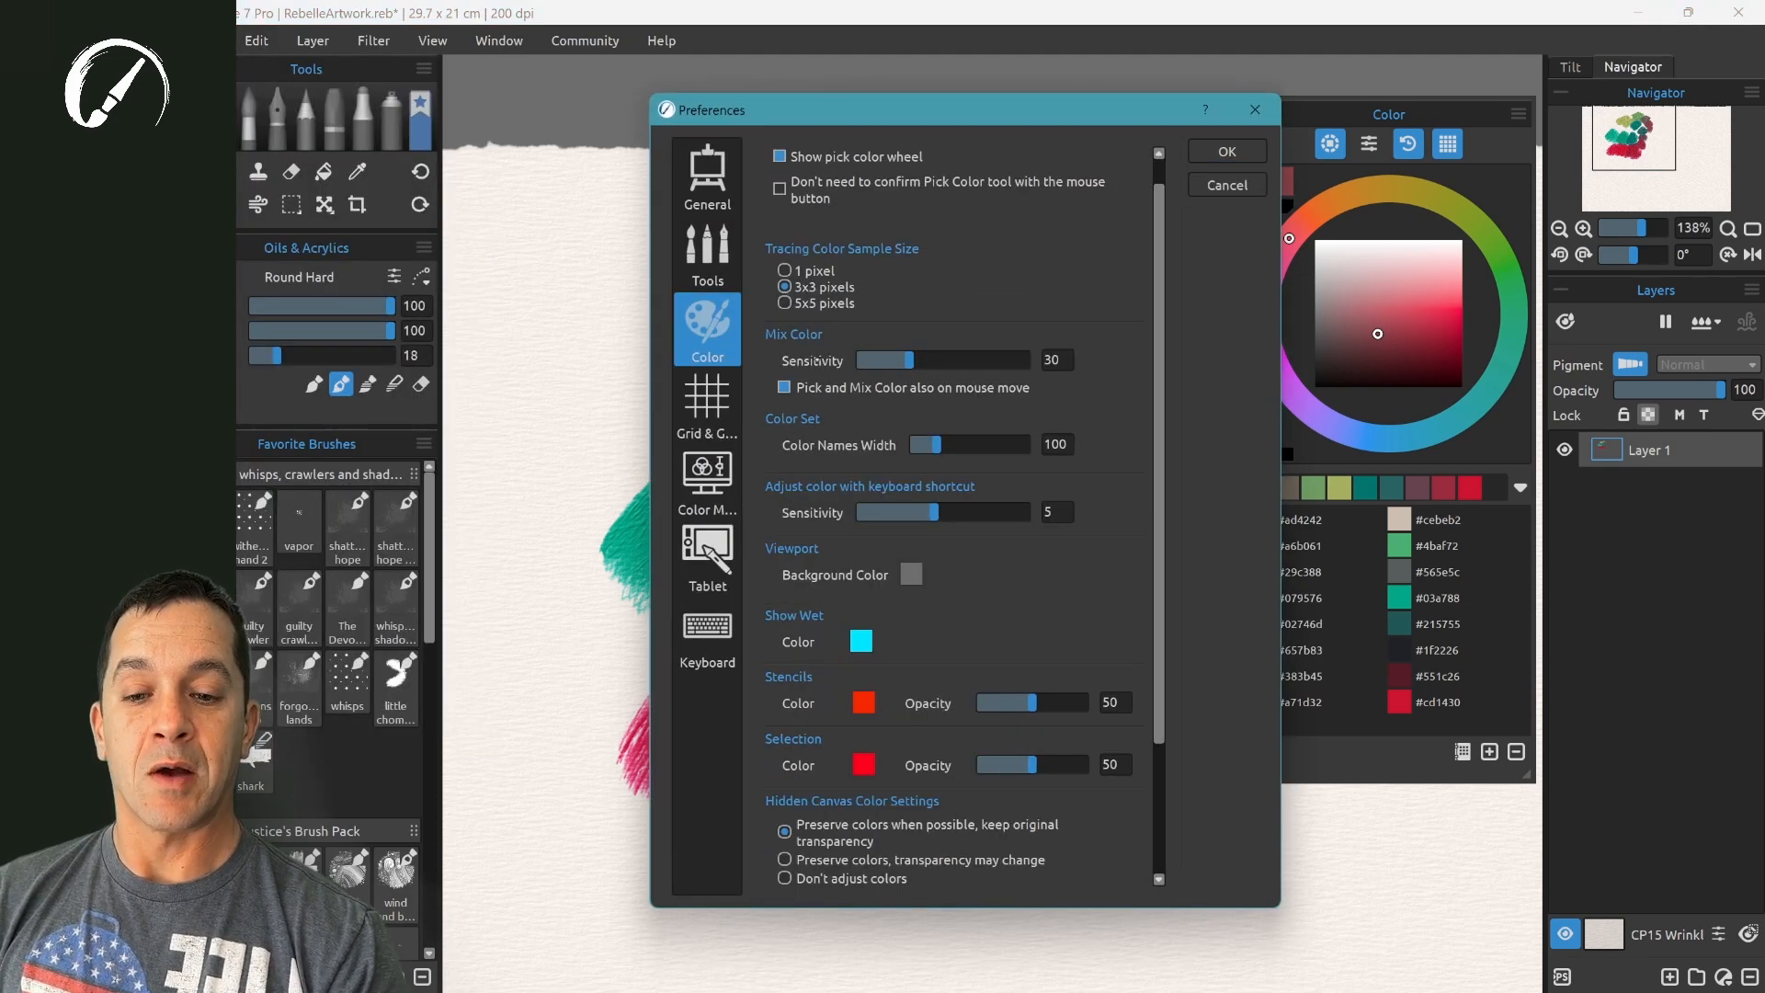
drag(886, 359, 876, 360)
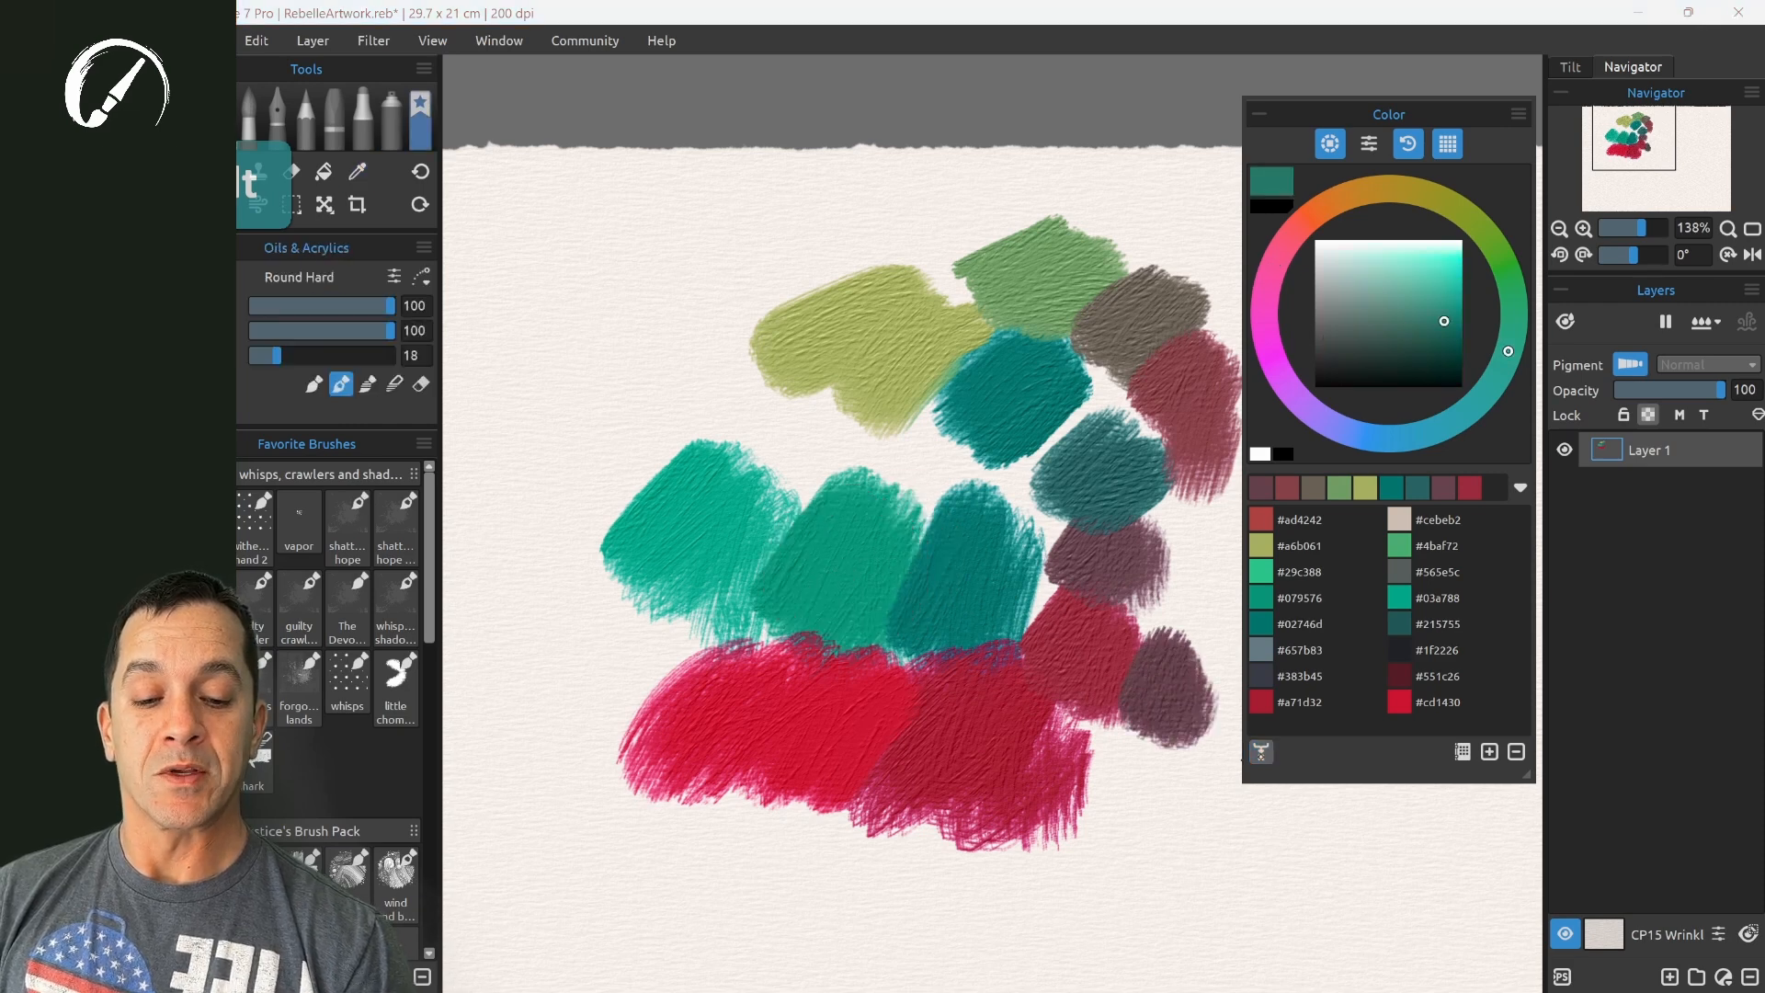
- Sample colors from the teal patch and then the olive-green patch
click(358, 171)
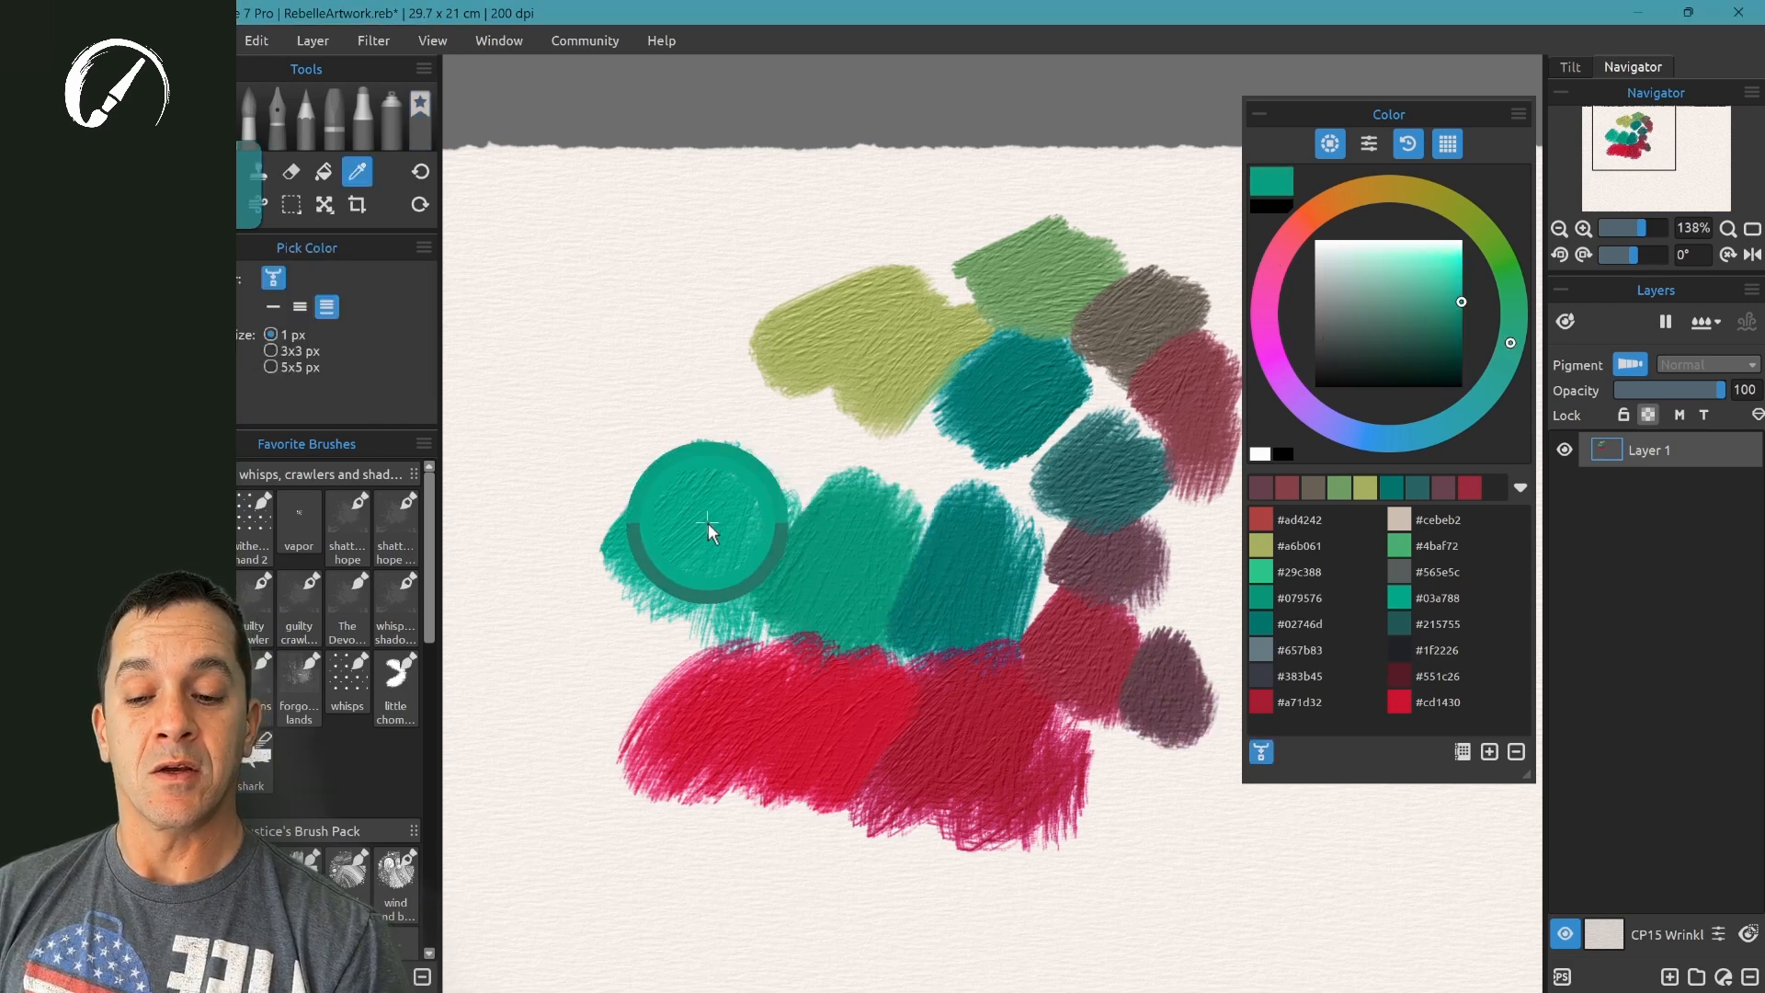
click(844, 327)
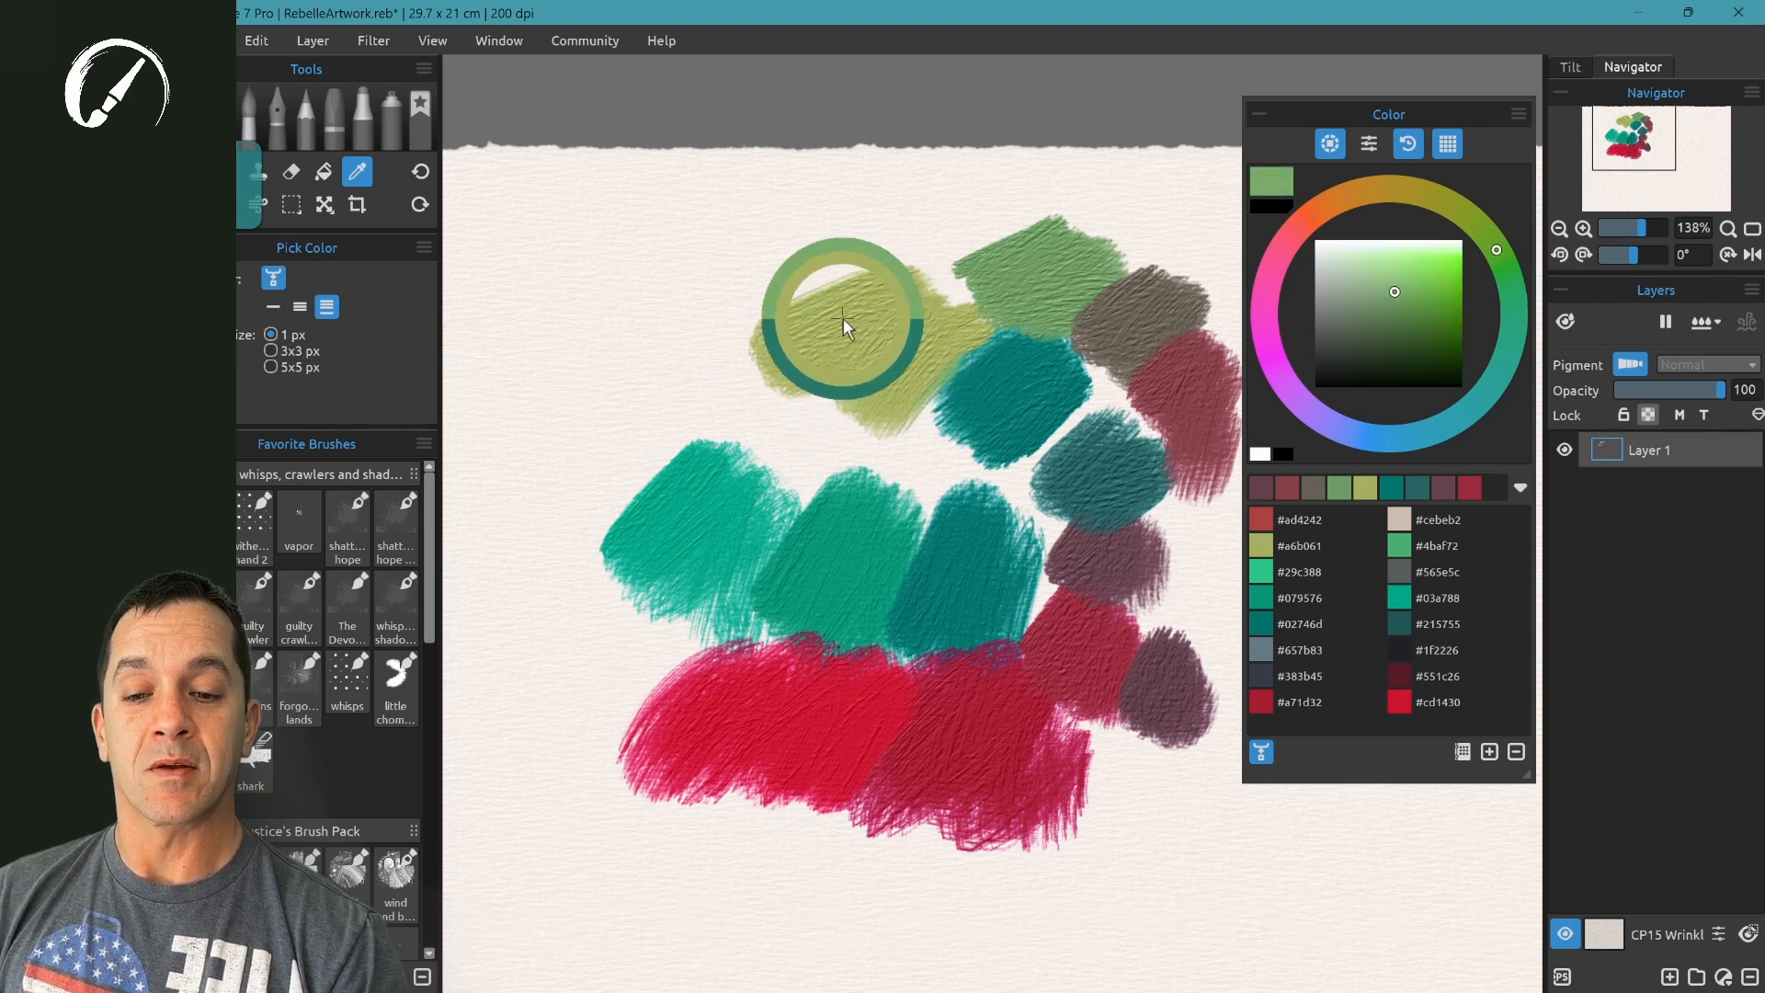